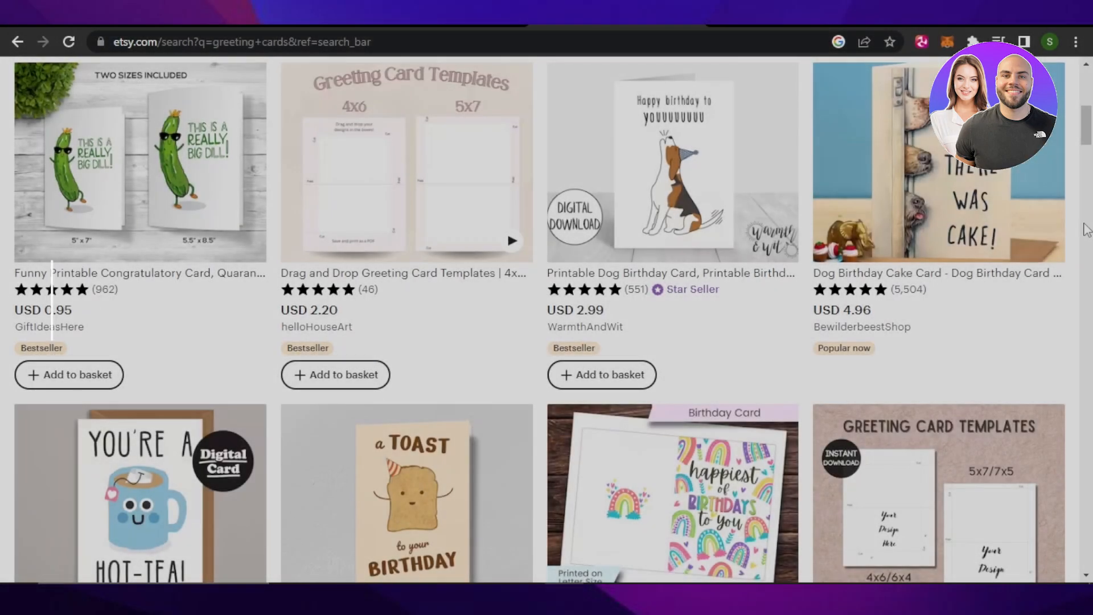
Step: Scroll down the Canva home page, then open the 'Search your content or Canva's' dropdown
scroll(down, 3)
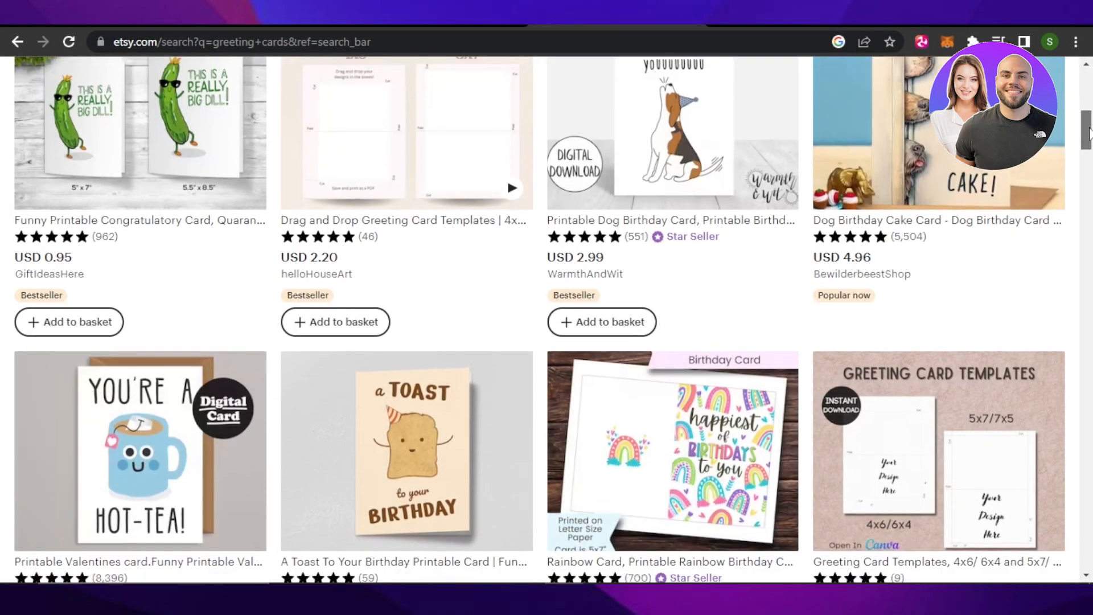
scroll(down, 3)
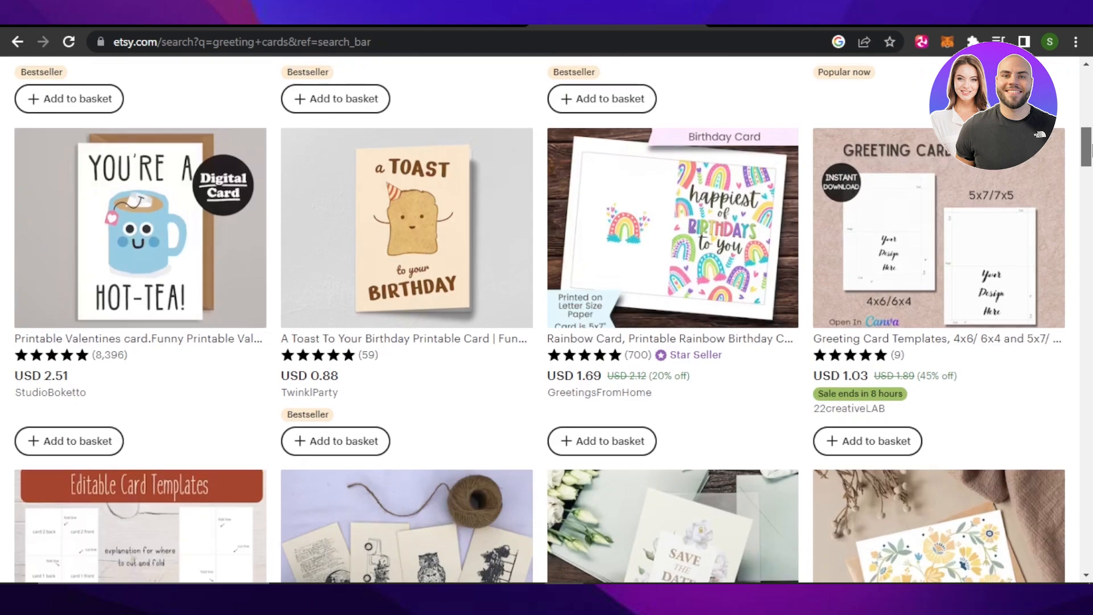
scroll(down, 3)
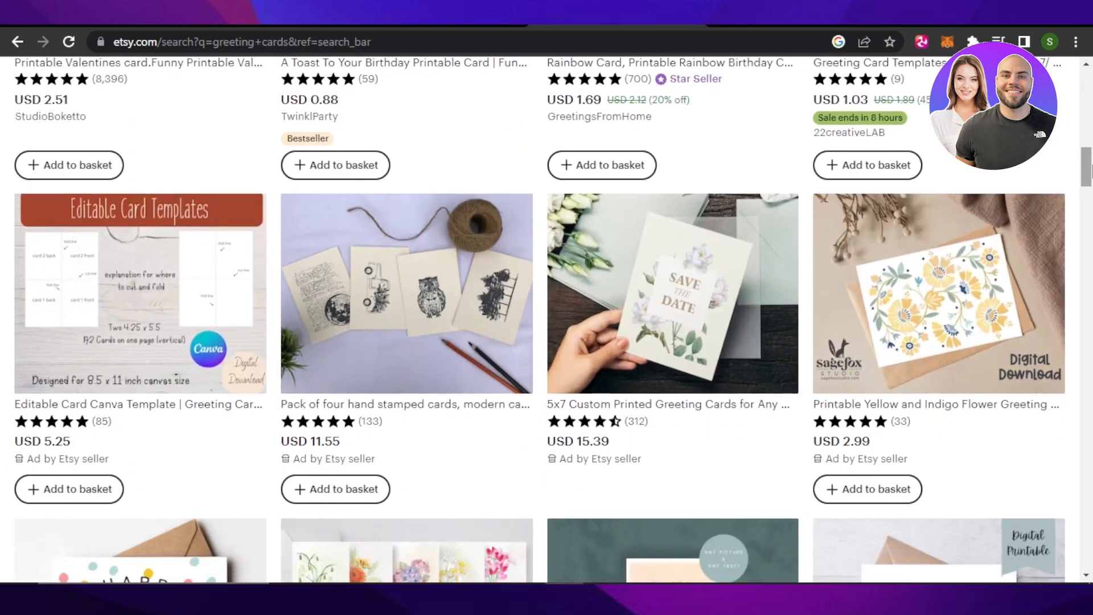
scroll(down, 3)
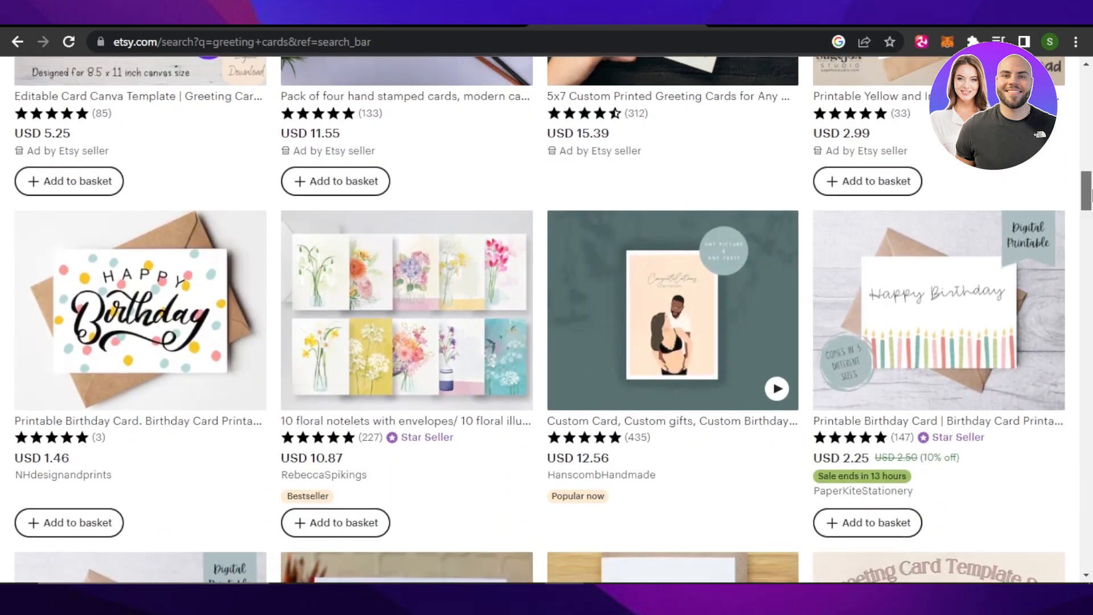
scroll(down, 3)
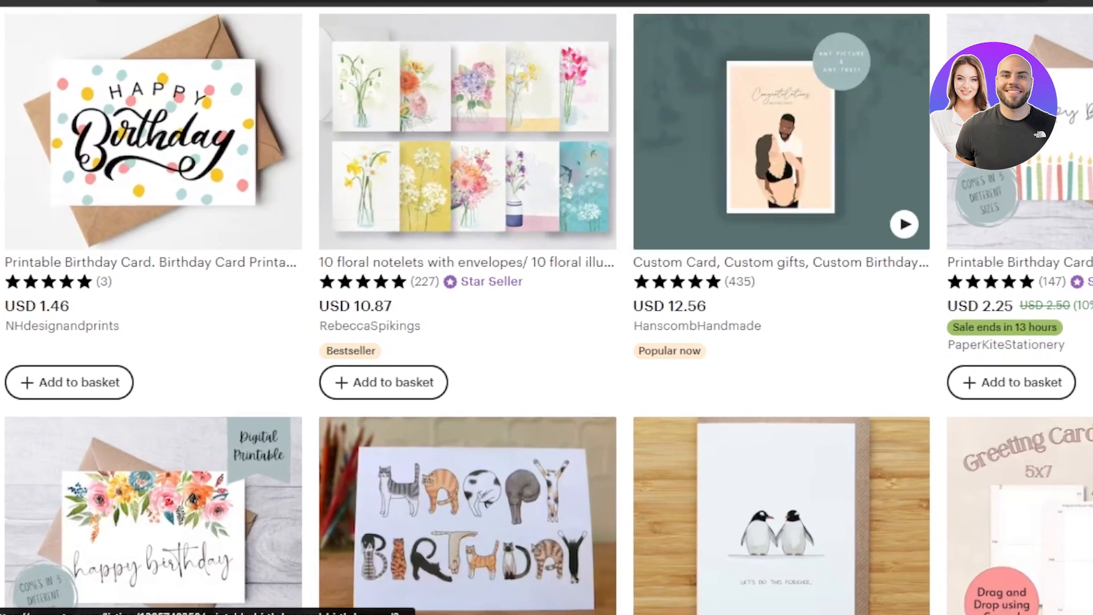
scroll(down, 3)
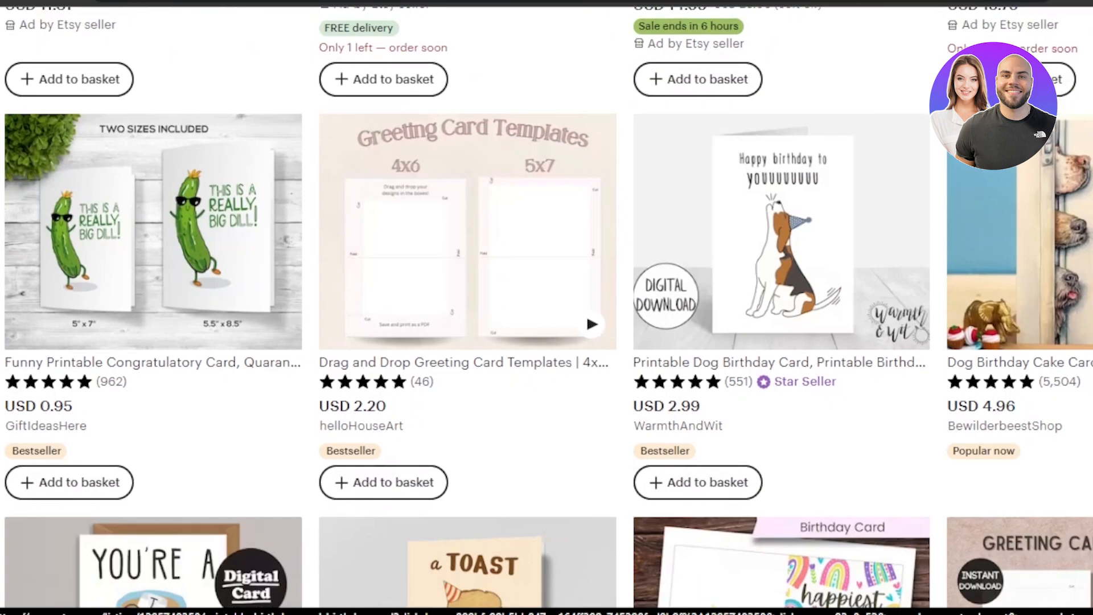
scroll(down, 3)
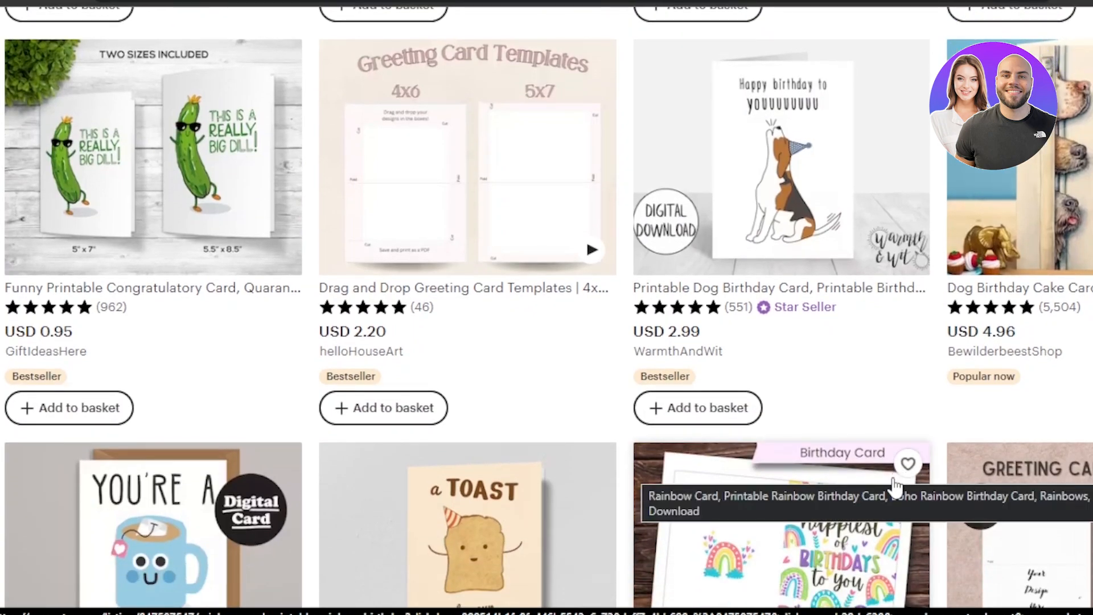
mouse_move(1004, 389)
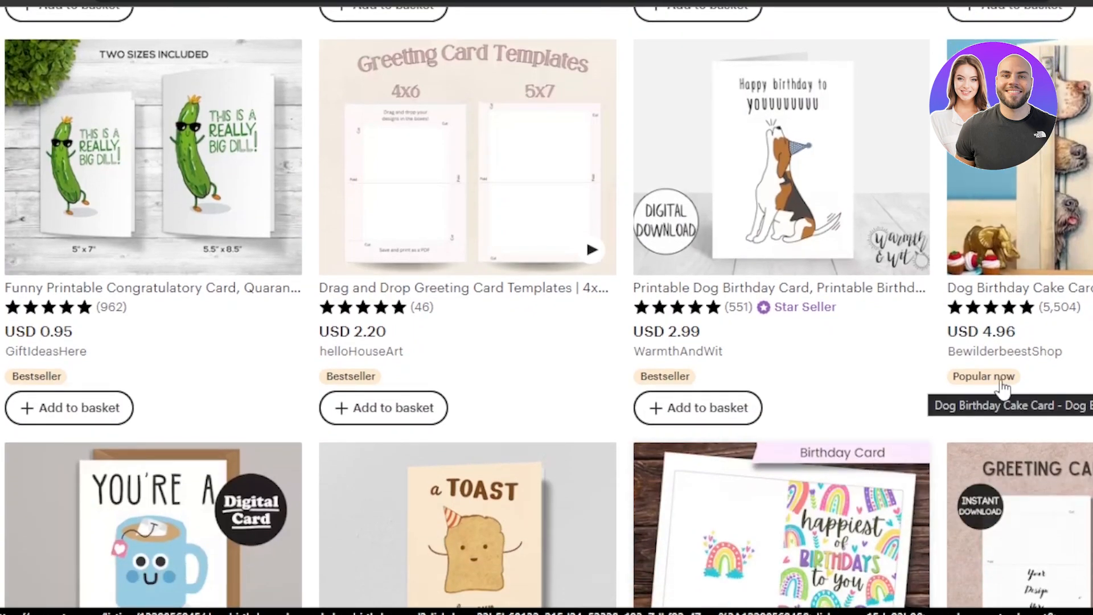
scroll(down, 3)
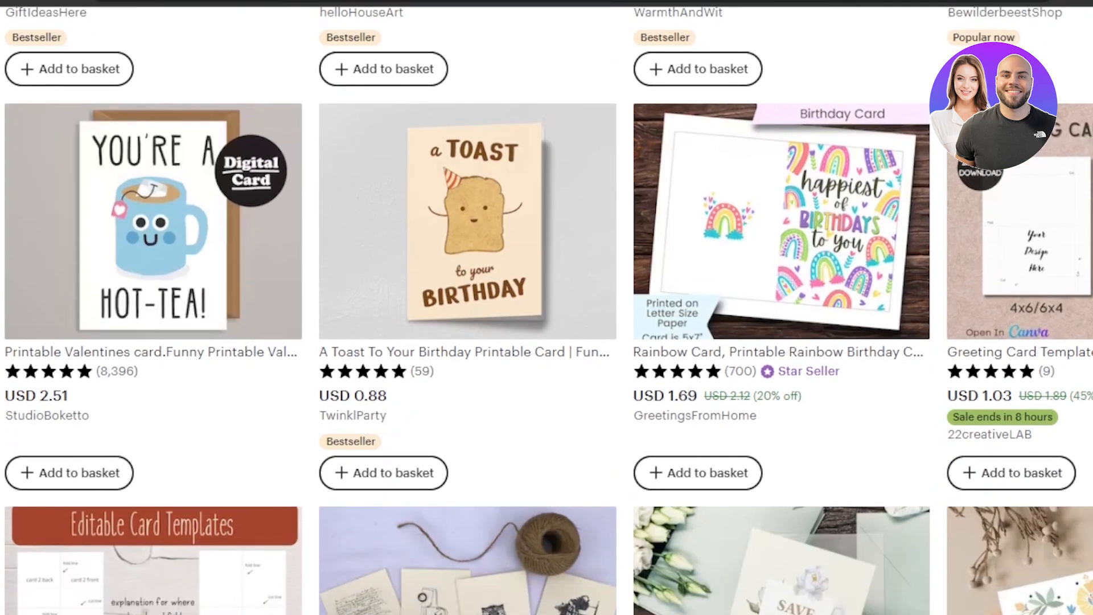
scroll(down, 3)
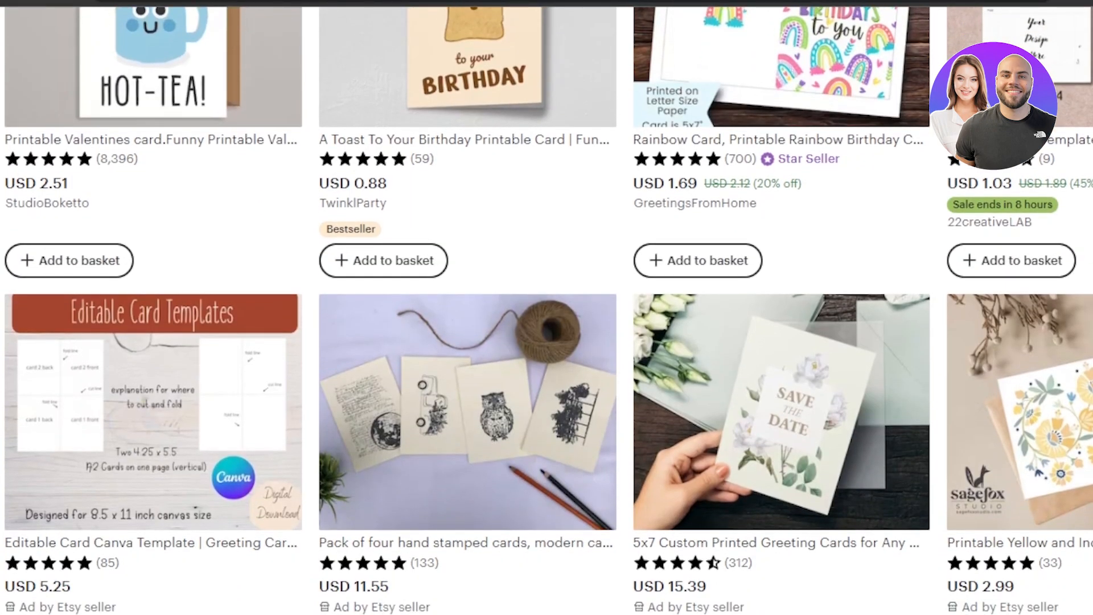
scroll(down, 3)
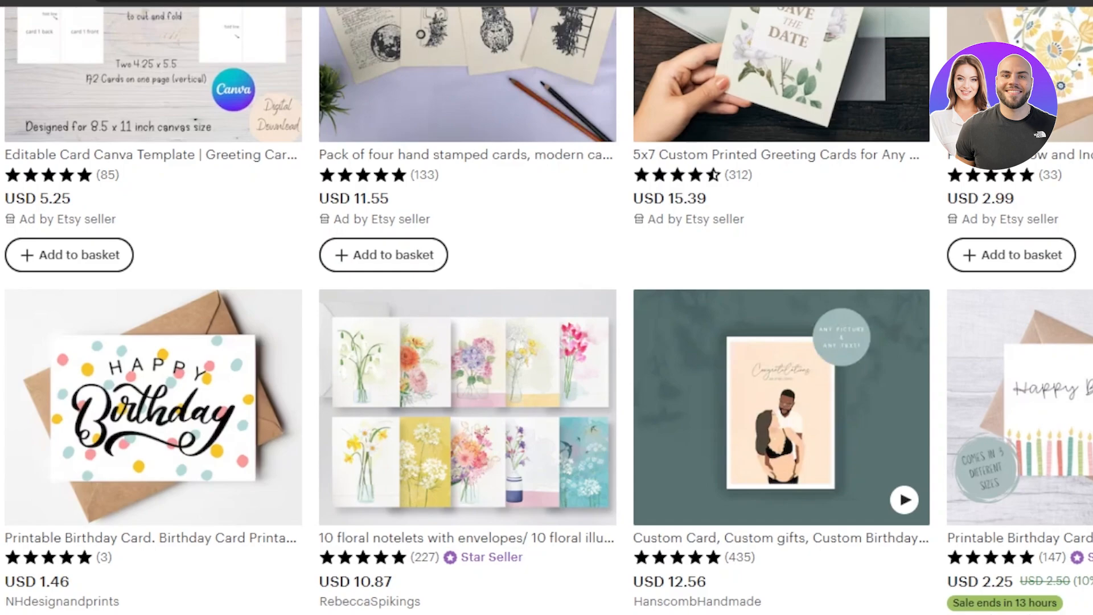
scroll(down, 3)
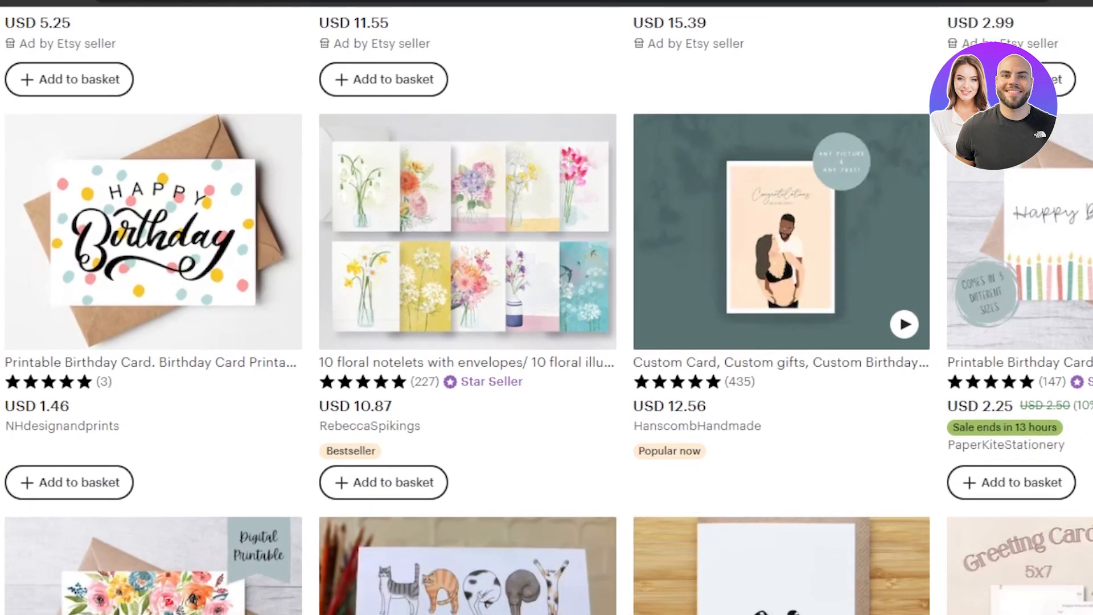
scroll(down, 3)
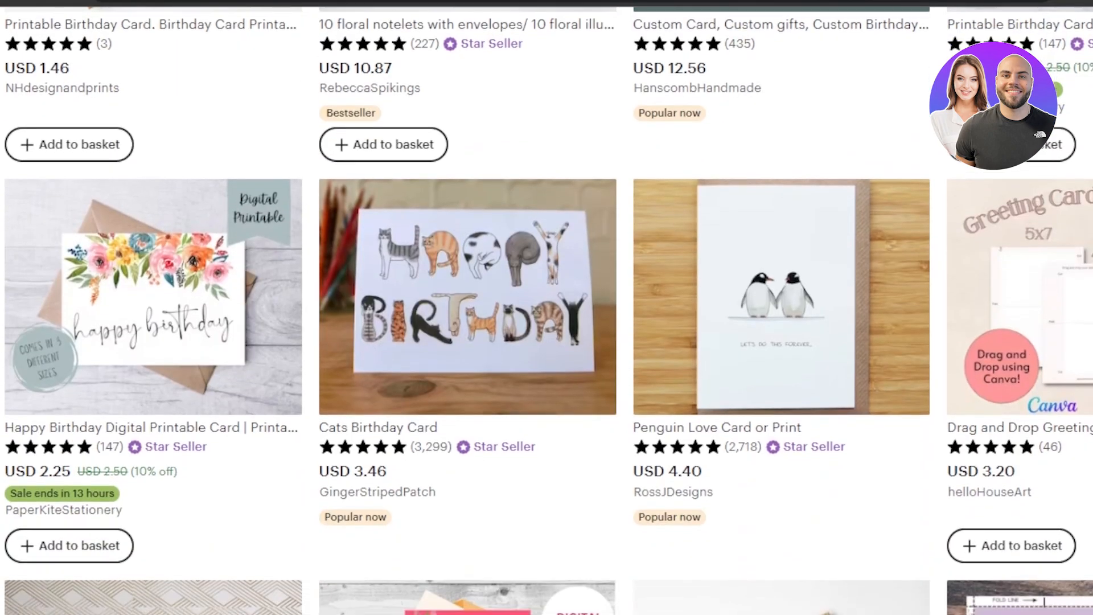
scroll(down, 3)
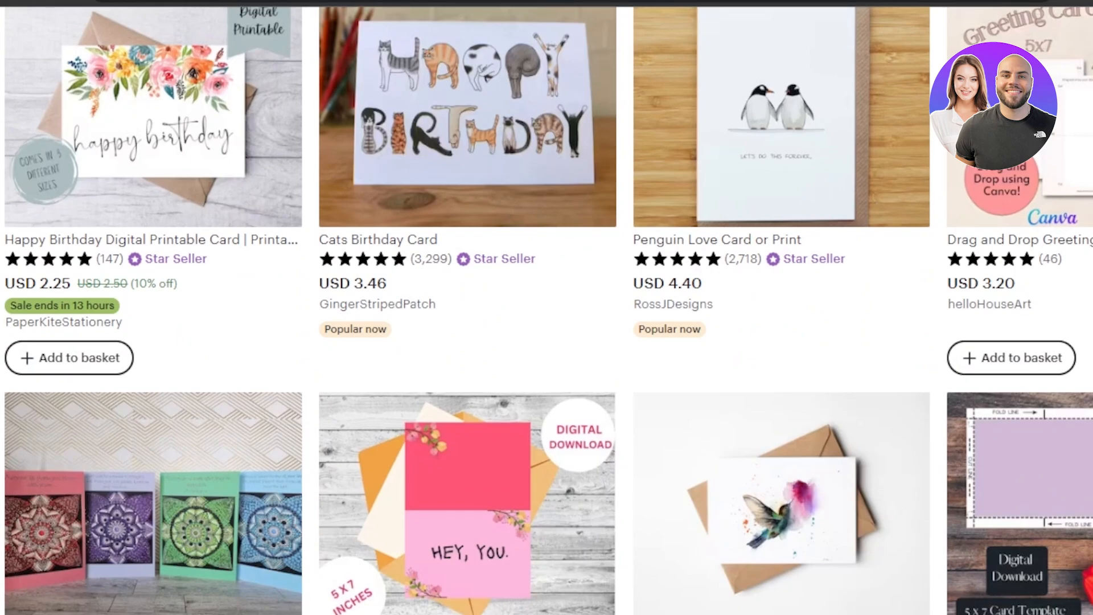
scroll(down, 3)
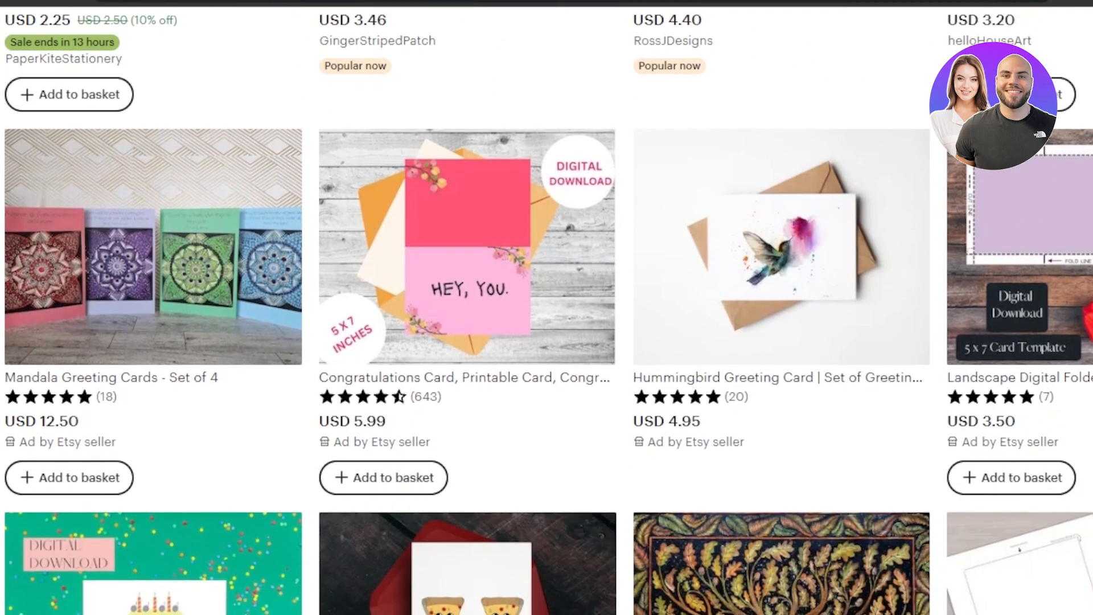
scroll(down, 3)
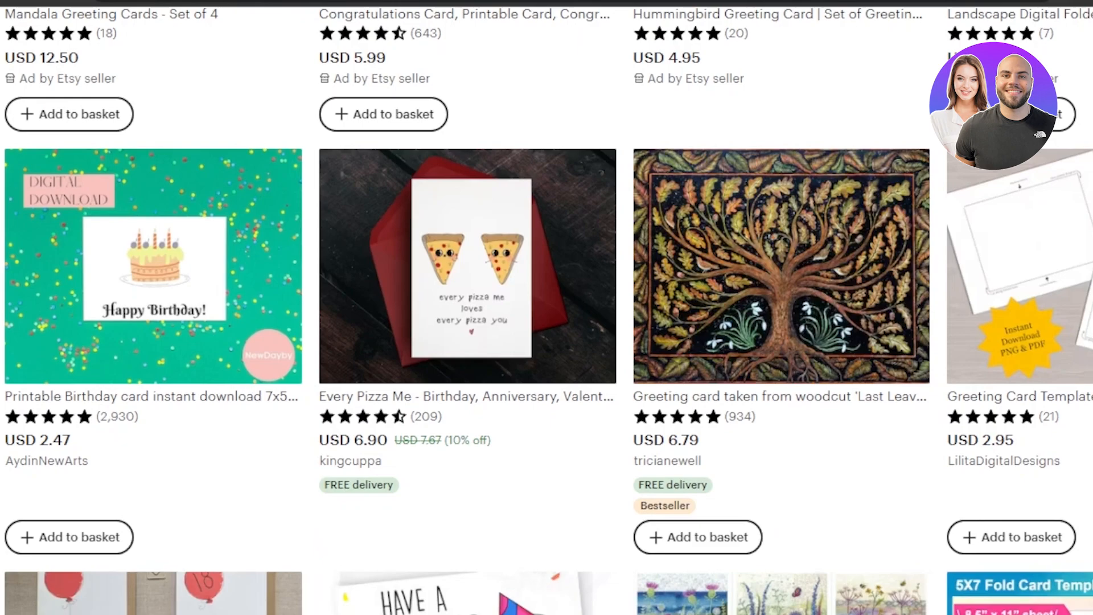
scroll(down, 3)
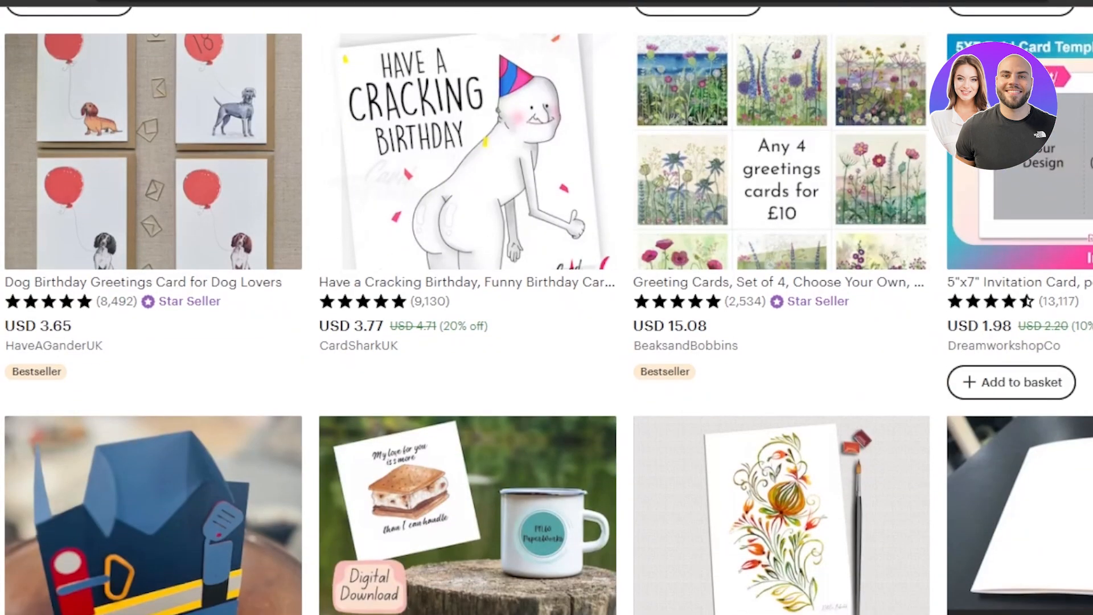
scroll(down, 3)
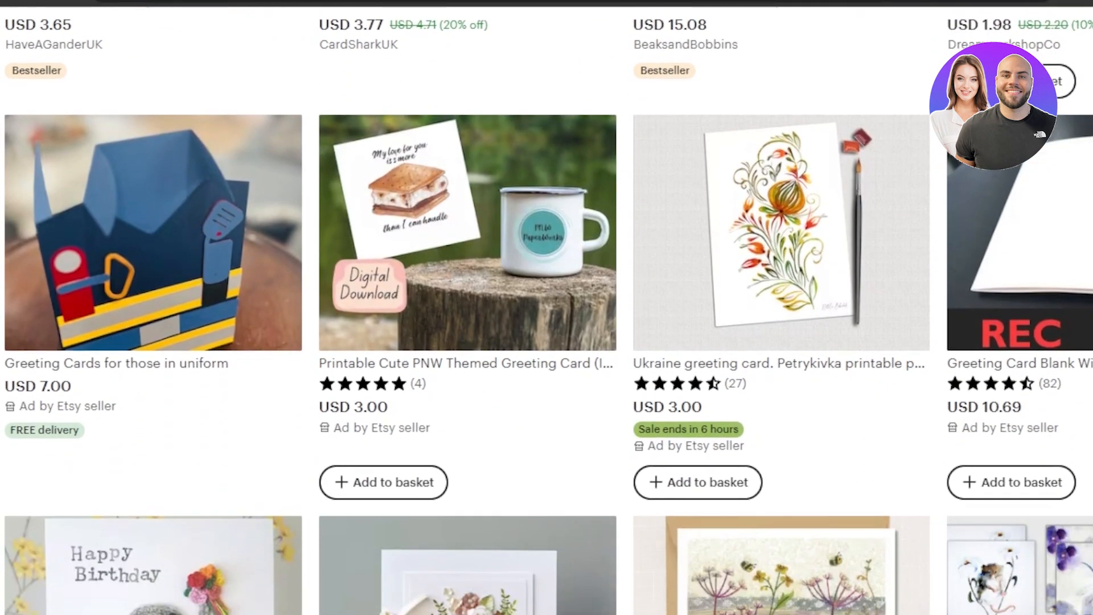
scroll(down, 3)
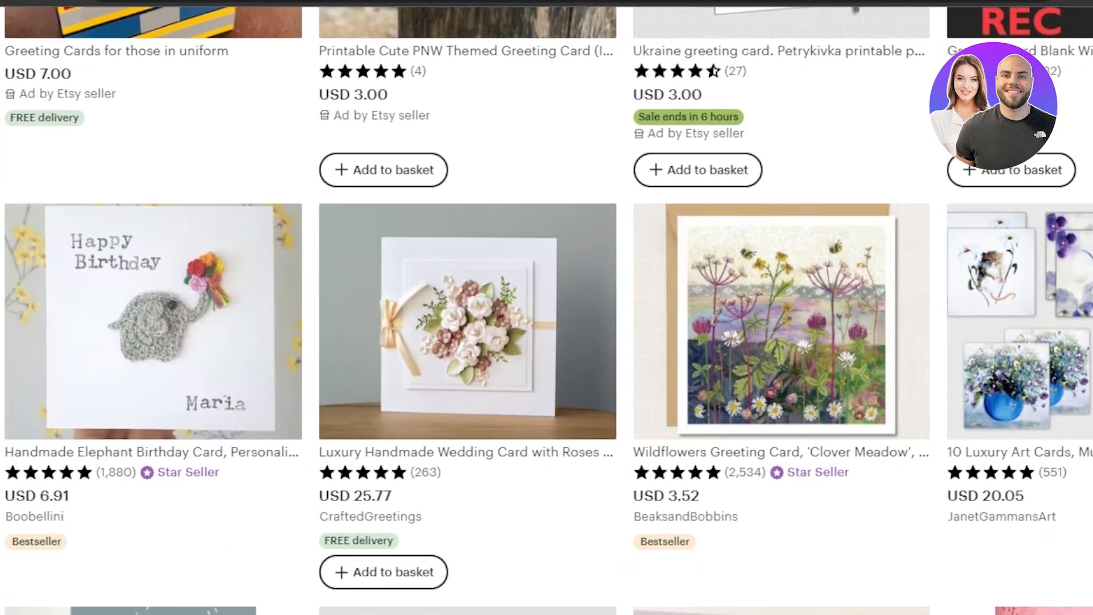
scroll(down, 3)
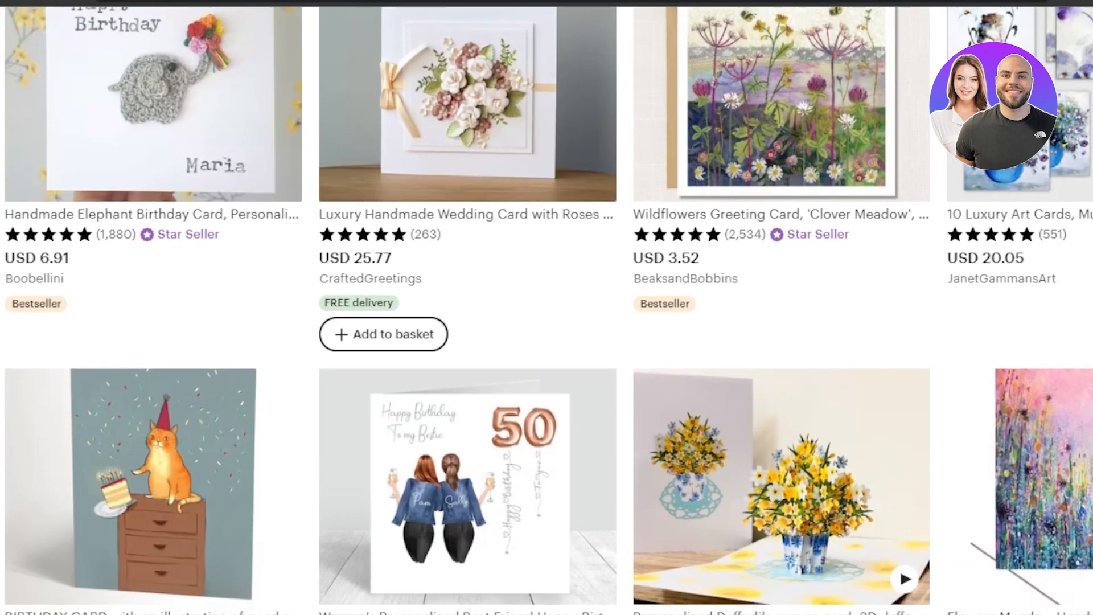
scroll(down, 3)
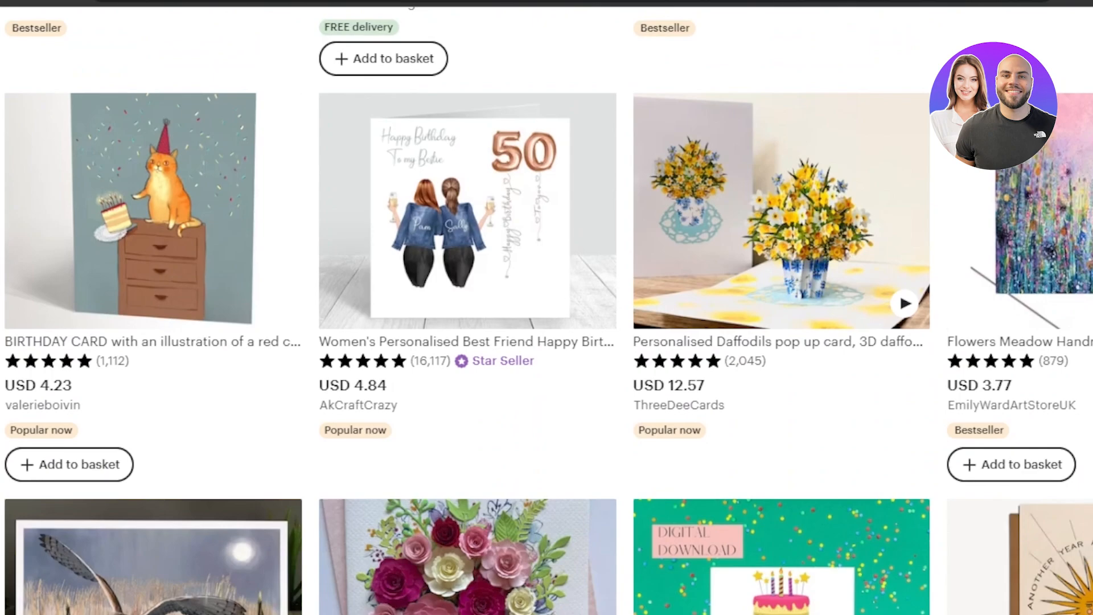
scroll(down, 3)
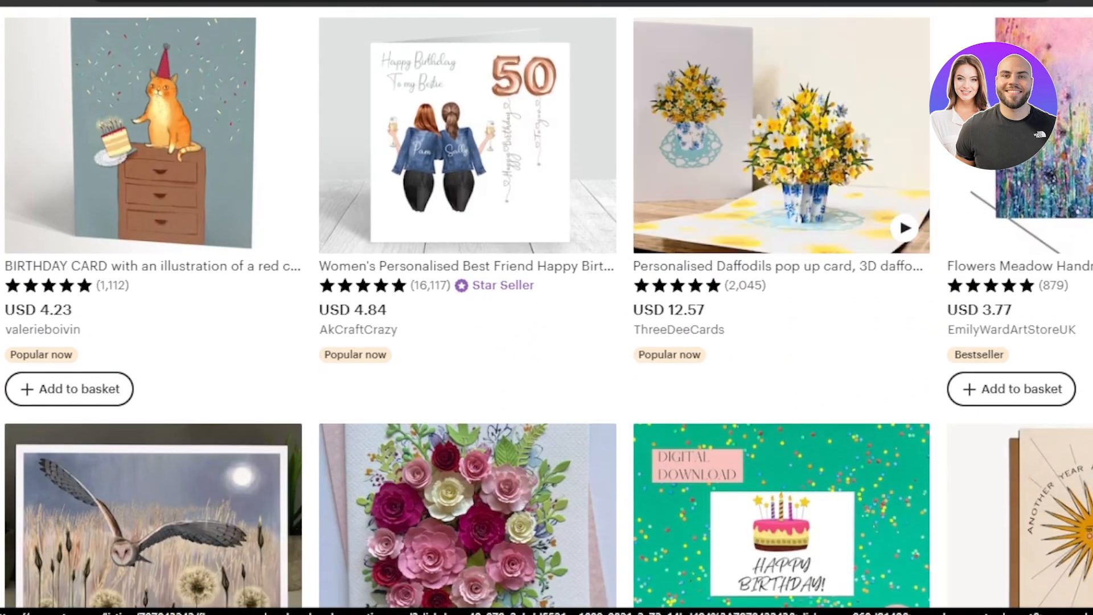
scroll(down, 3)
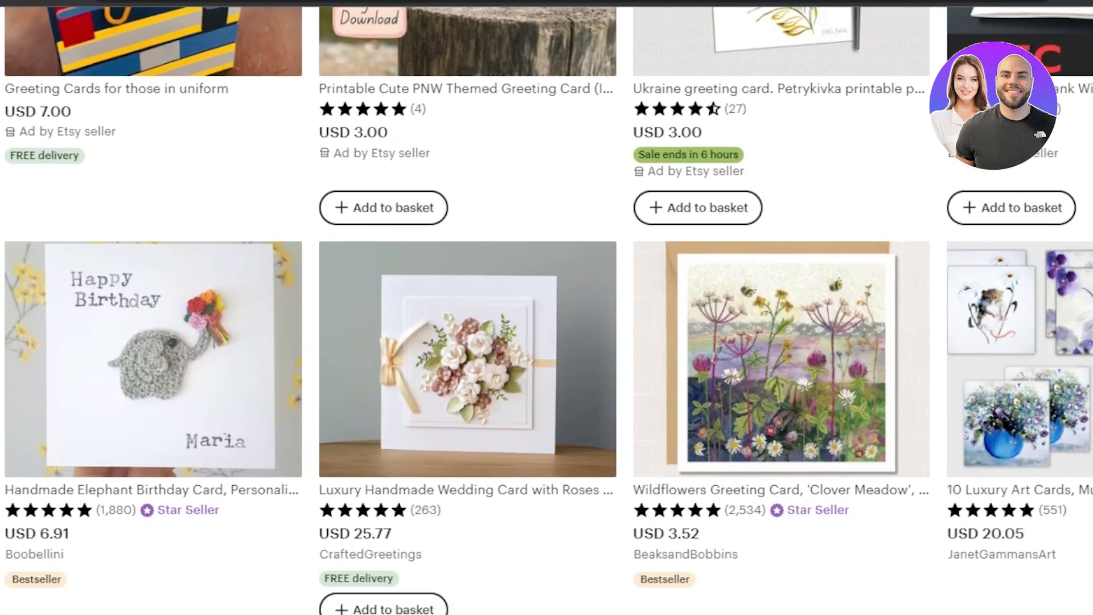
scroll(down, 3)
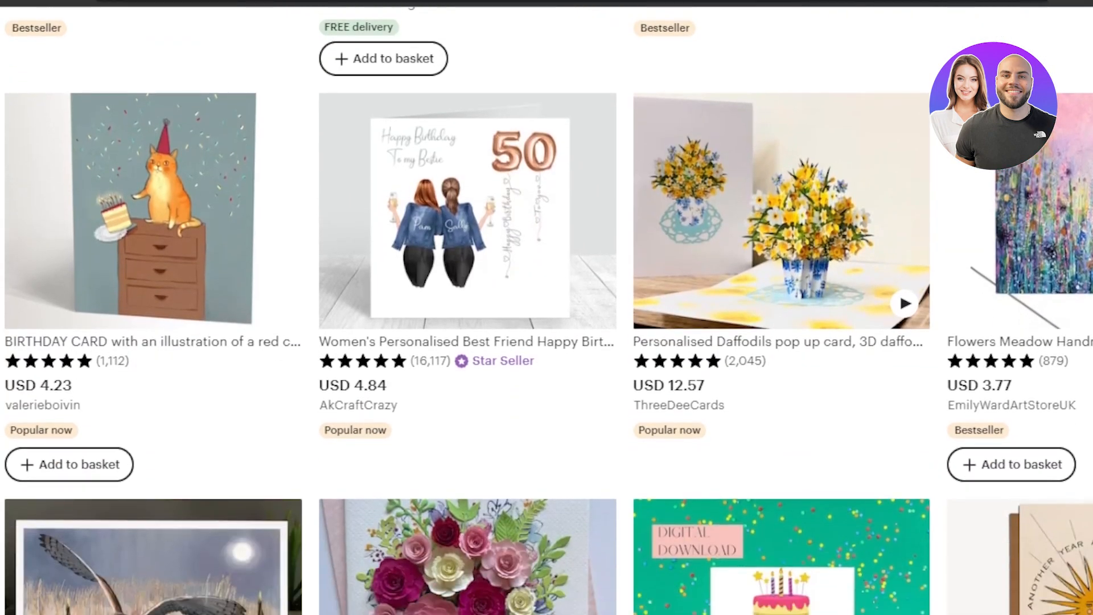
scroll(down, 3)
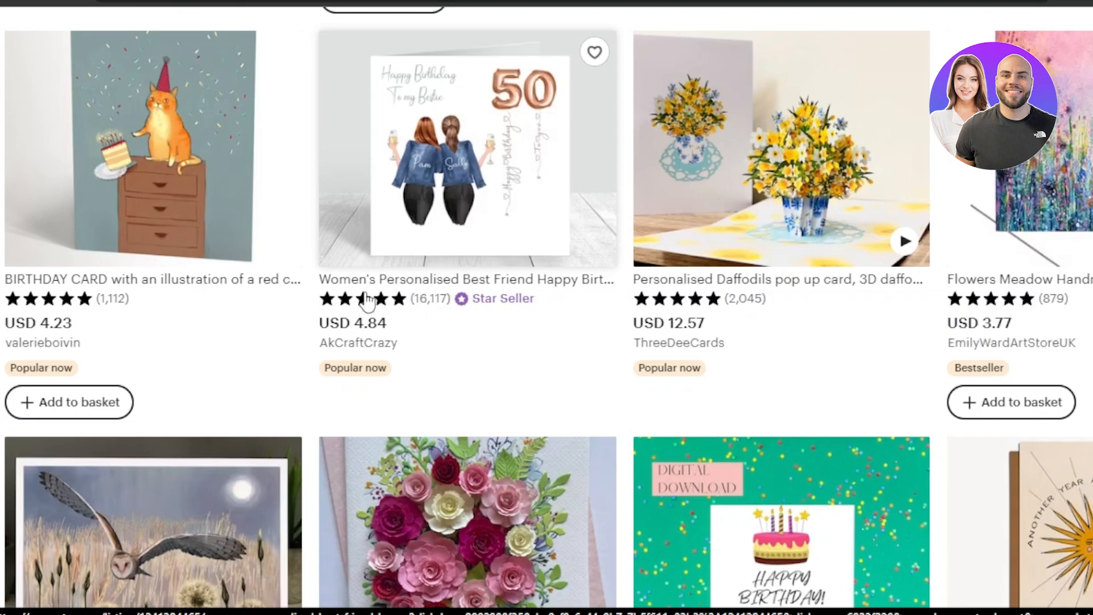
mouse_move(419, 307)
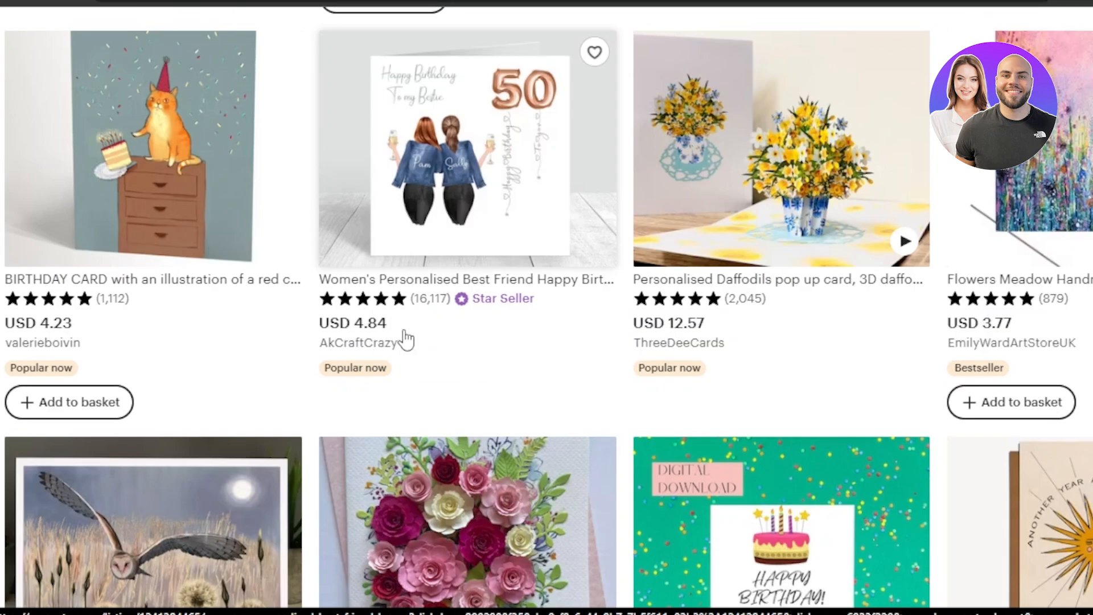
scroll(down, 3)
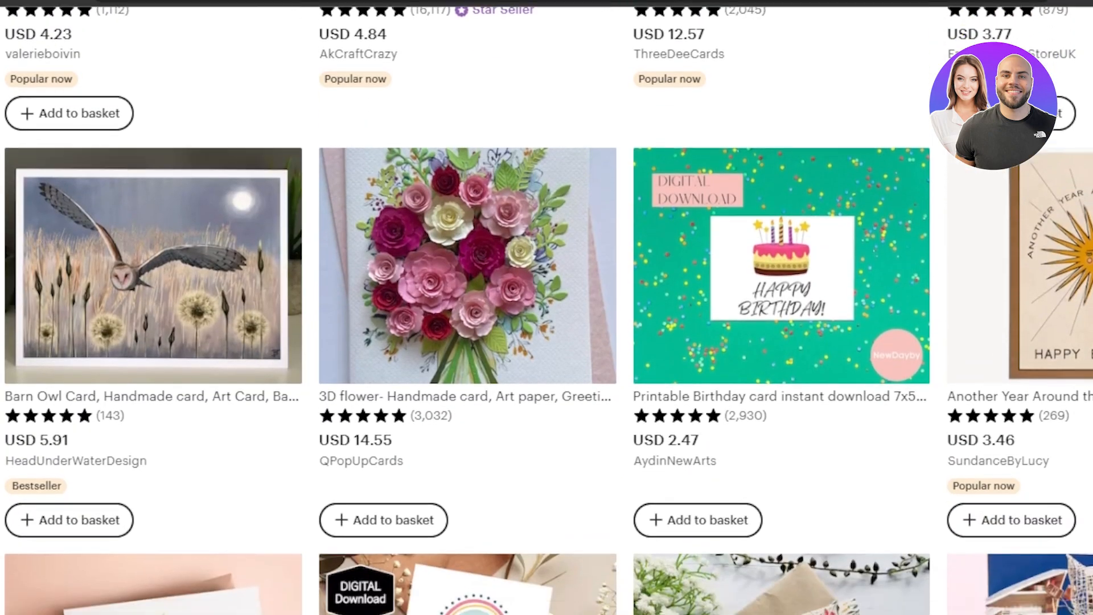
scroll(down, 3)
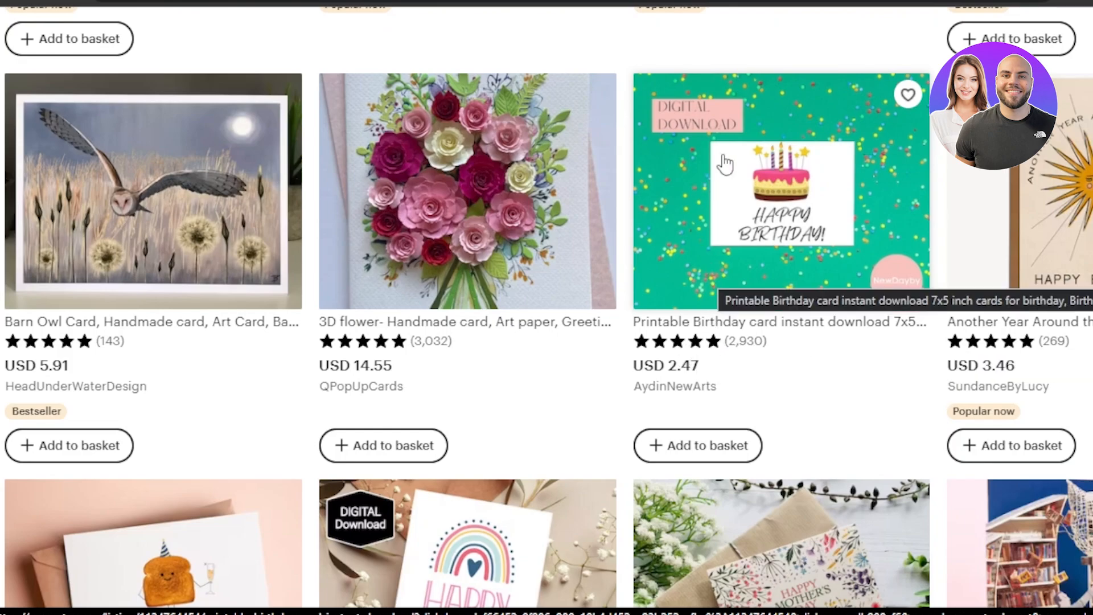
mouse_move(730, 230)
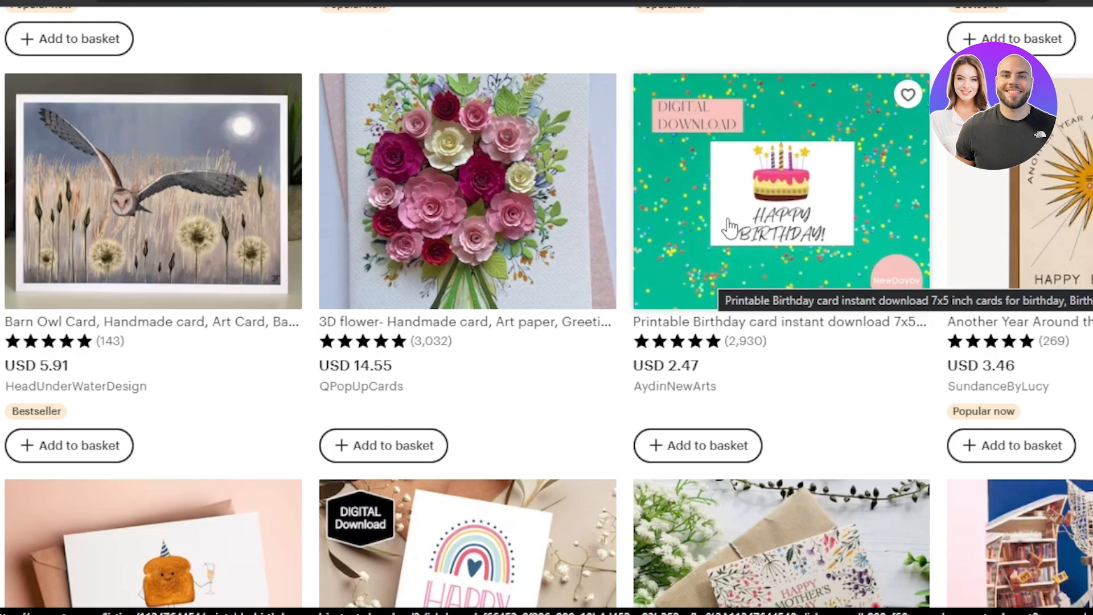
scroll(down, 3)
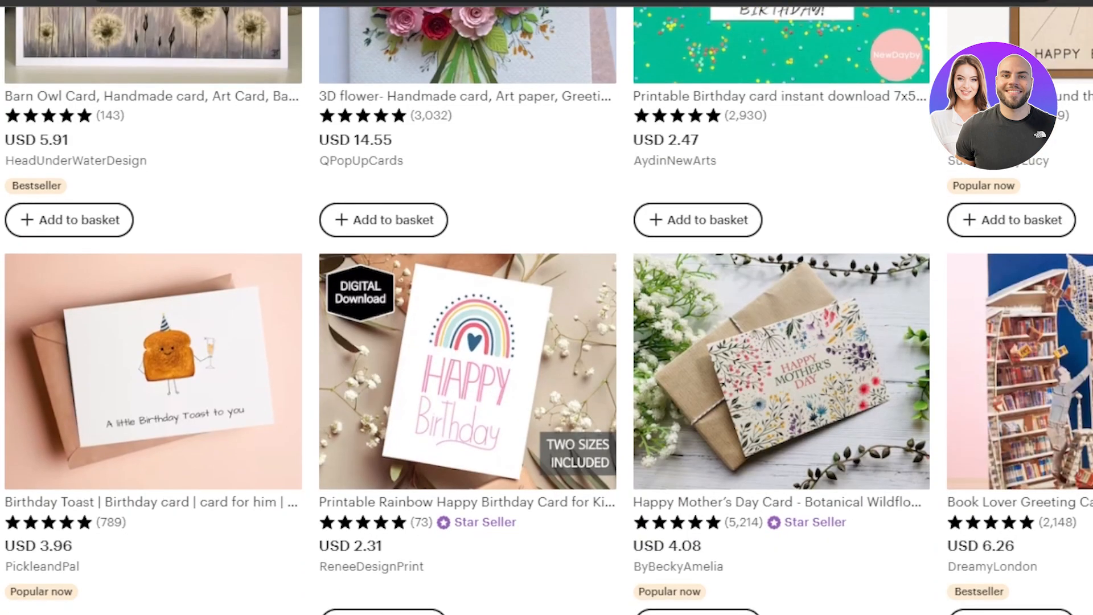
scroll(down, 3)
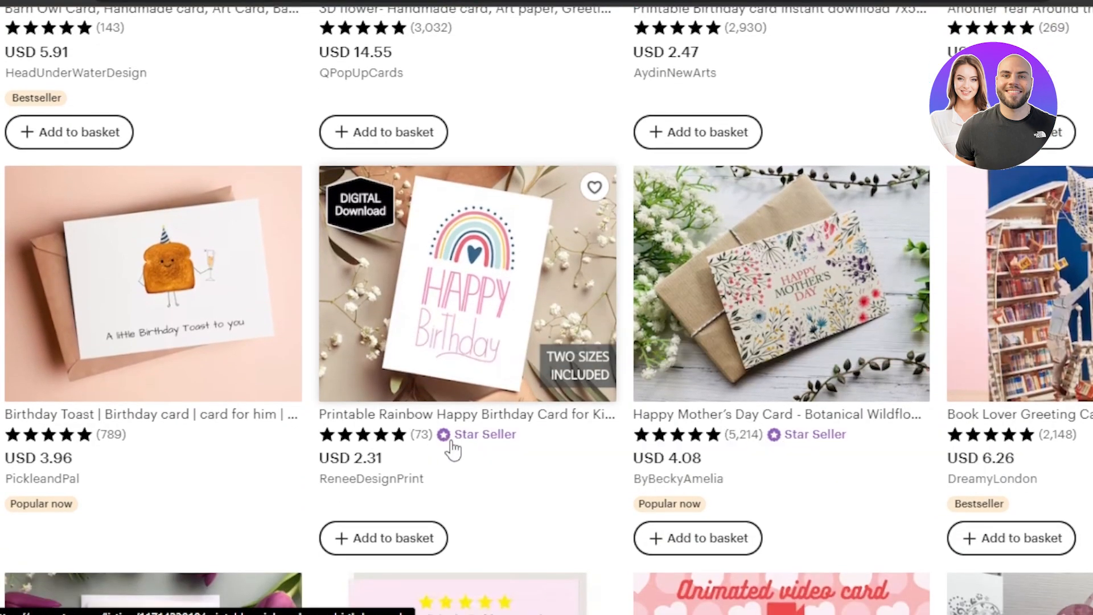
mouse_move(444, 305)
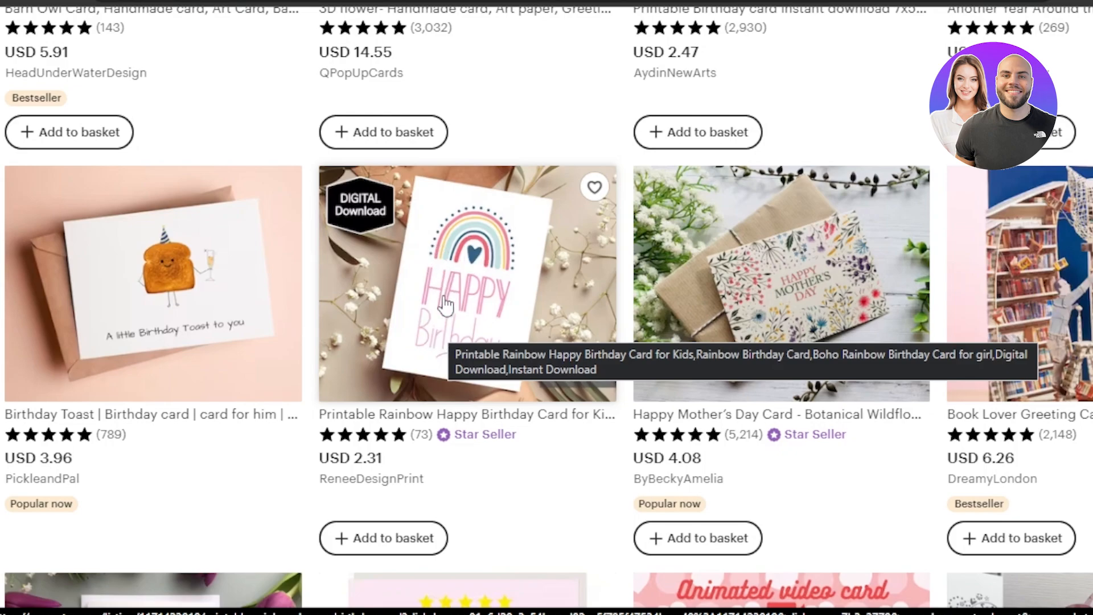
mouse_move(472, 300)
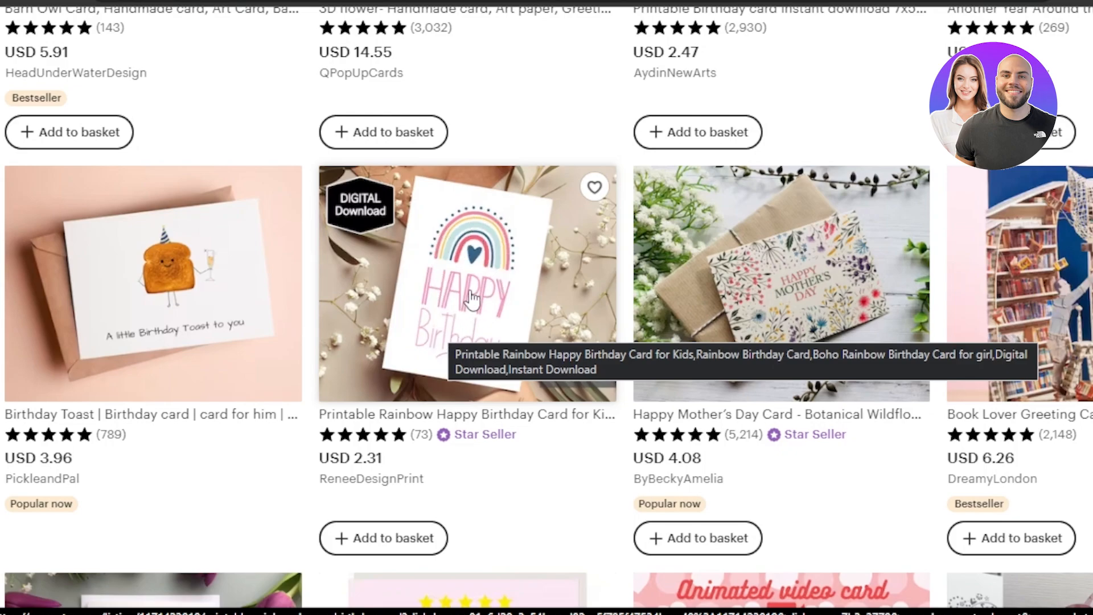
mouse_move(435, 262)
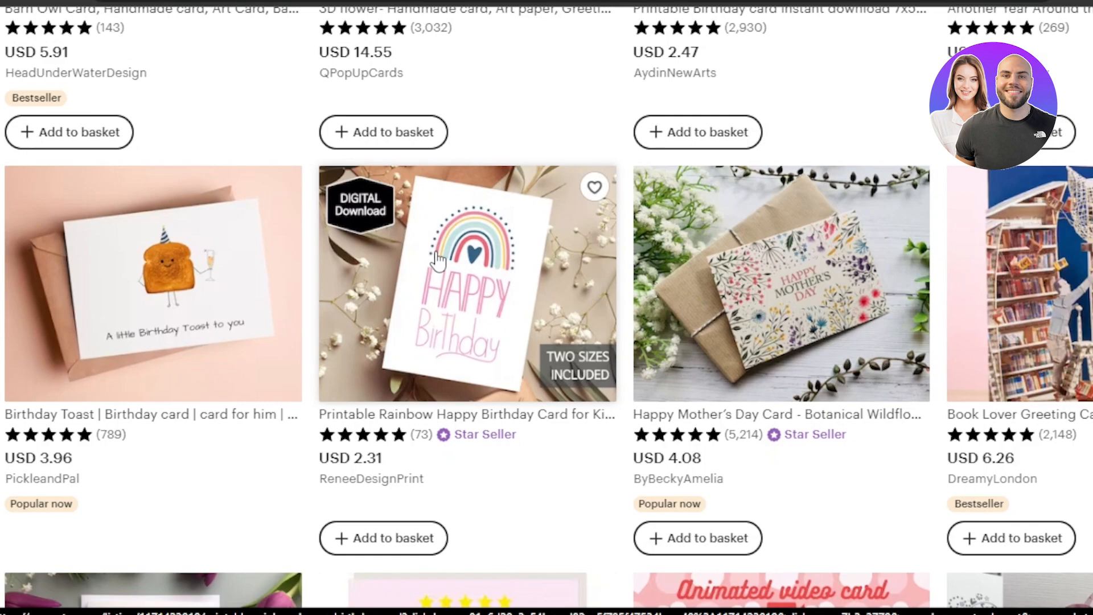
mouse_move(579, 352)
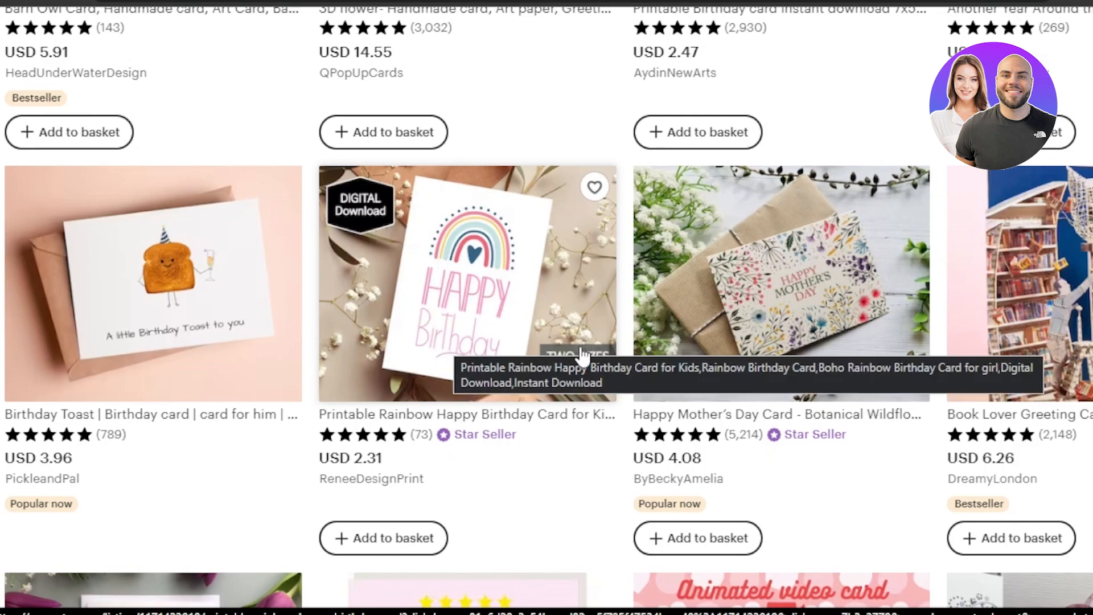
mouse_move(407, 261)
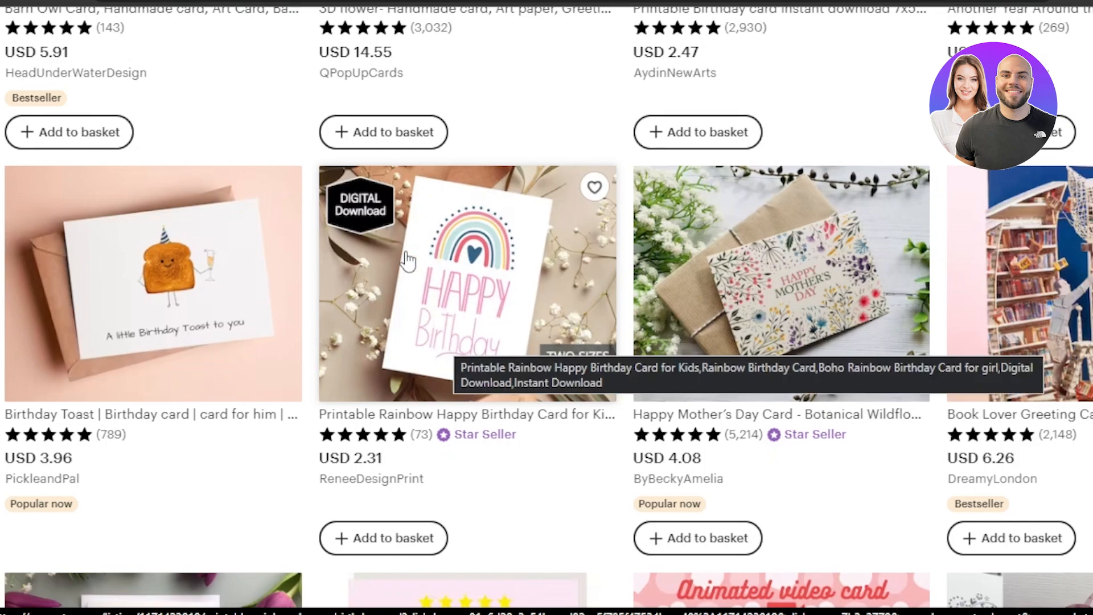
mouse_move(603, 241)
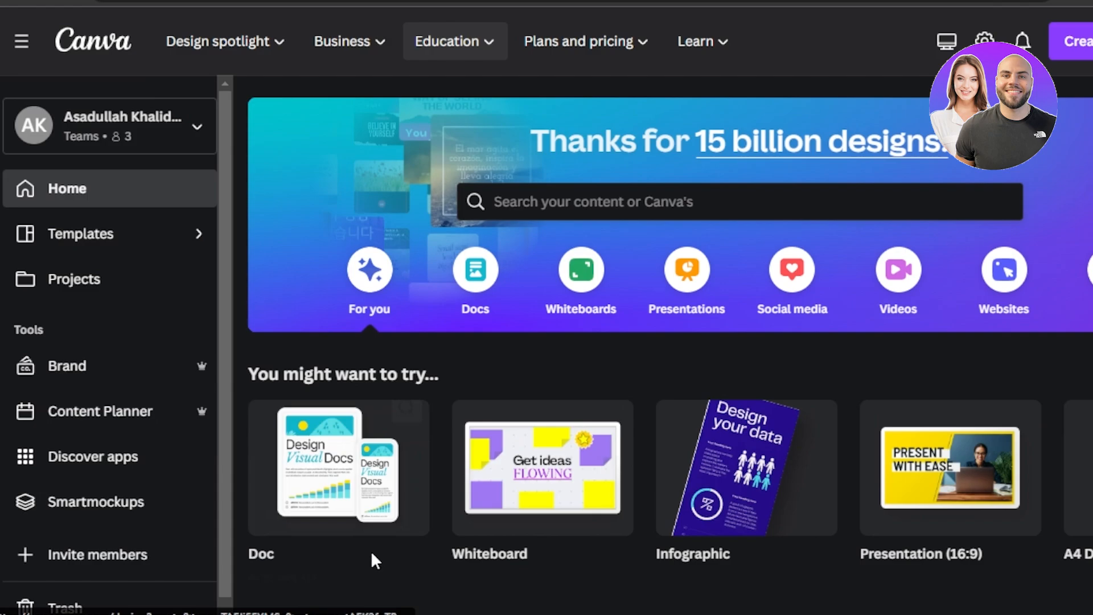
scroll(down, 3)
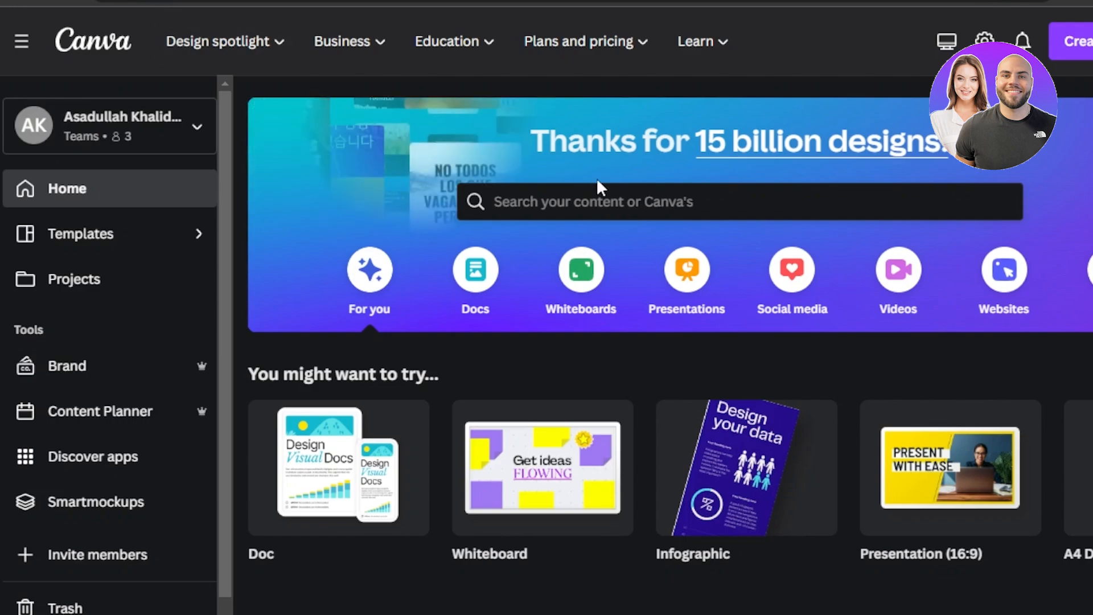
click(738, 202)
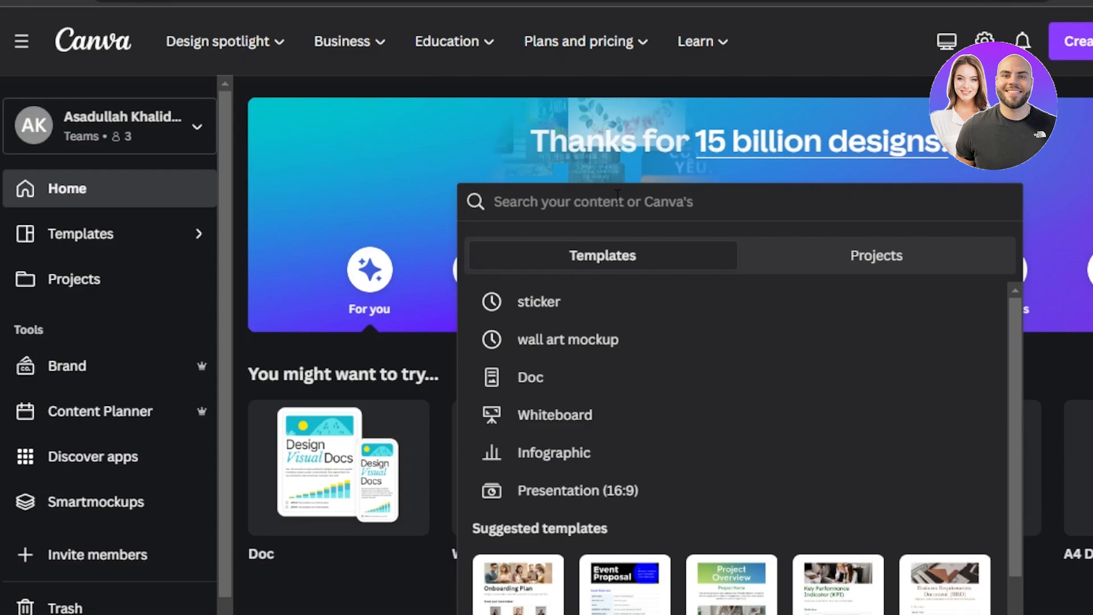
Step: Search templates for 'greeting cards' and scroll through the 9,624 results
text(greeting card)
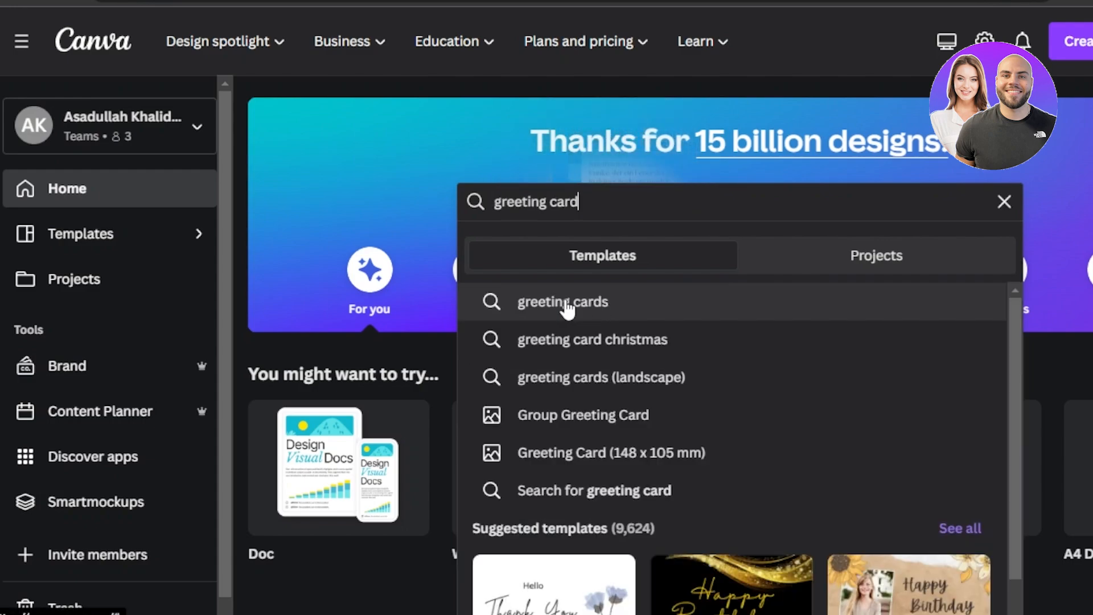
click(562, 301)
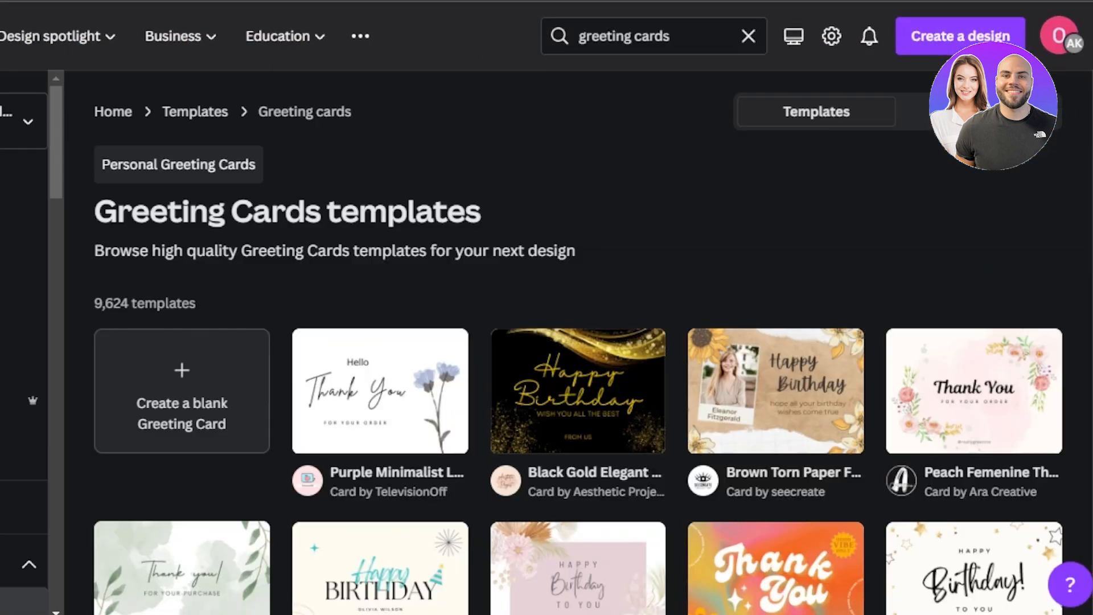
scroll(down, 3)
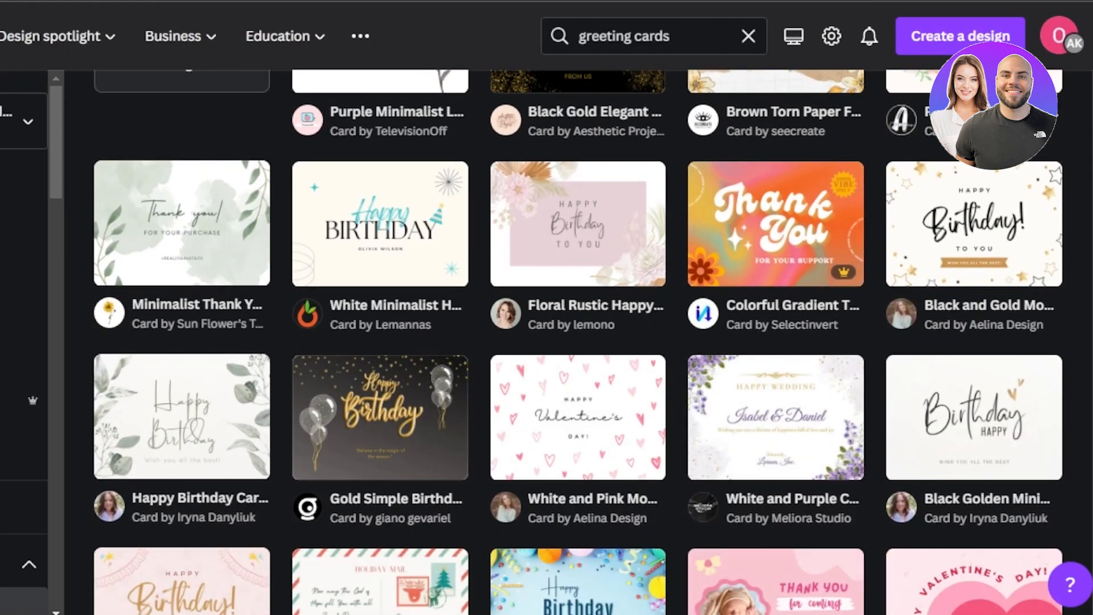
scroll(down, 3)
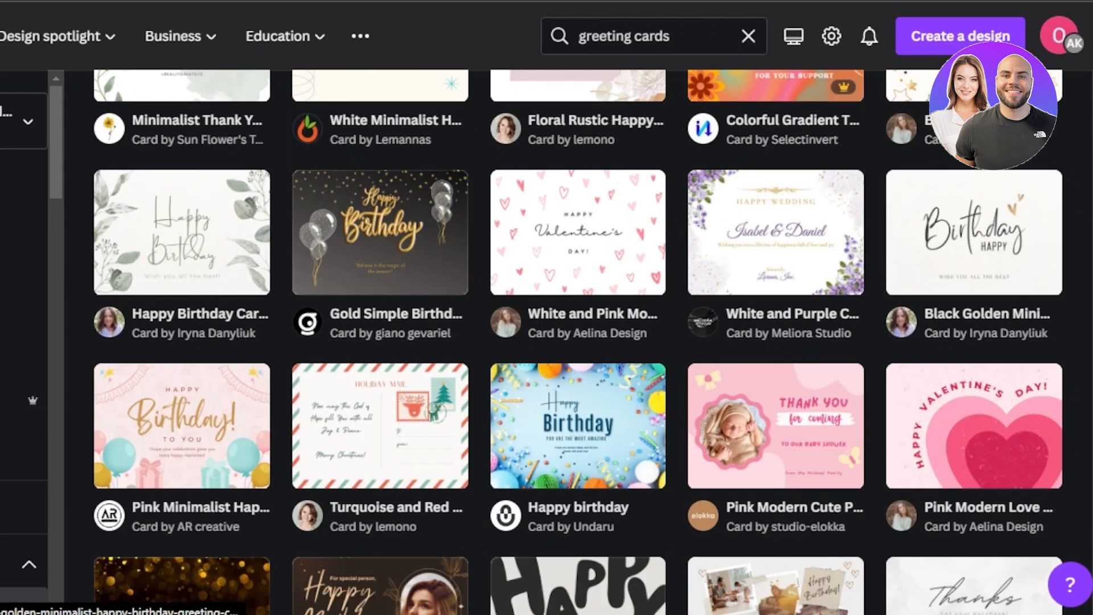
scroll(down, 3)
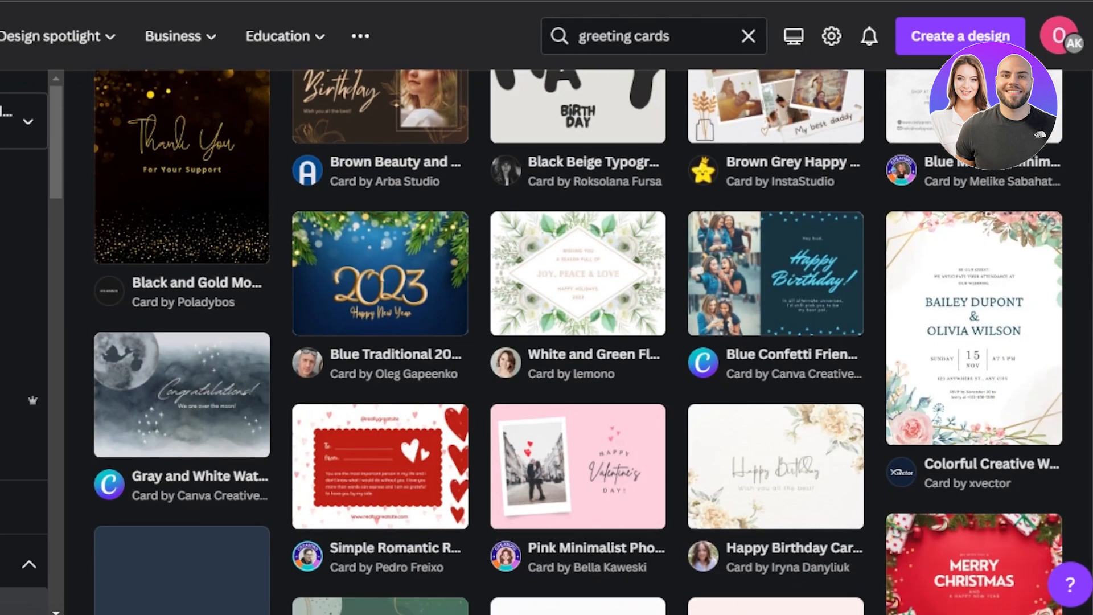
scroll(down, 3)
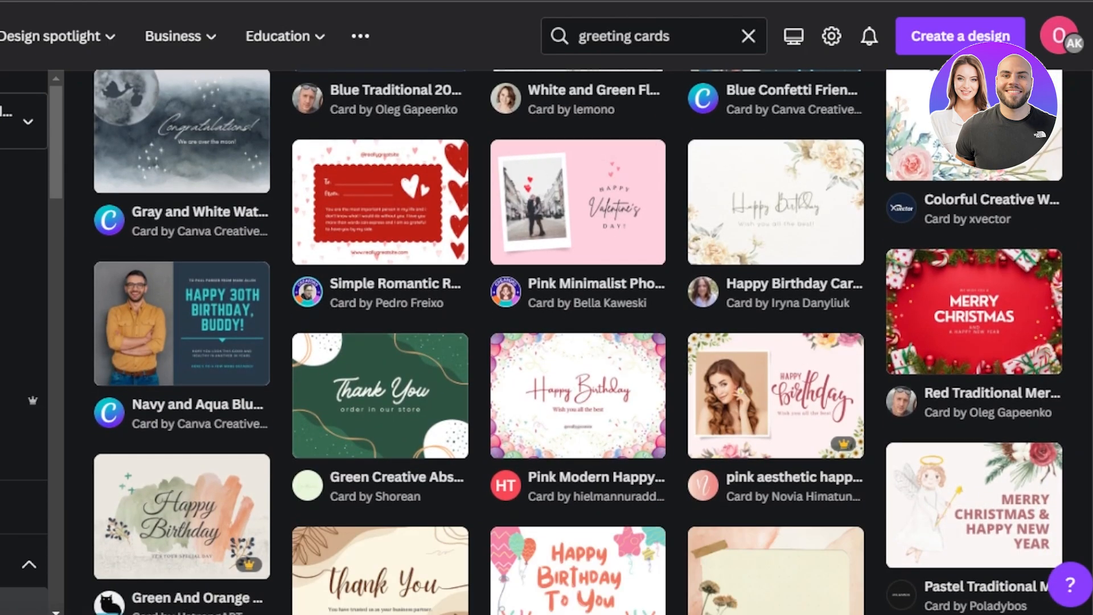
scroll(down, 3)
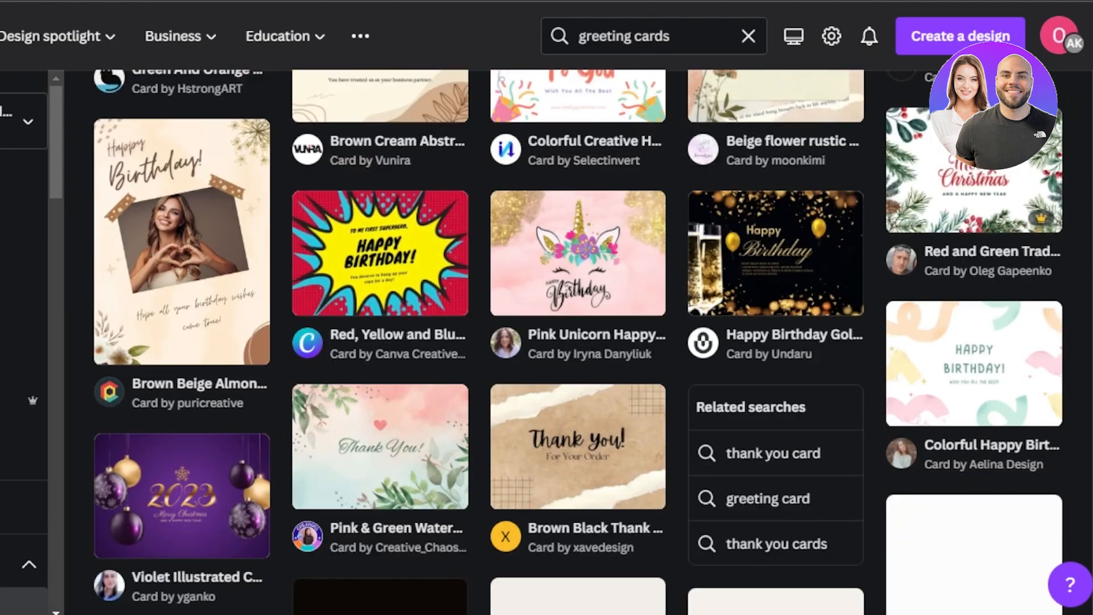
scroll(down, 3)
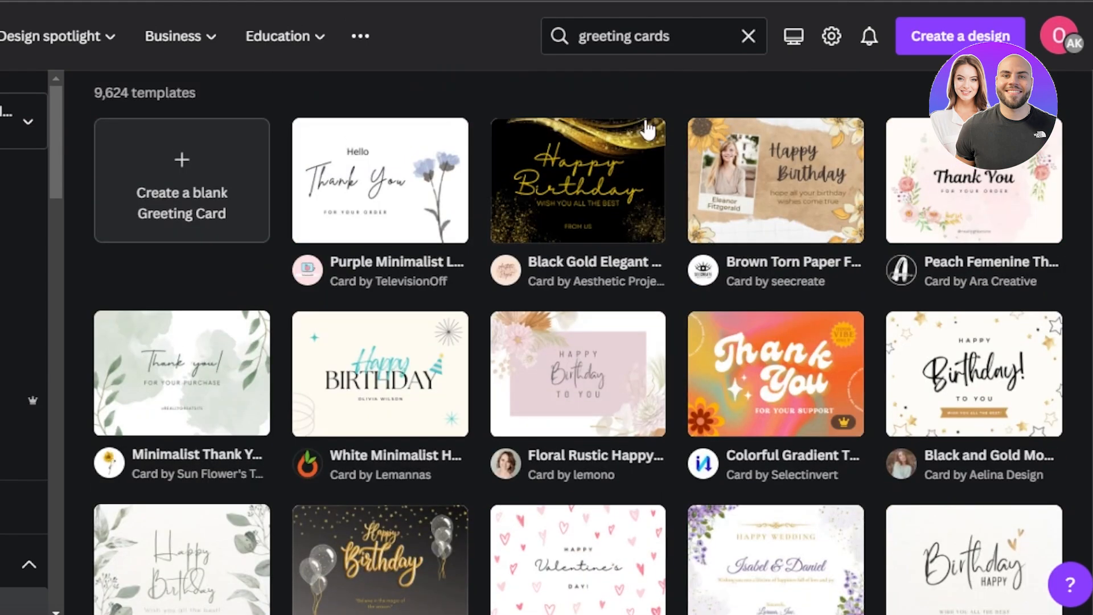
Step: Start a blank greeting card design and browse the Elements graphics library
click(181, 180)
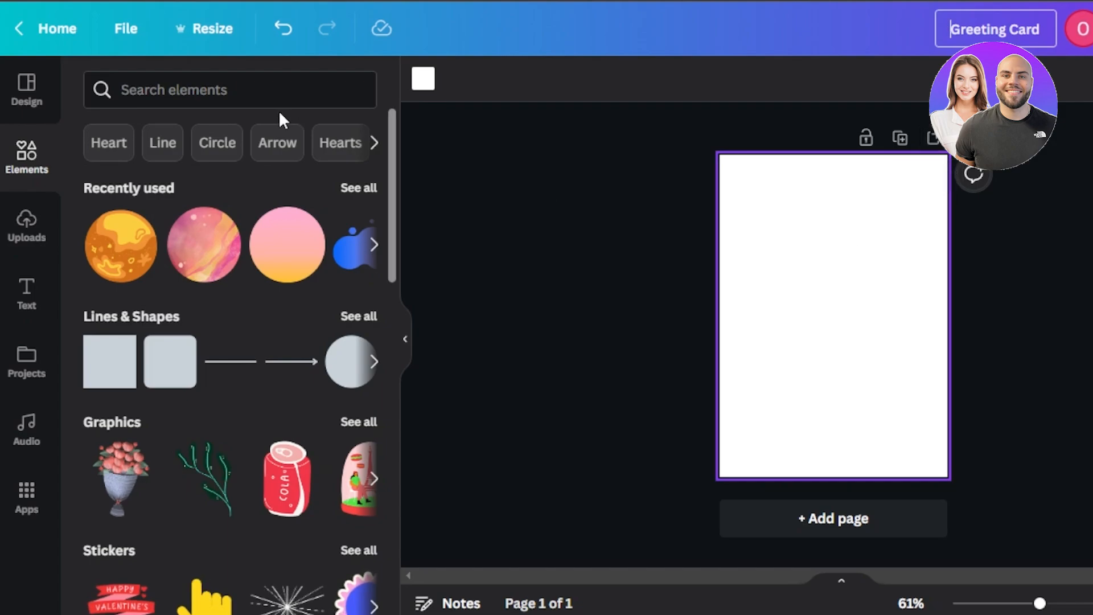
mouse_move(403, 217)
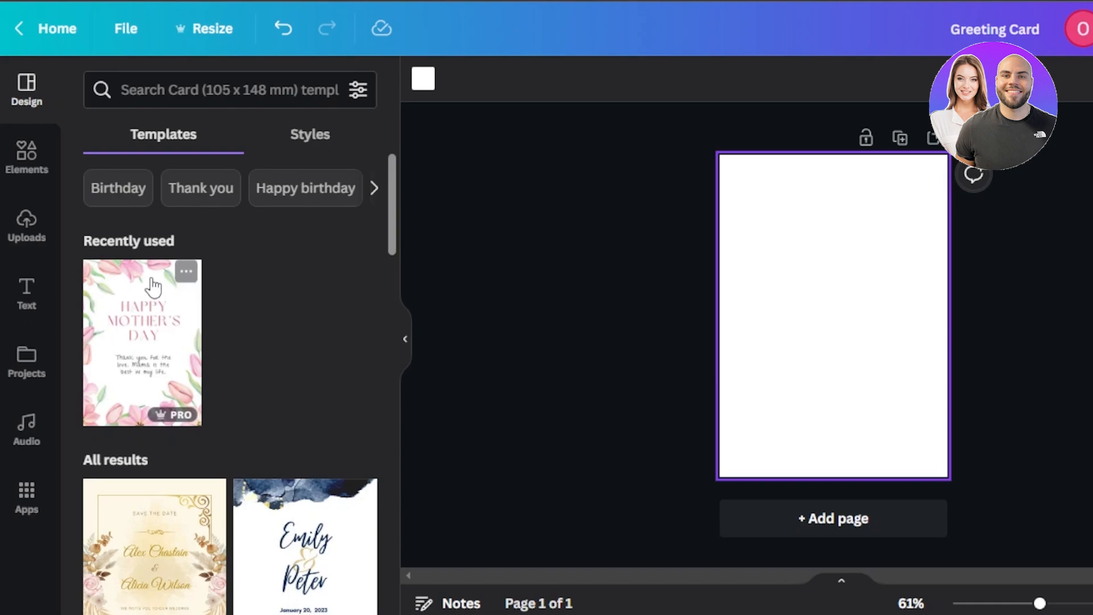
mouse_move(27, 157)
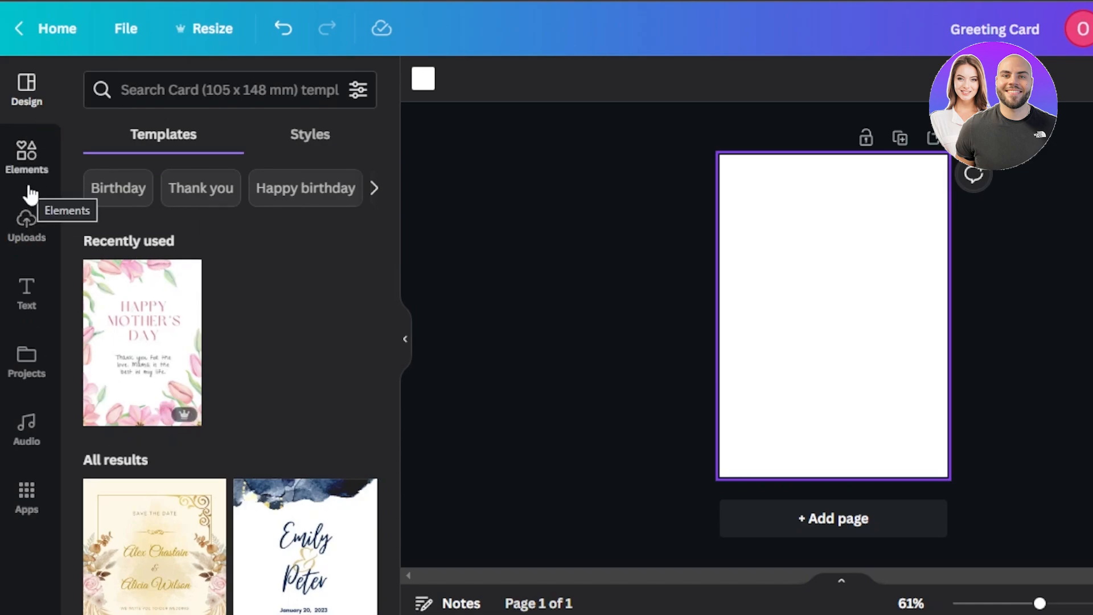
click(25, 159)
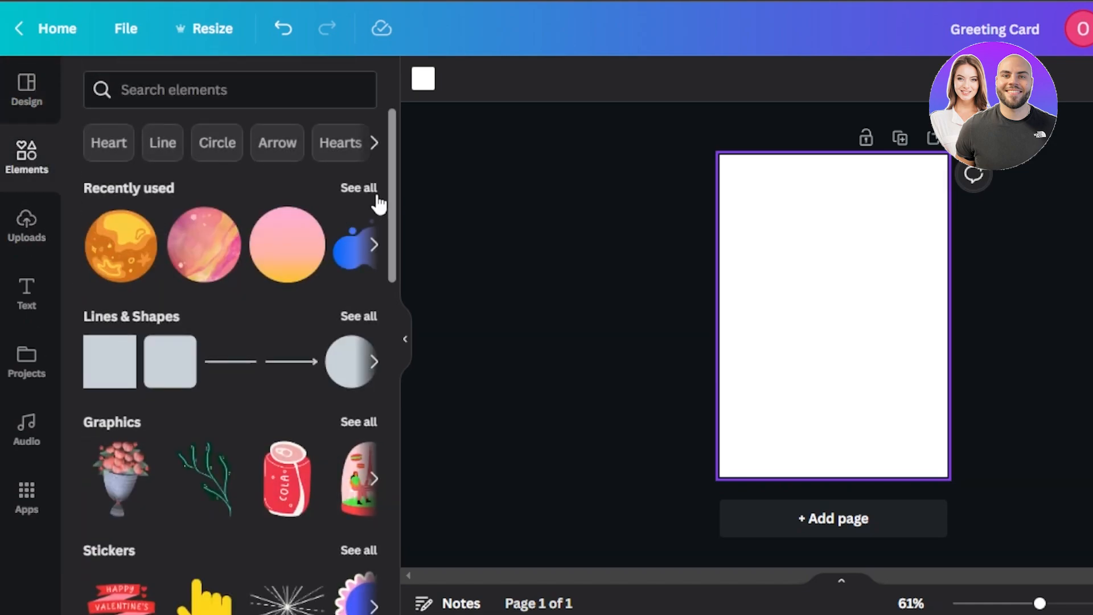
scroll(down, 3)
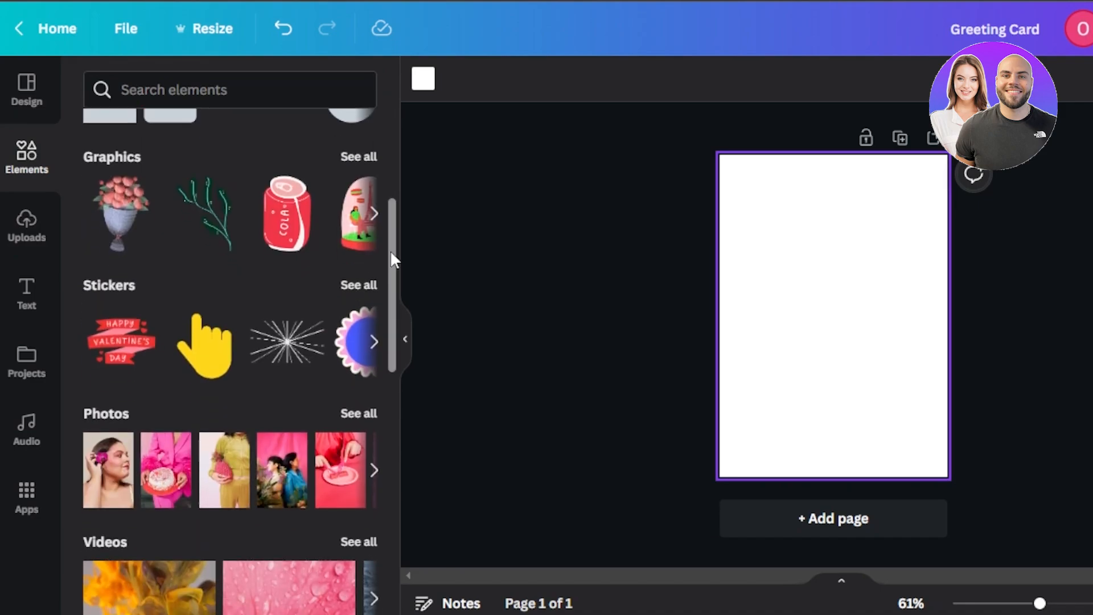
scroll(down, 3)
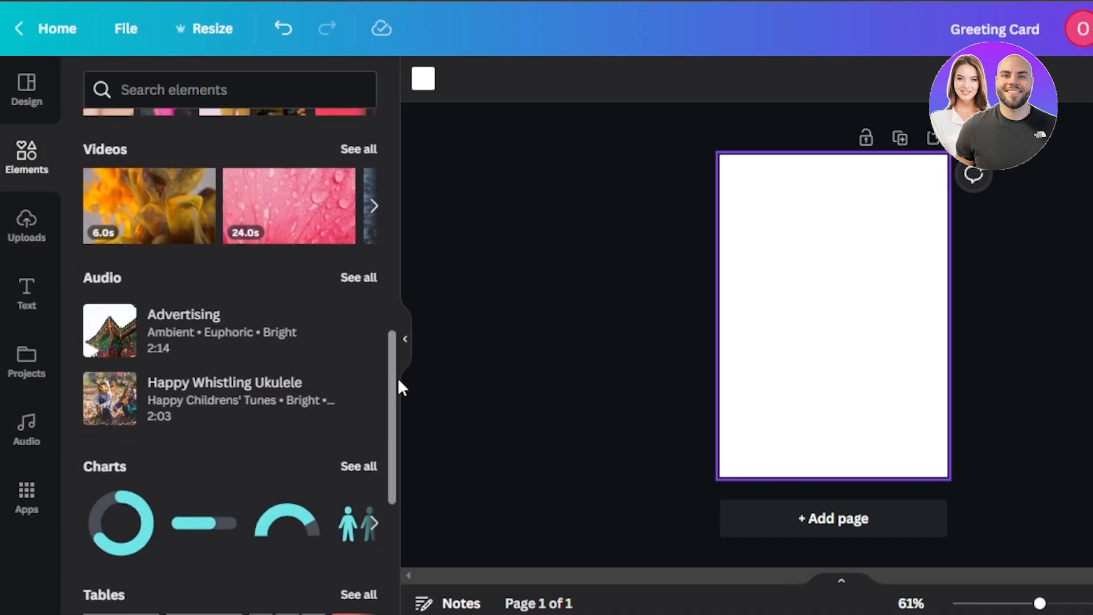
scroll(down, 3)
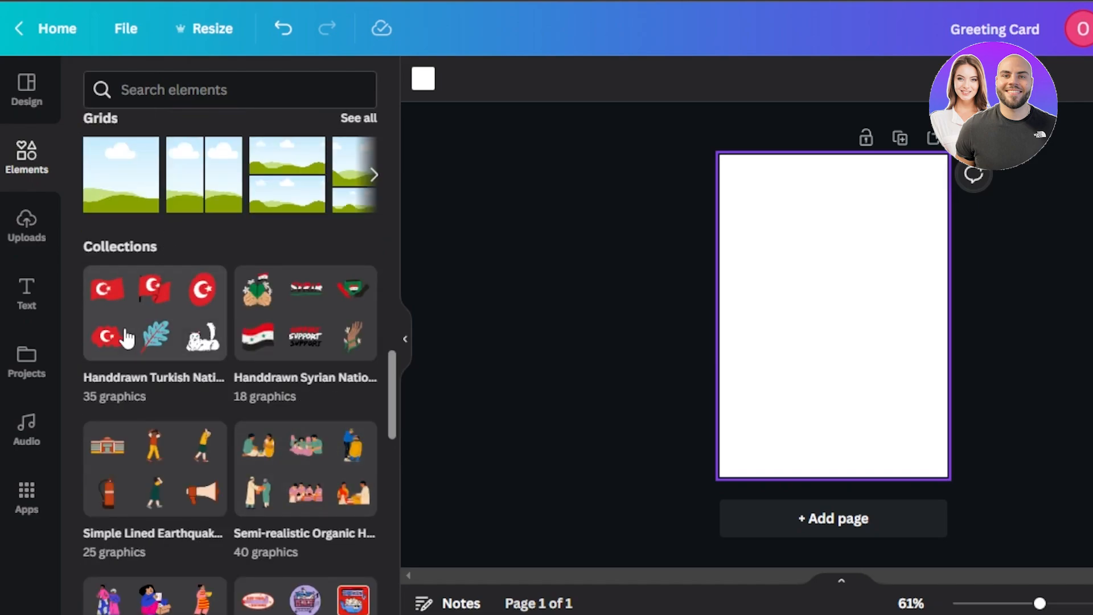
Step: Look through the Uploads, Text and Projects panels, then show card templates in Design
click(26, 226)
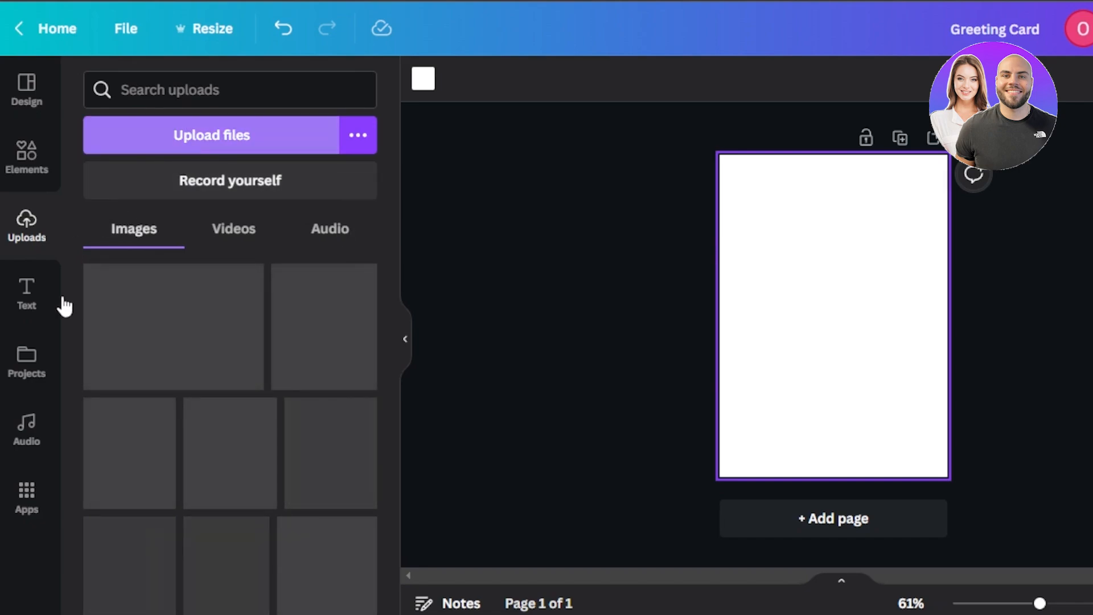
click(25, 292)
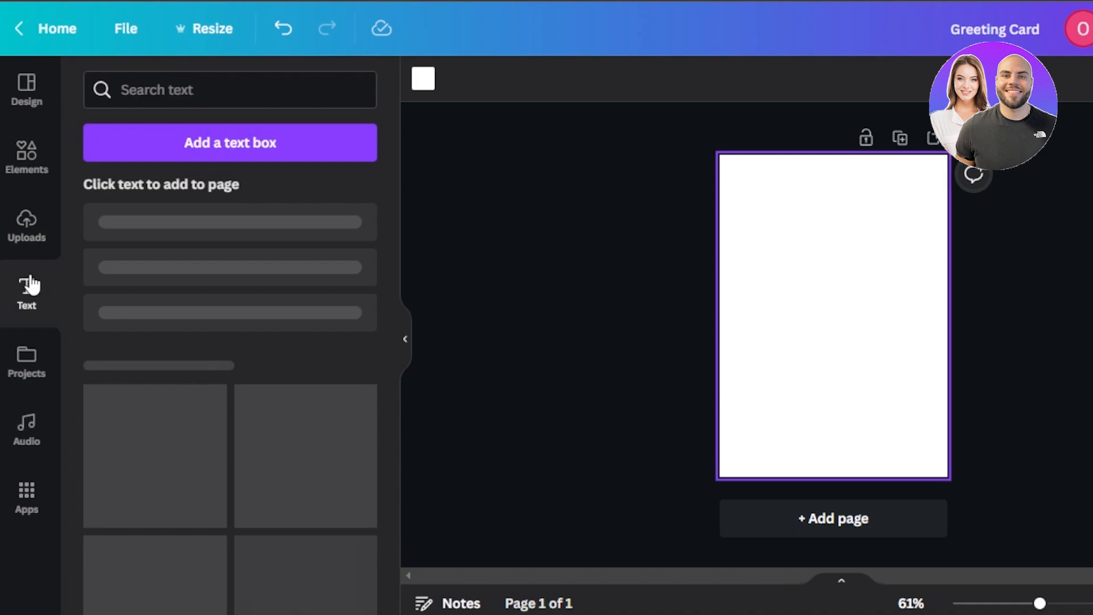
mouse_move(401, 193)
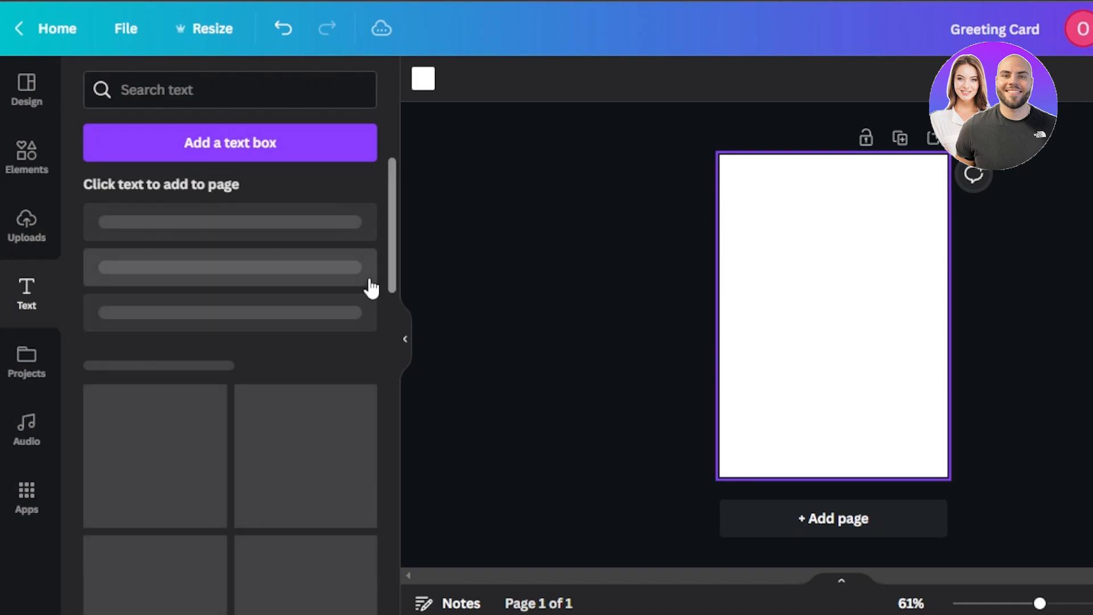
click(26, 361)
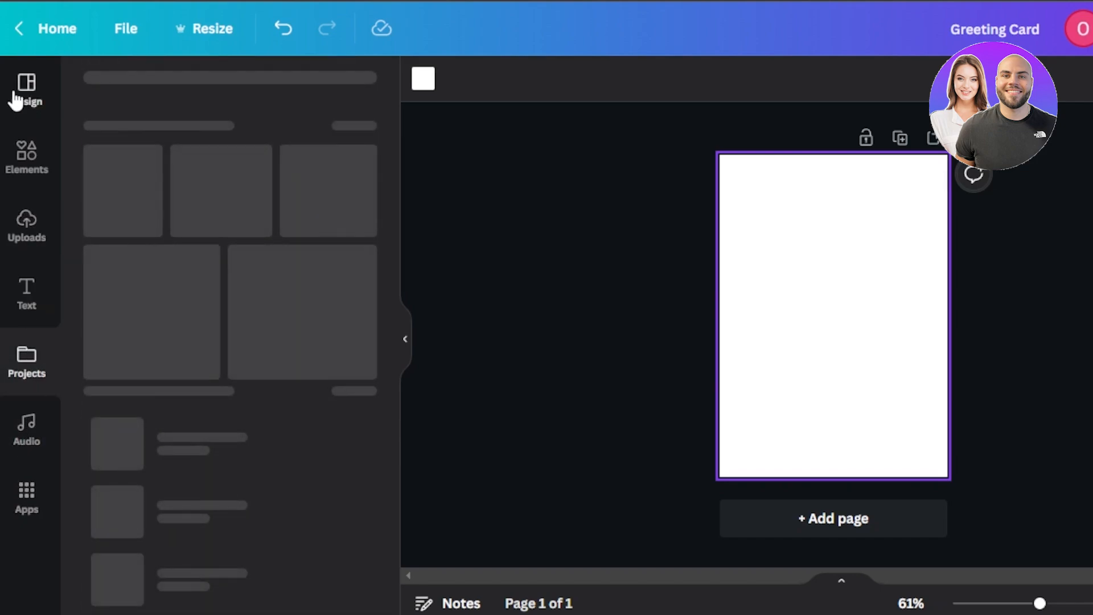
click(26, 87)
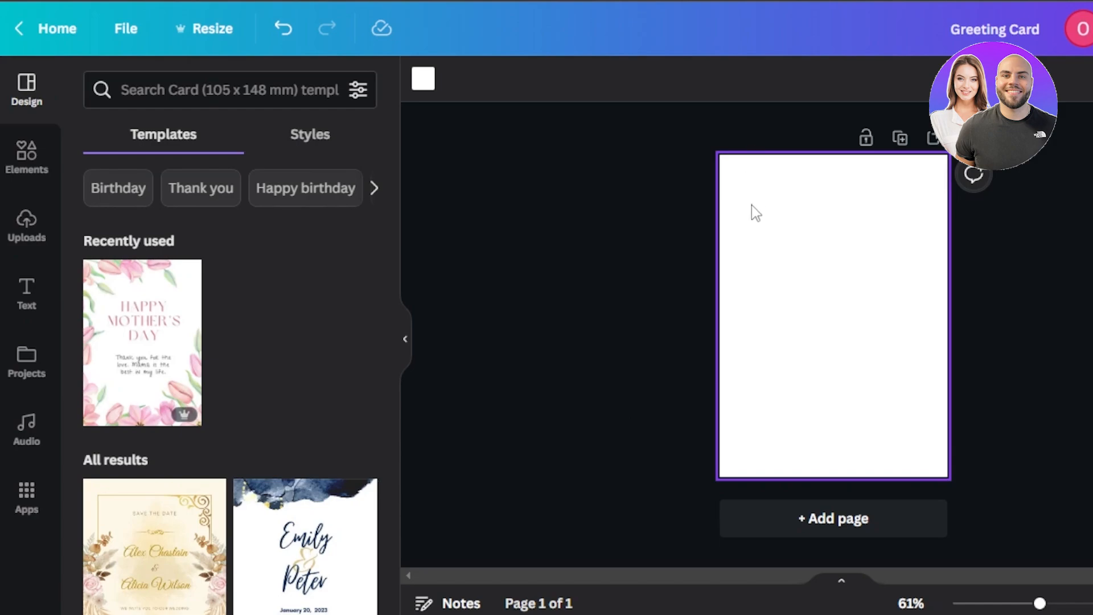
mouse_move(26, 223)
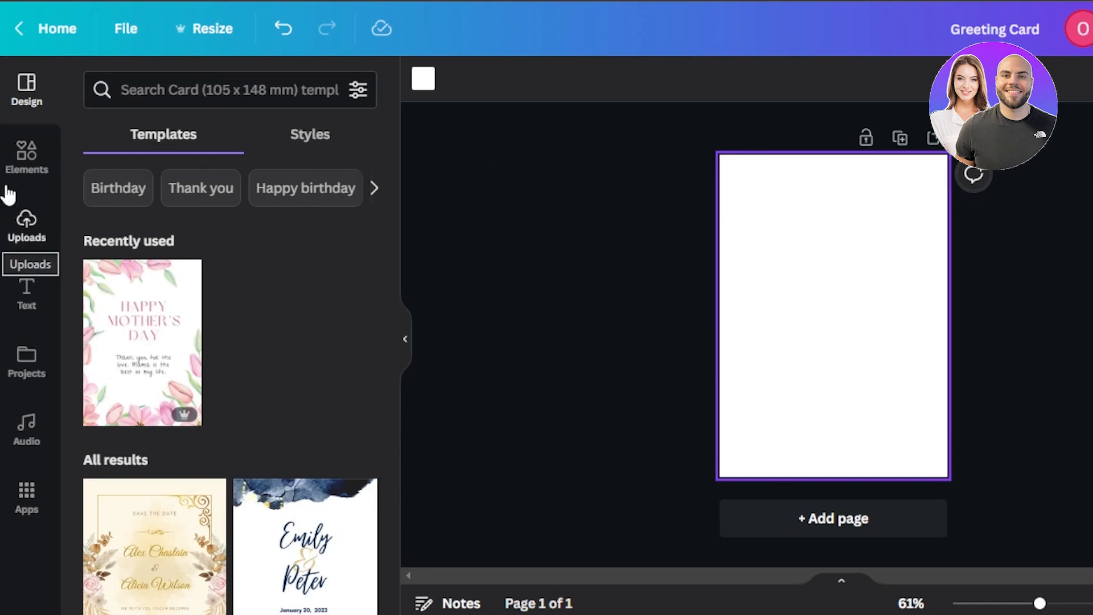
Step: Make the page background red, then adjust the custom picker to a soft salmon pink
click(423, 78)
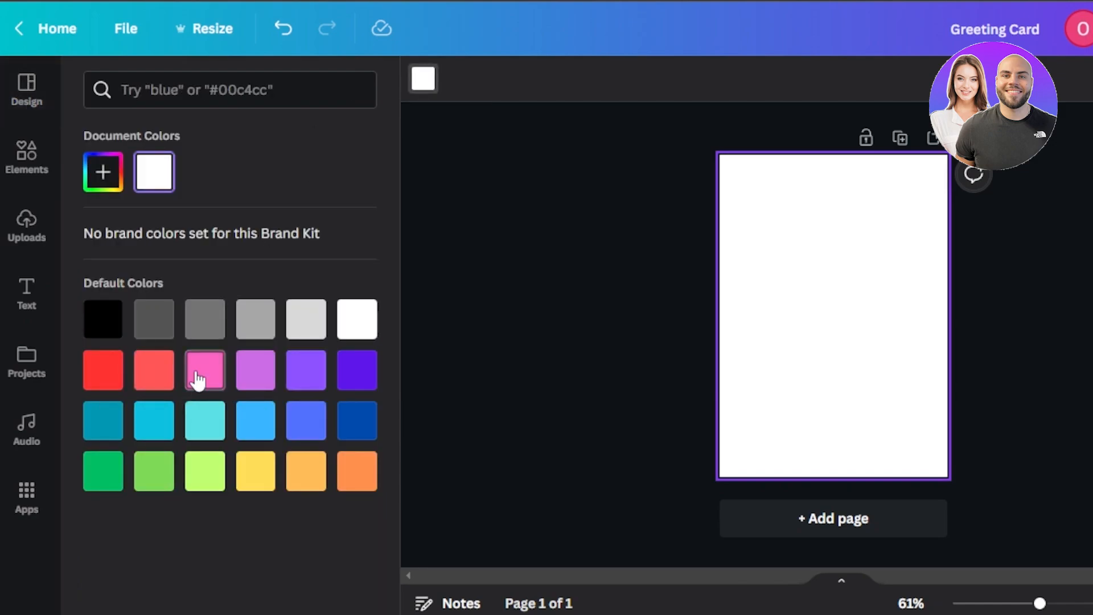
click(103, 369)
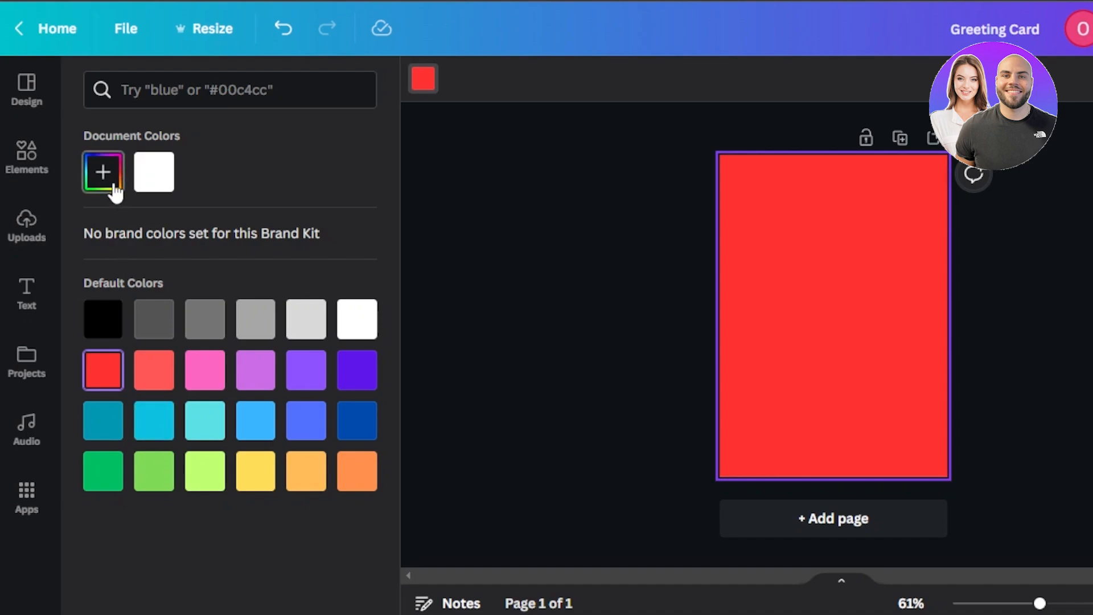
click(103, 171)
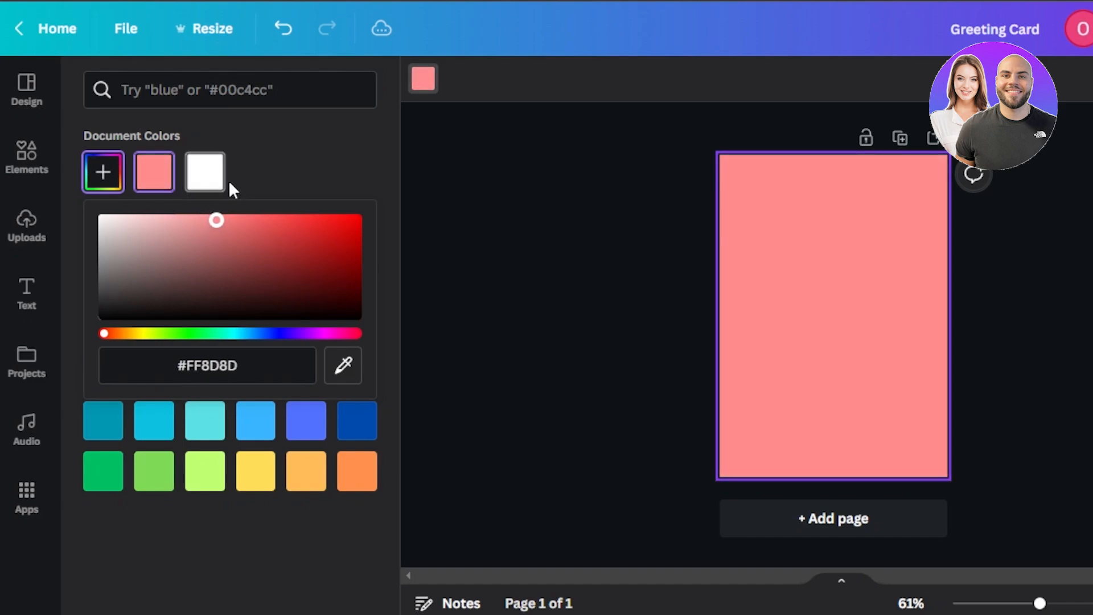
drag(216, 221, 143, 221)
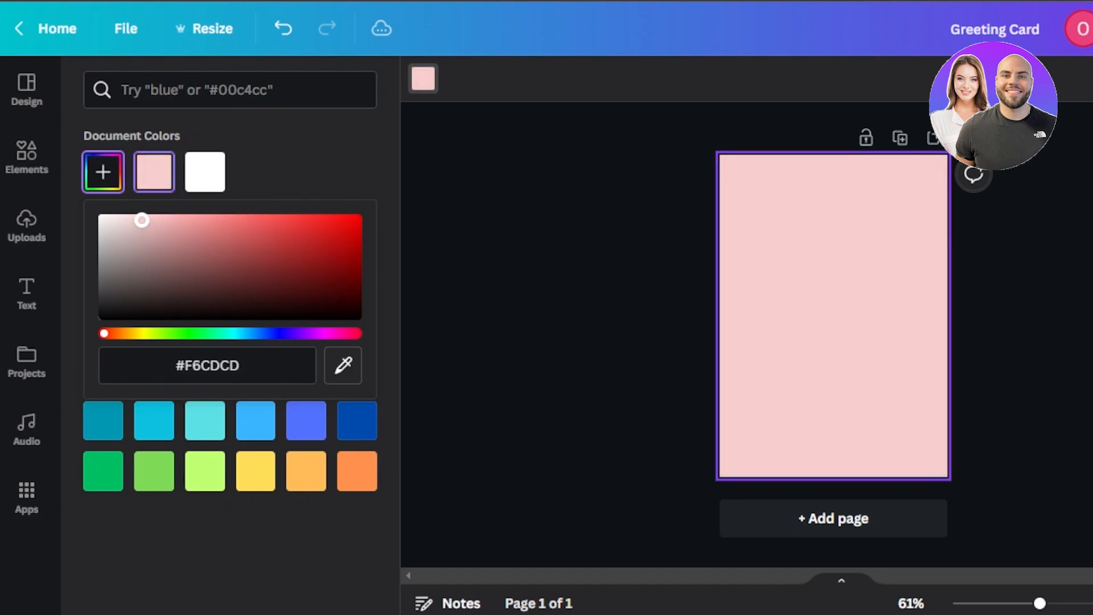
drag(142, 220, 196, 218)
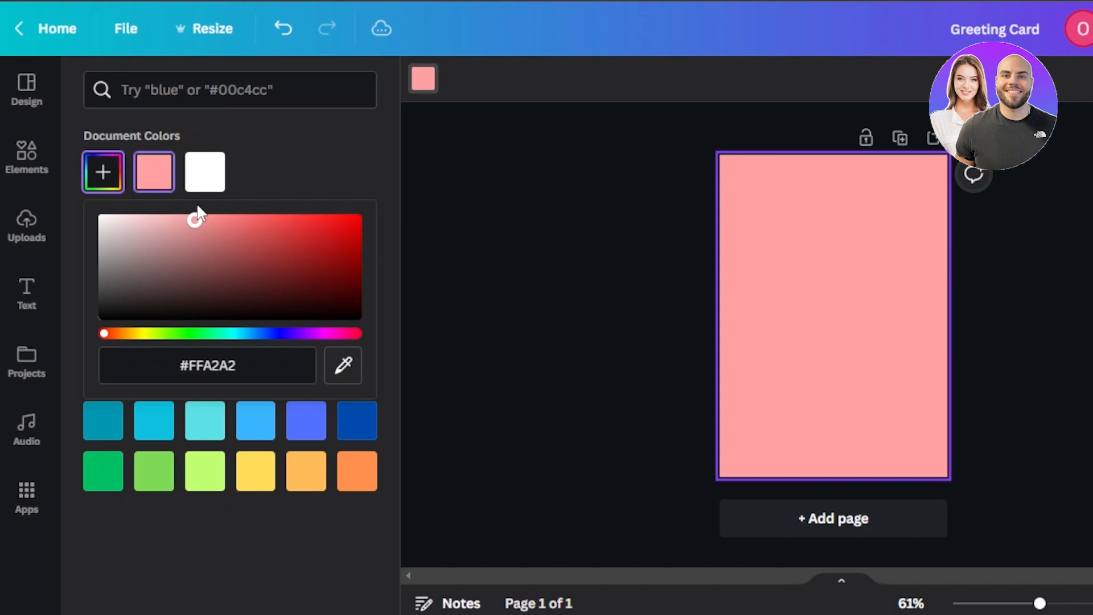
click(211, 220)
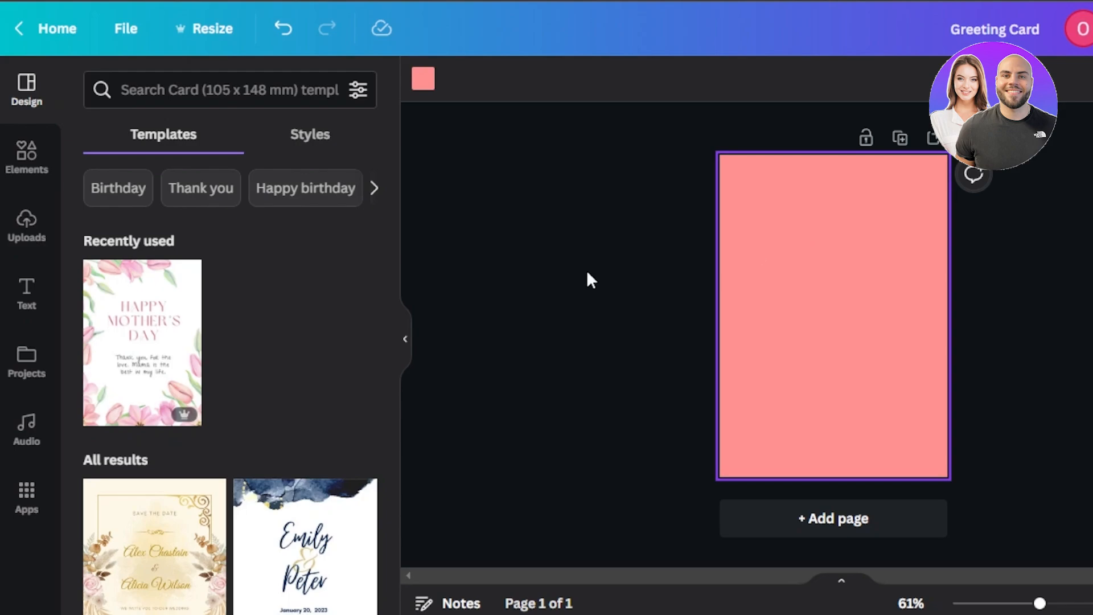
mouse_move(25, 293)
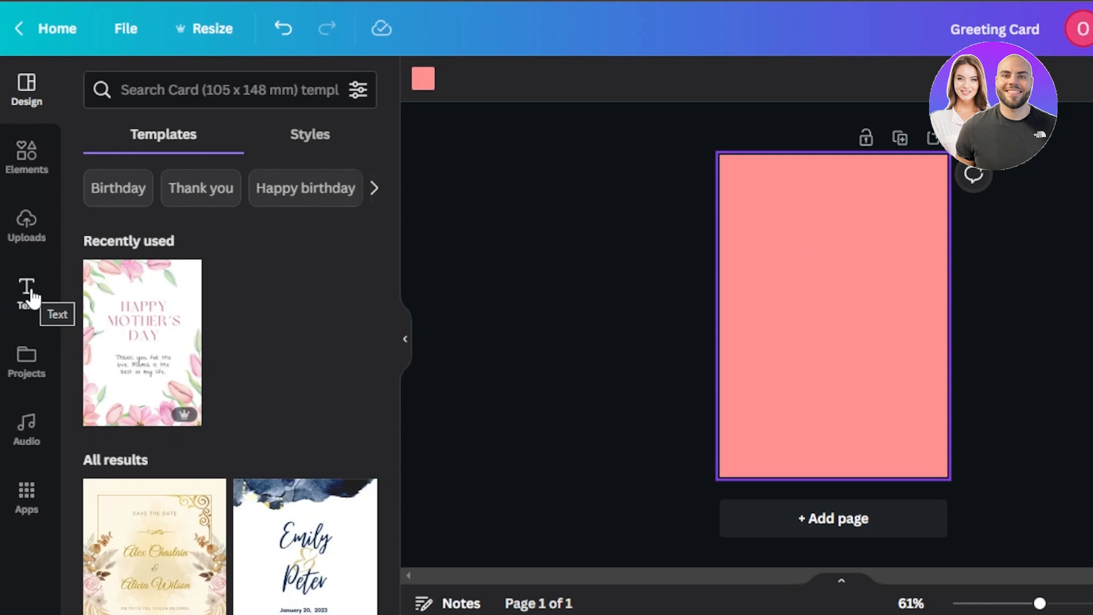
Step: Scroll through the Text panel's font combinations list beside the salmon card
click(25, 293)
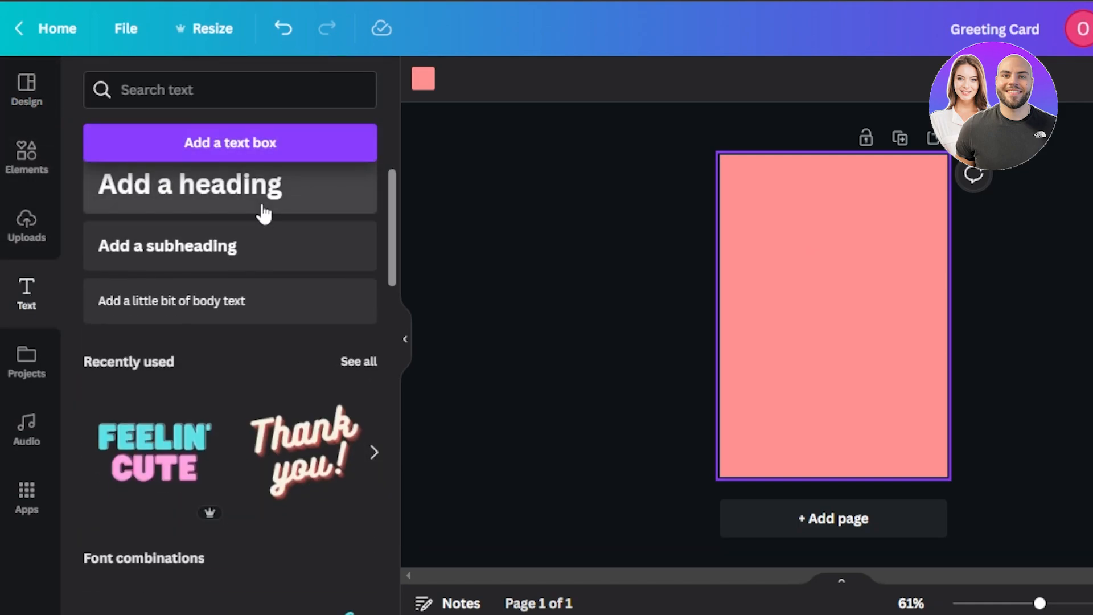
scroll(down, 3)
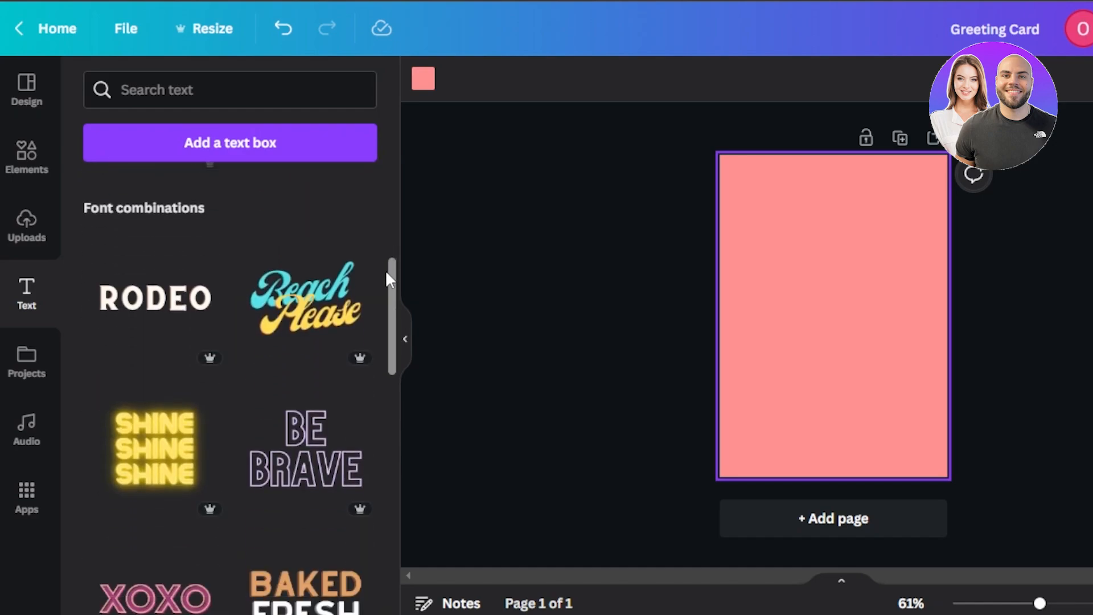
scroll(down, 3)
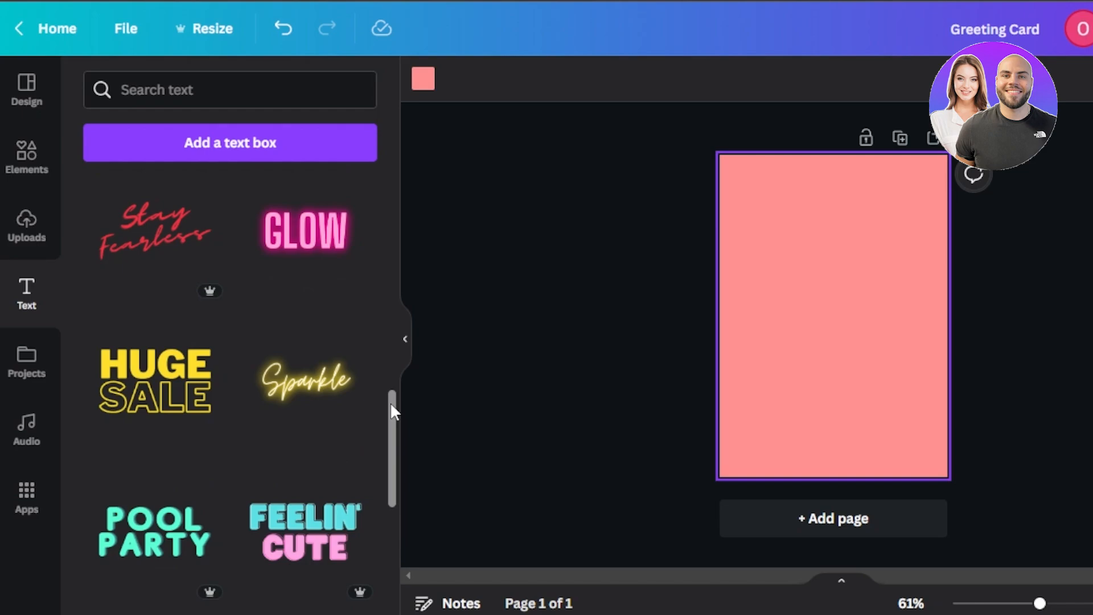
scroll(down, 3)
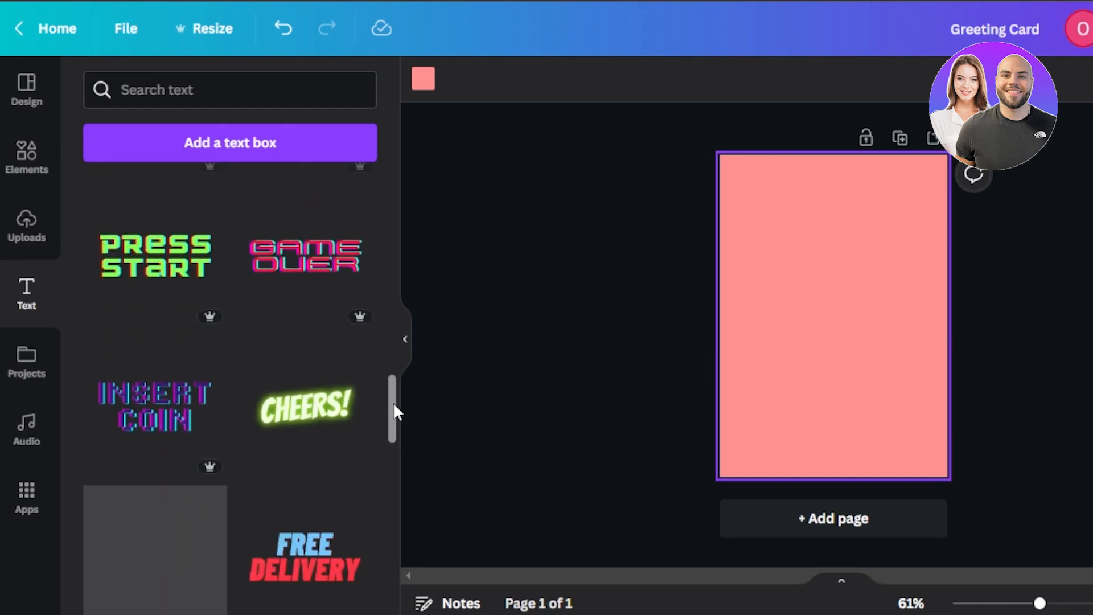
scroll(down, 3)
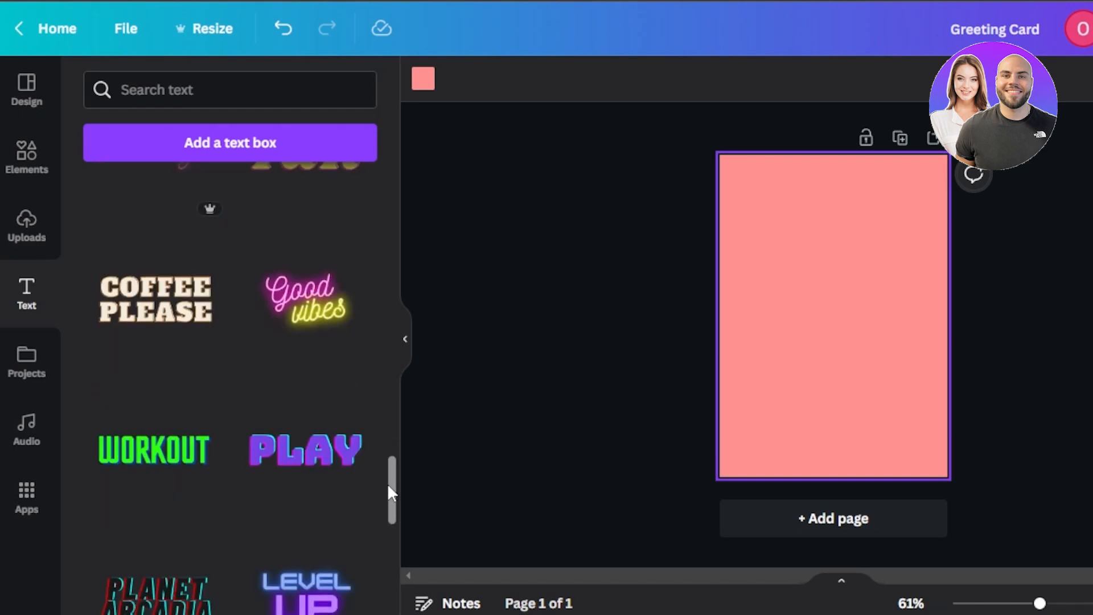
scroll(down, 3)
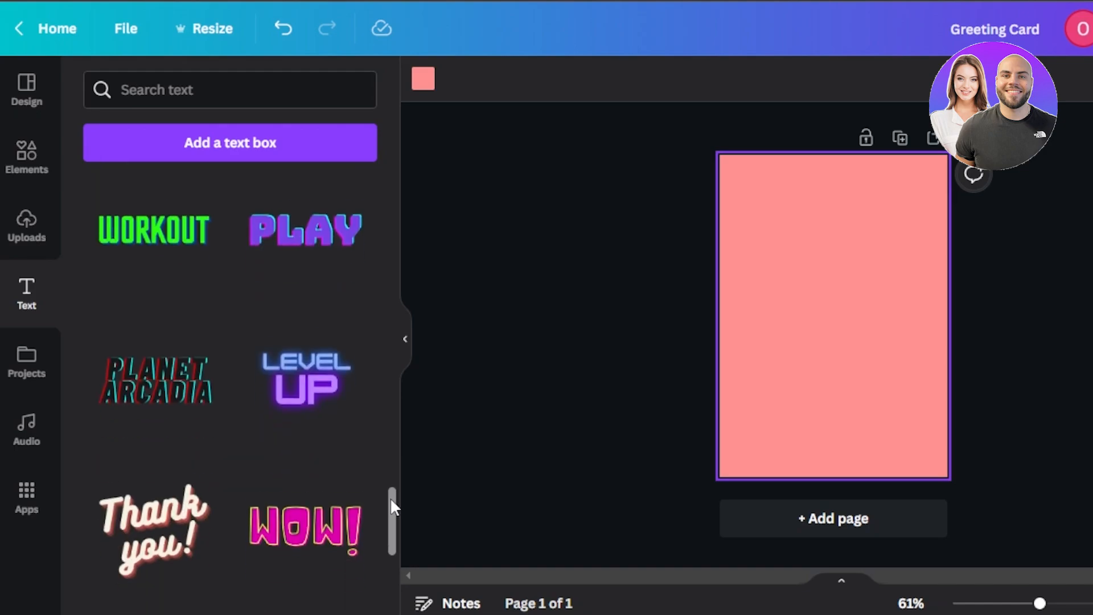
scroll(down, 3)
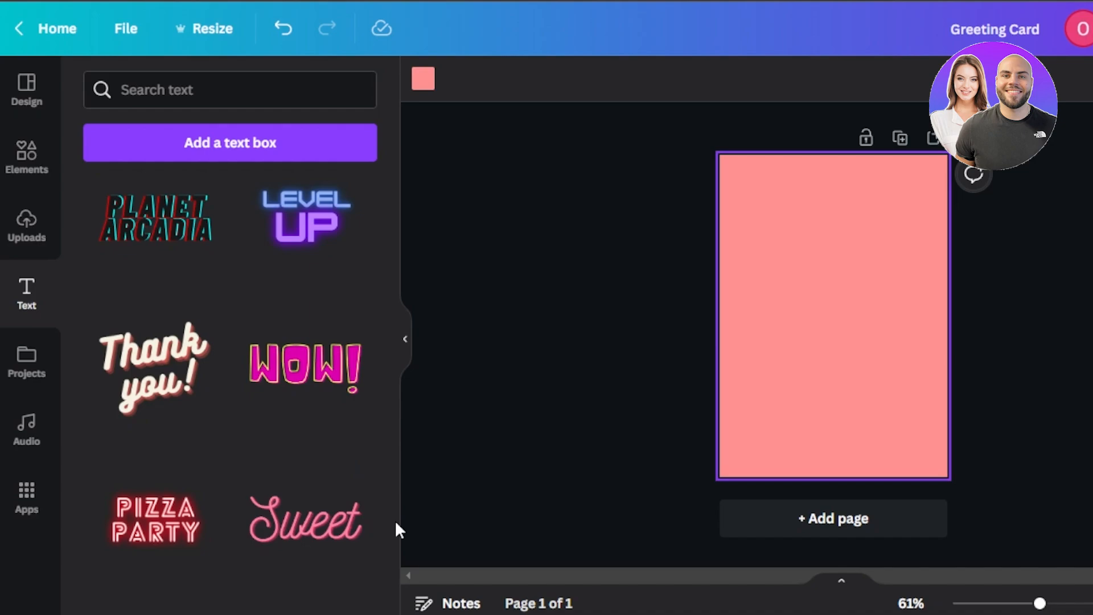
scroll(down, 3)
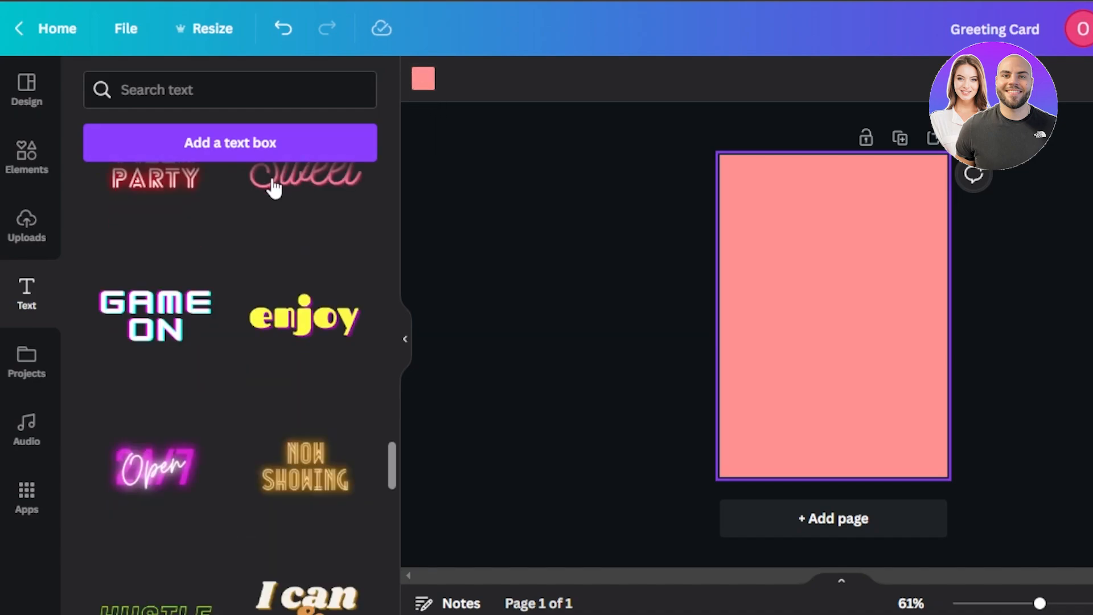
scroll(down, 3)
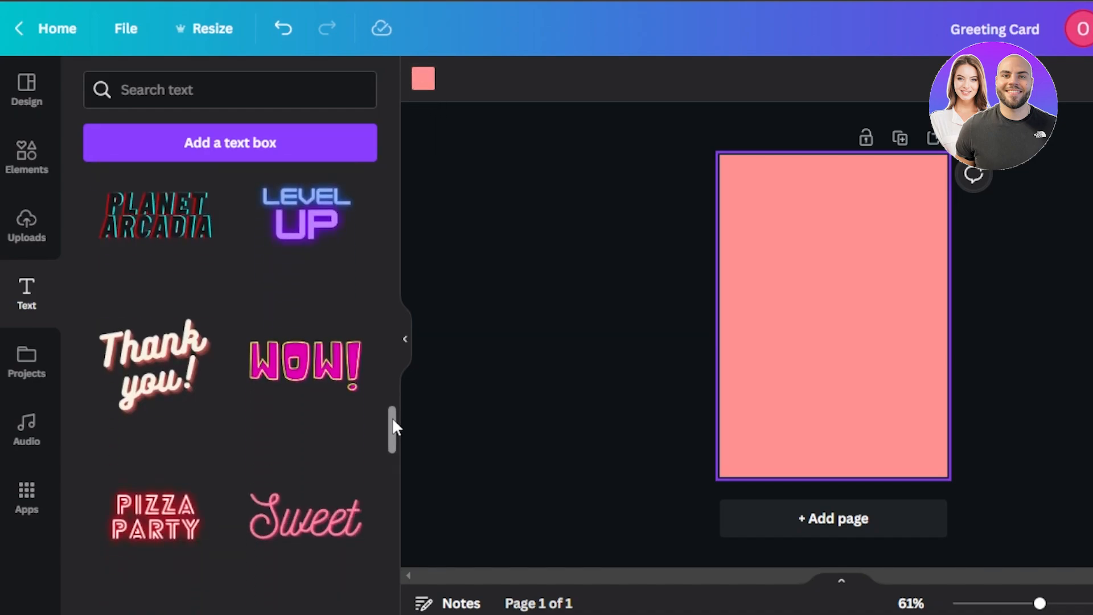
scroll(down, 3)
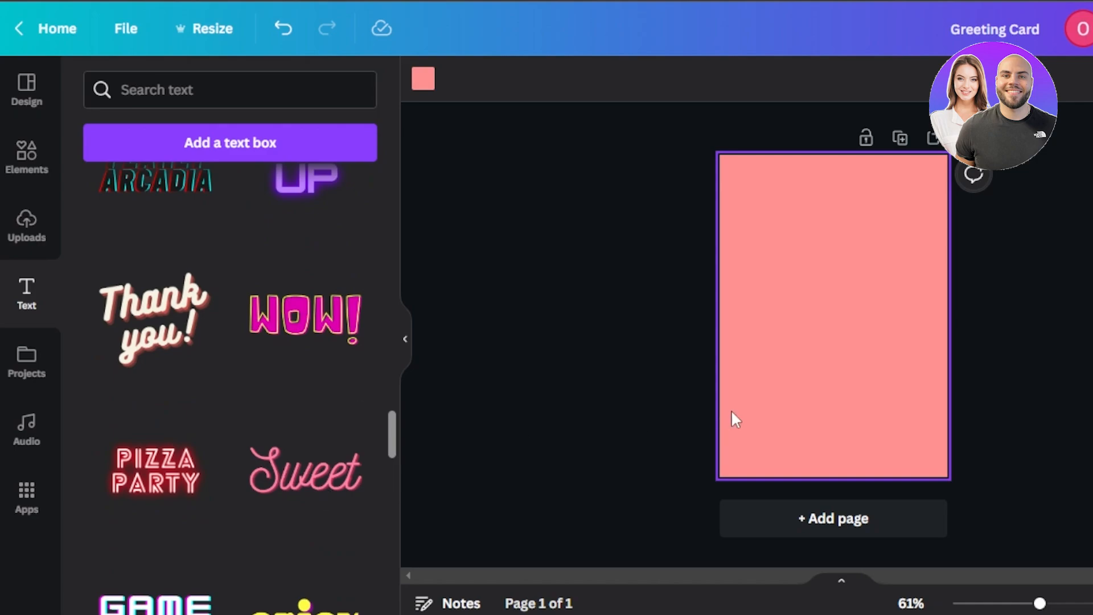
Step: Add the Sweet text style, retype it as HAPPY BIRTHDAY in Nickainley at 46.2
click(303, 471)
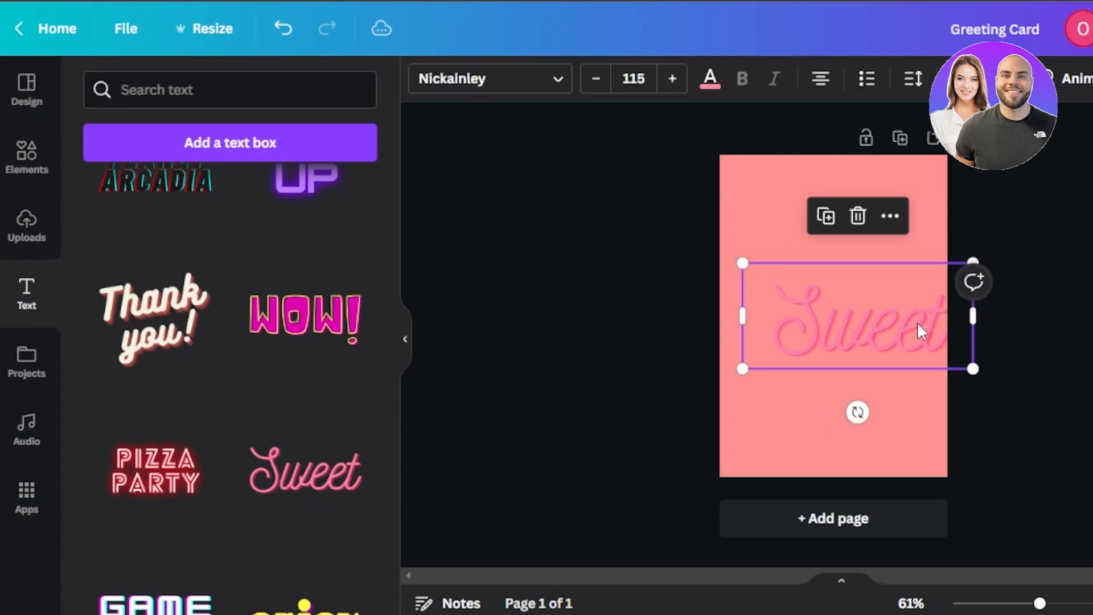
click(857, 215)
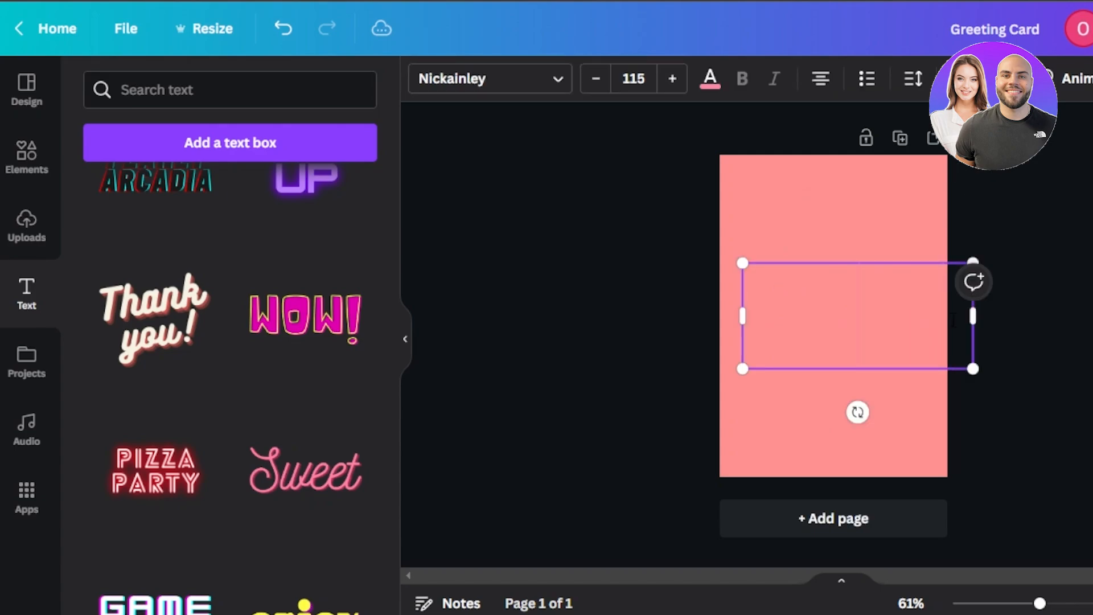
text(HAPPY BIRTHDAY)
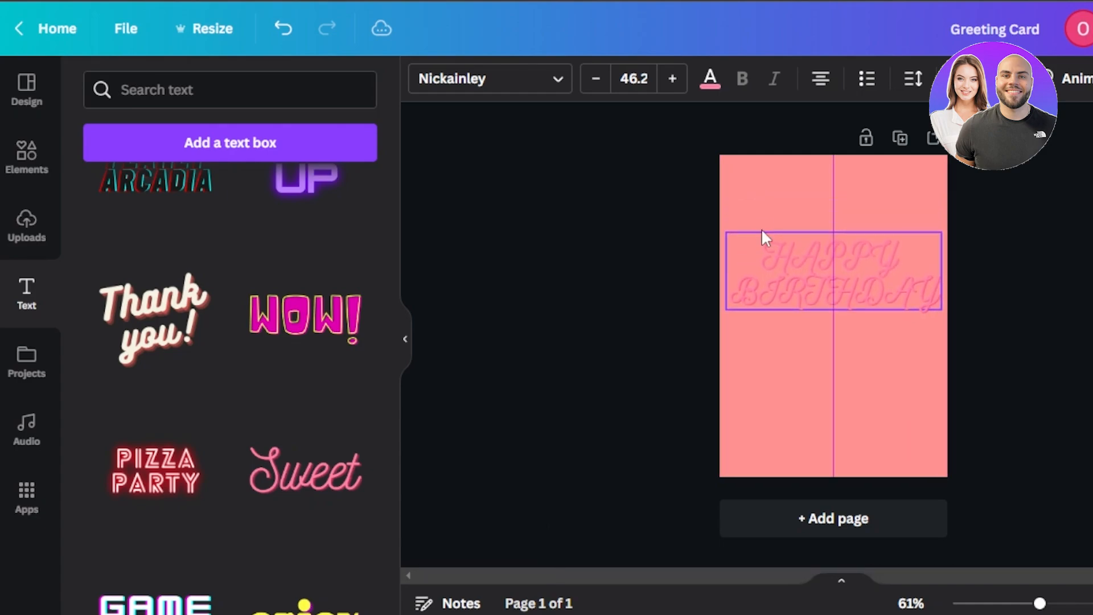
click(833, 272)
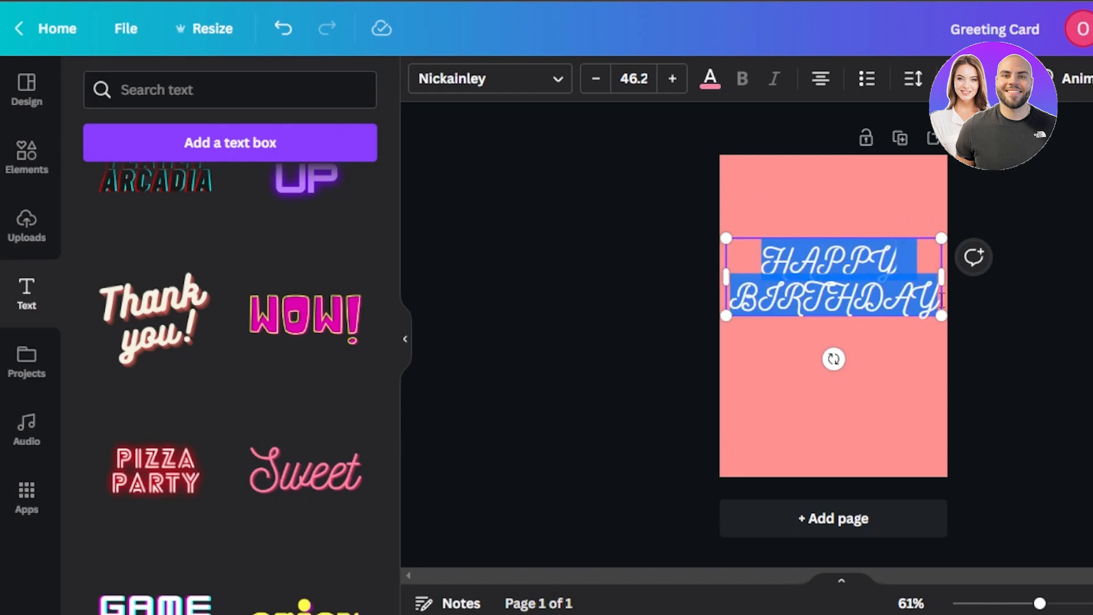
Step: Give HAPPY BIRTHDAY the pink document colour and drag it onto the centre guide
click(708, 78)
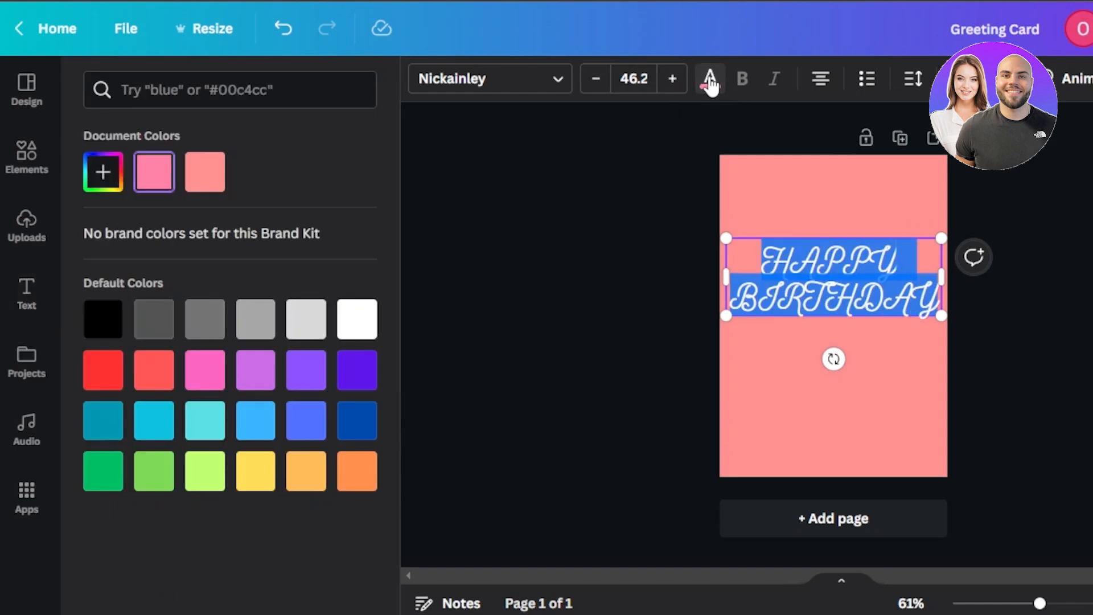
click(708, 78)
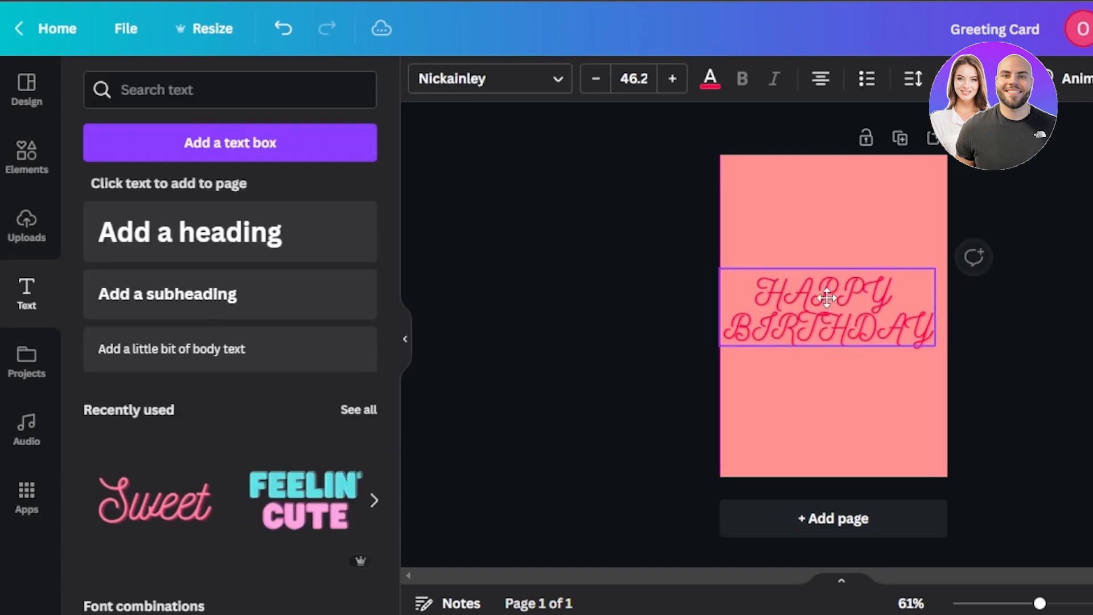
click(826, 300)
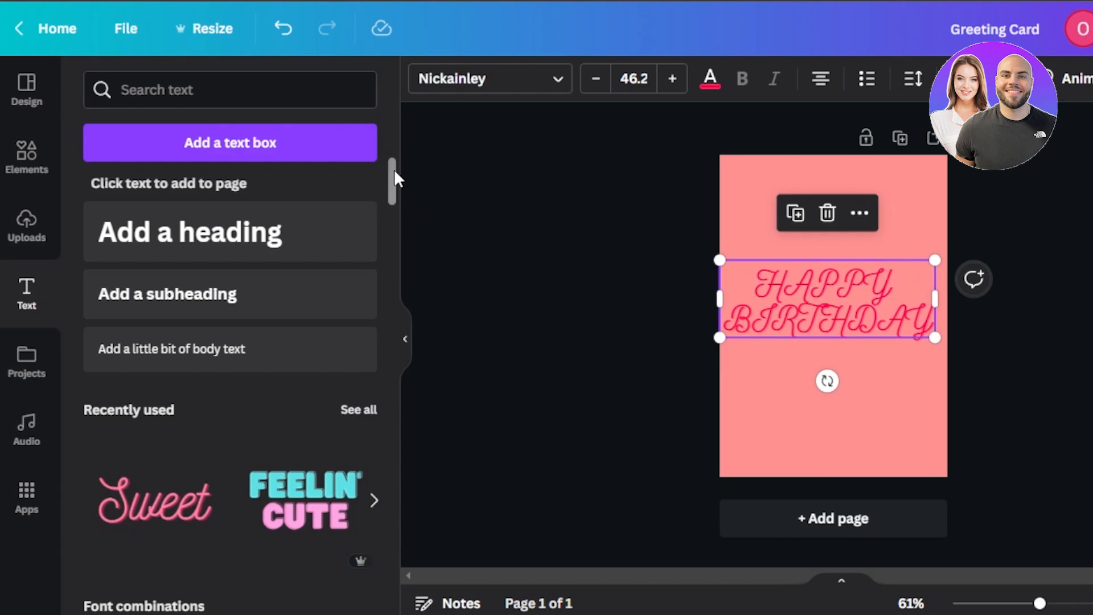
scroll(down, 3)
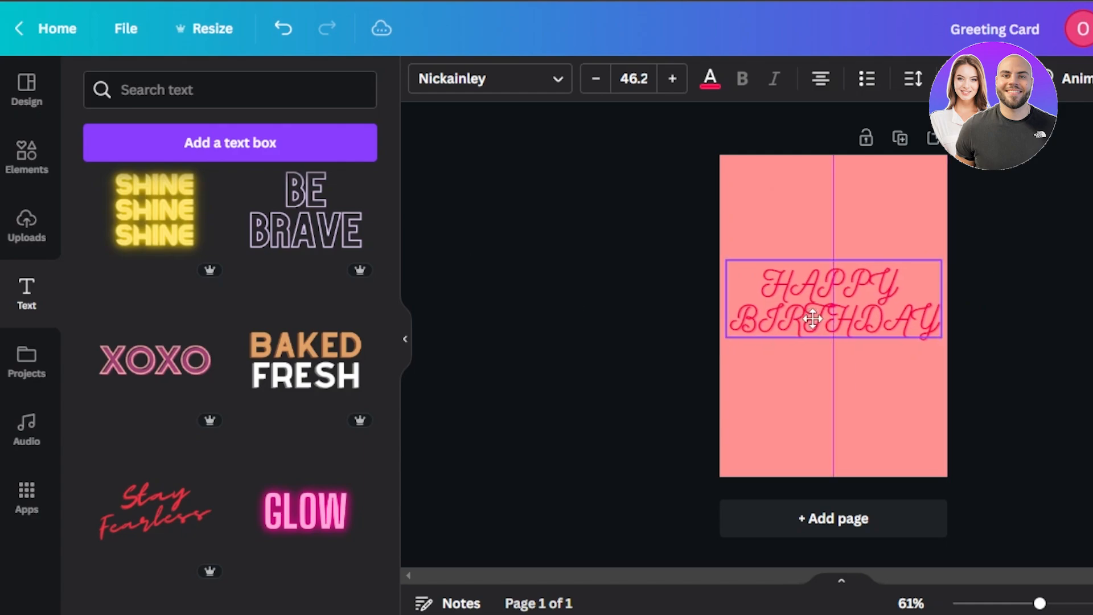
click(833, 300)
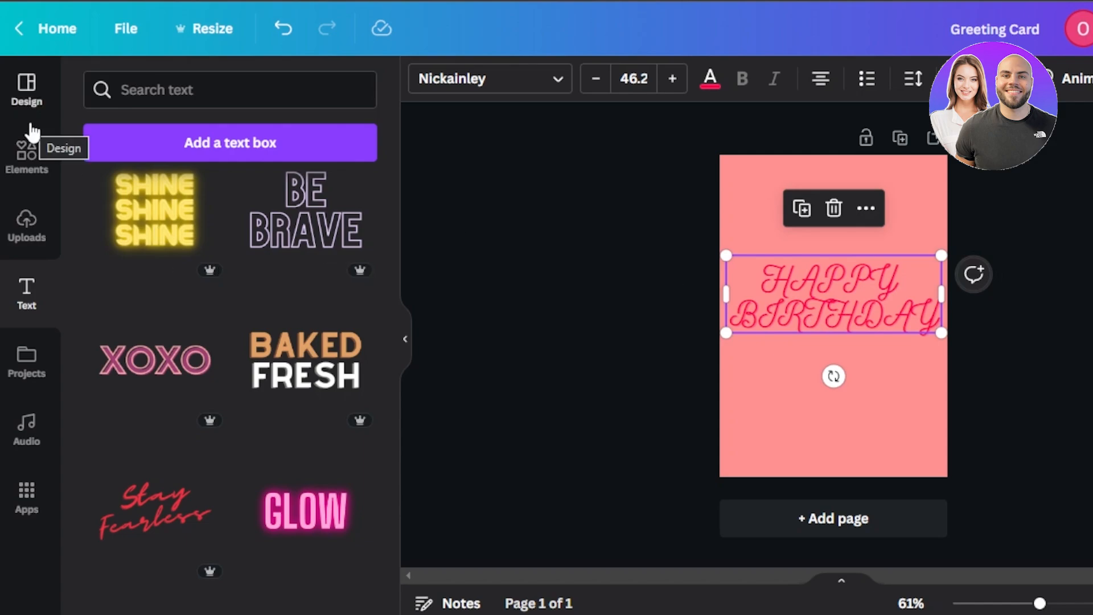
Step: Search Elements for 'aesthetic flowers' and scroll through the Graphics results
click(25, 155)
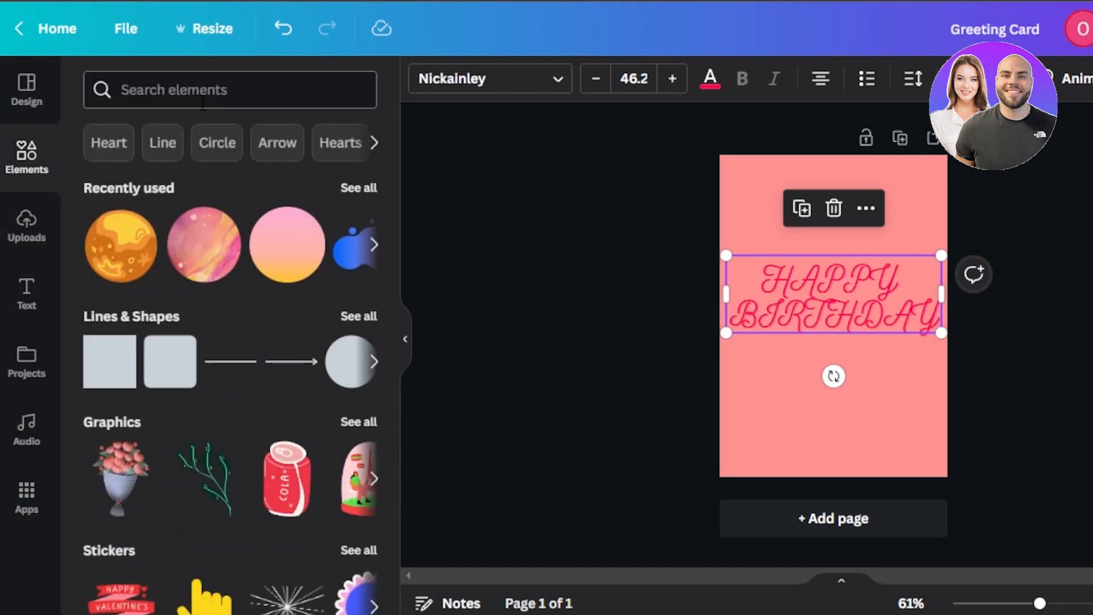
text(aesthetic flowers)
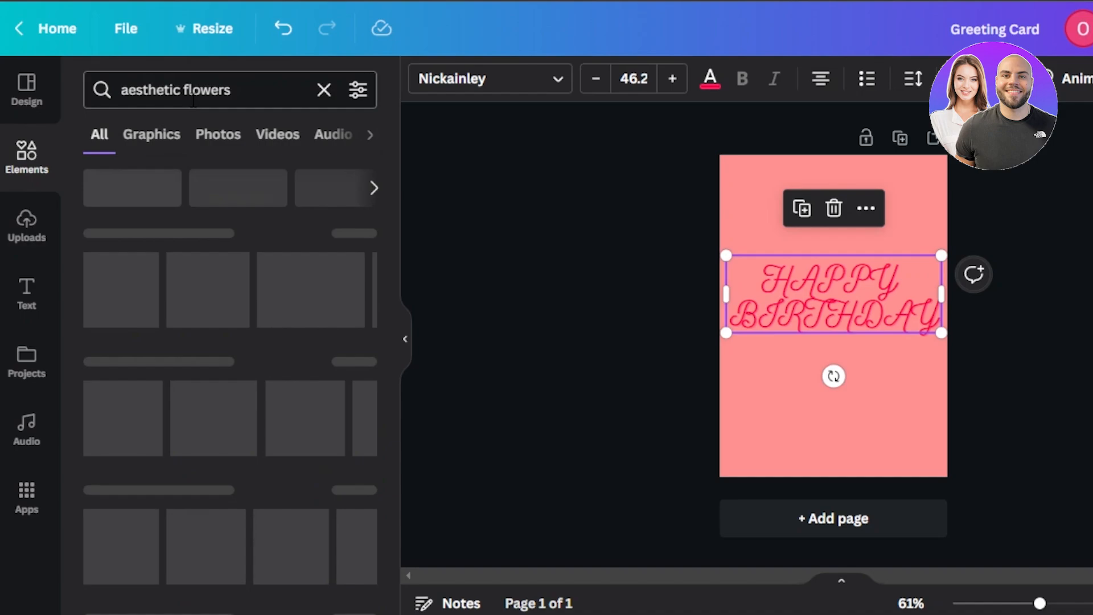
click(152, 134)
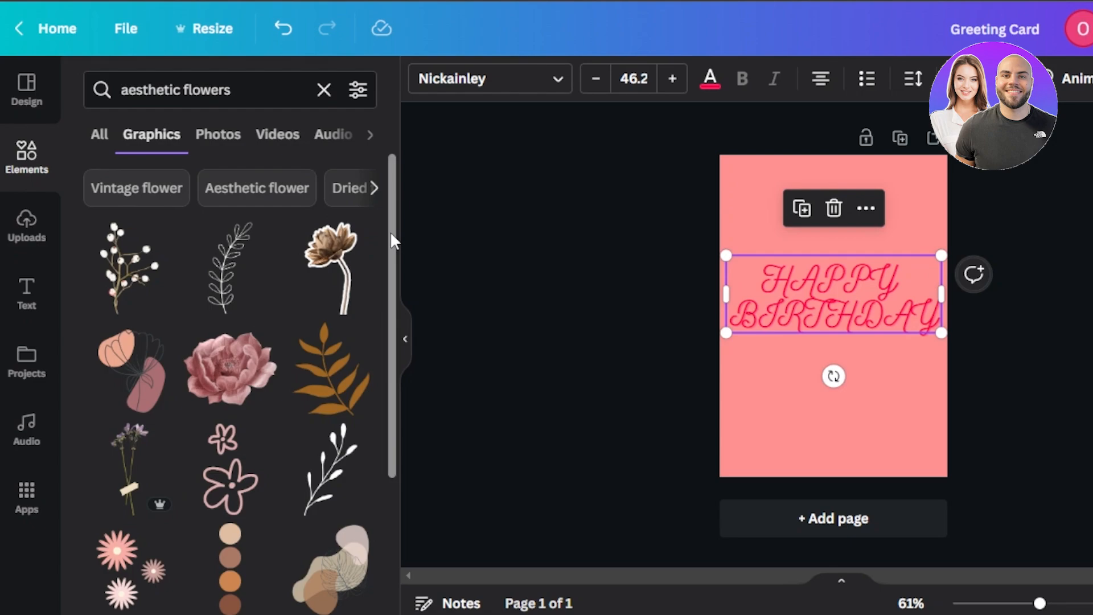
scroll(down, 3)
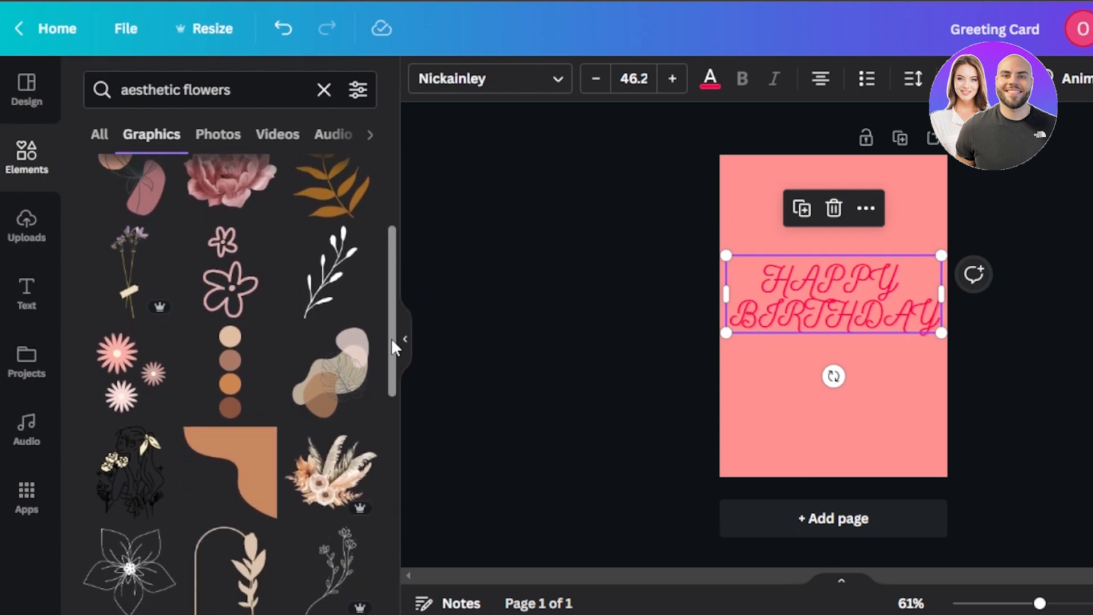
scroll(down, 3)
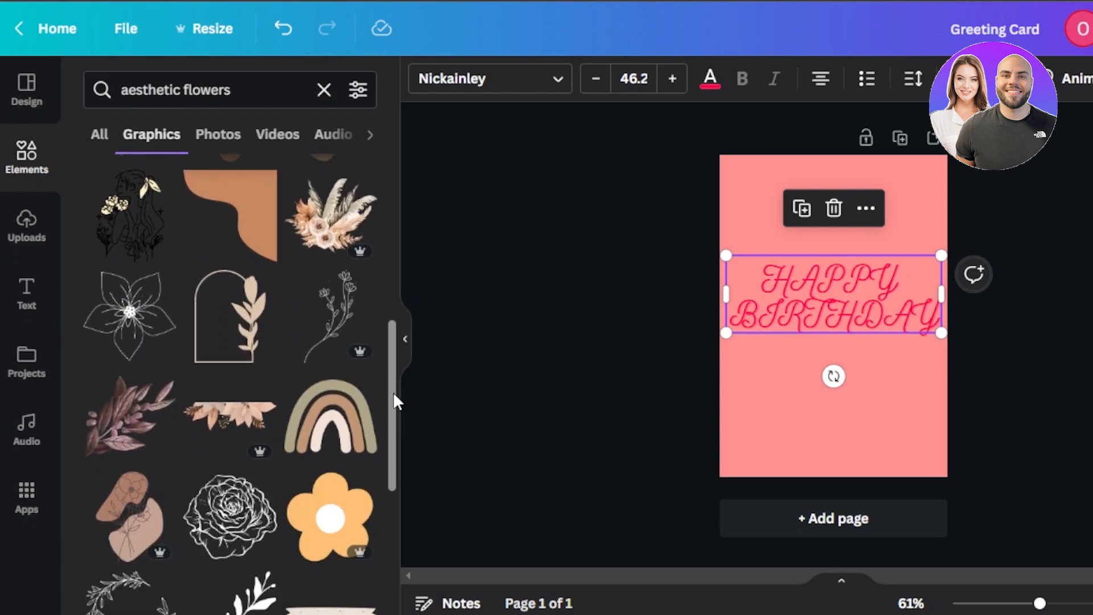
scroll(down, 3)
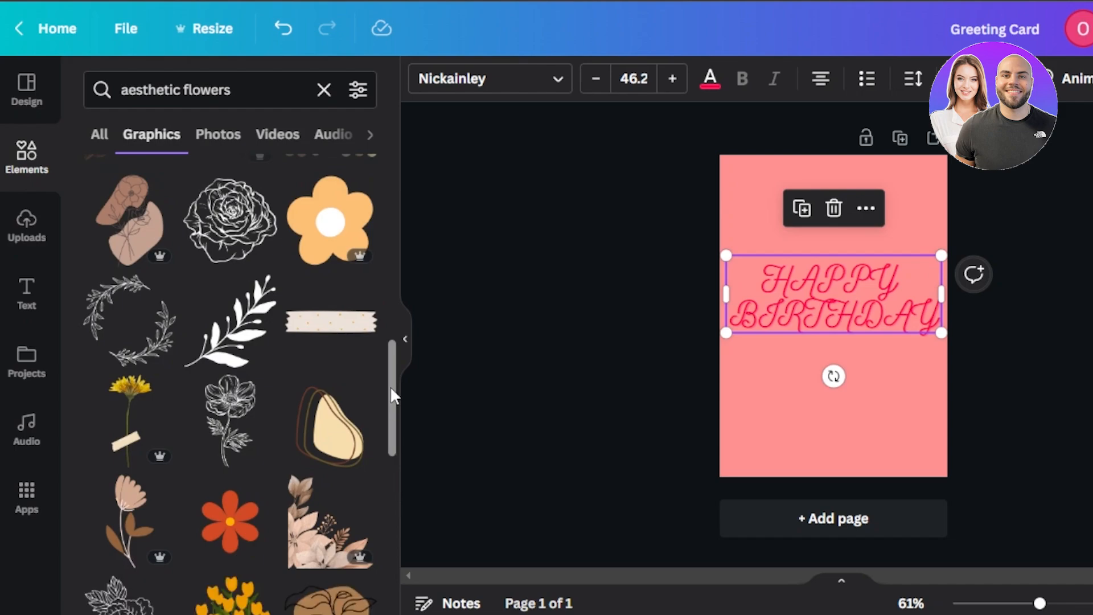
scroll(down, 3)
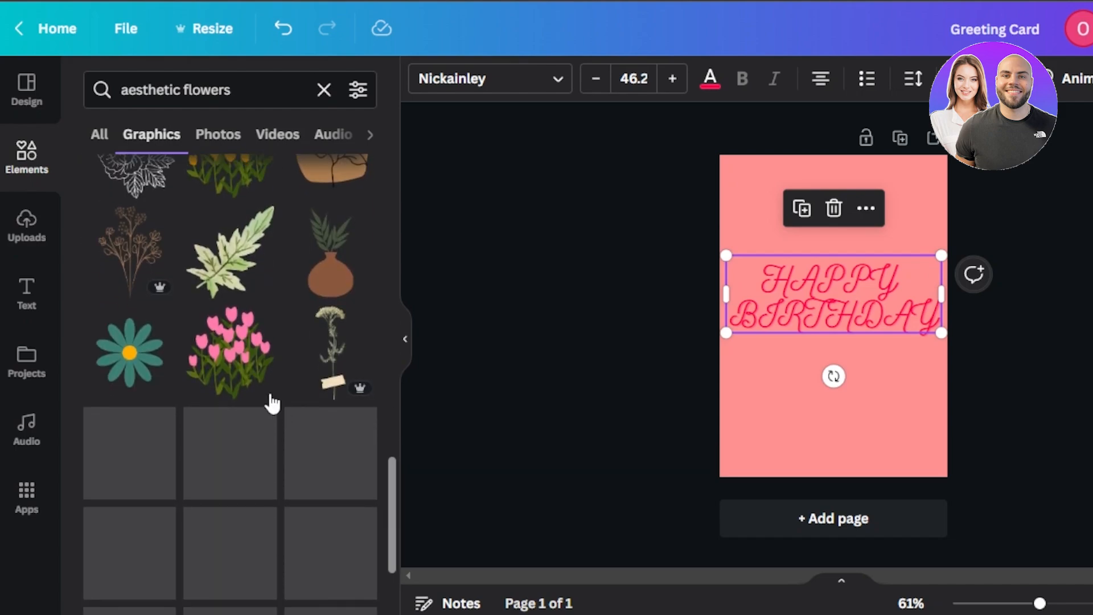
Step: Add the pink tulip cluster graphic, then drag it back off the card
click(229, 352)
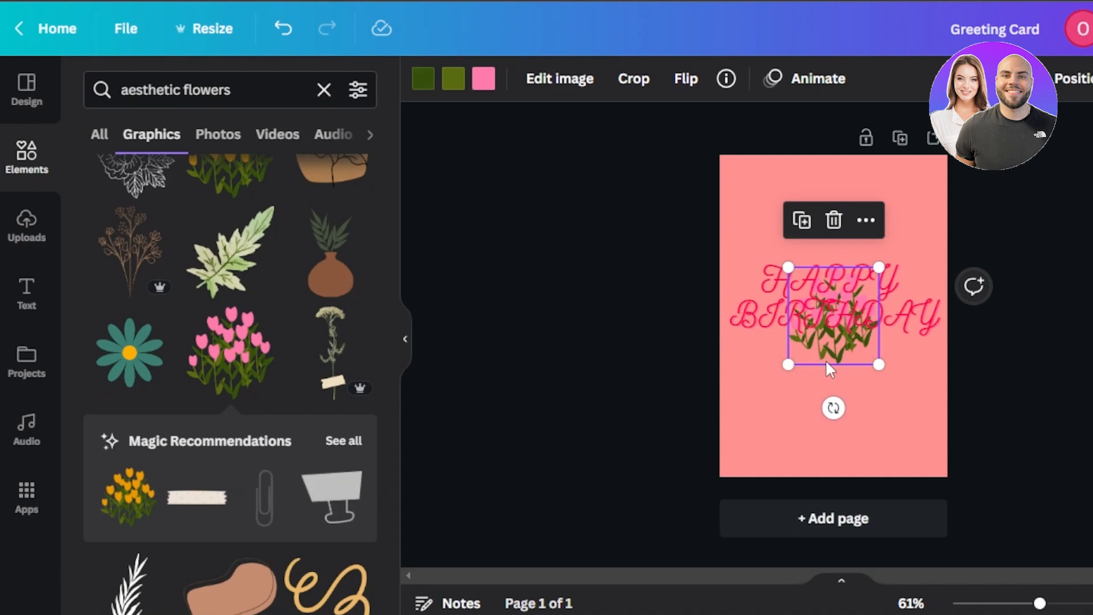
drag(832, 317, 901, 428)
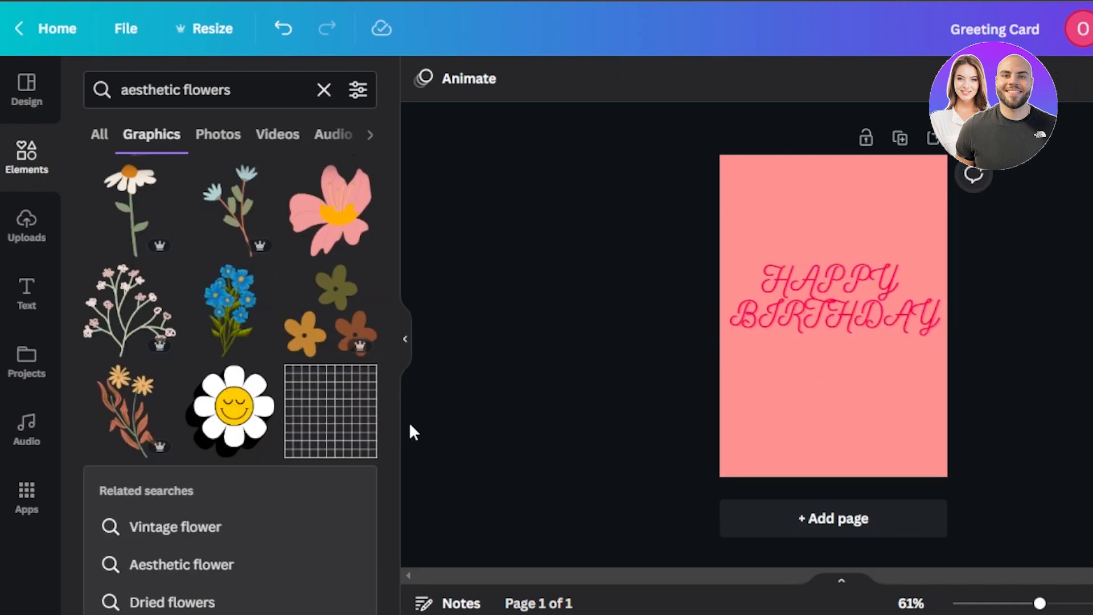
scroll(down, 3)
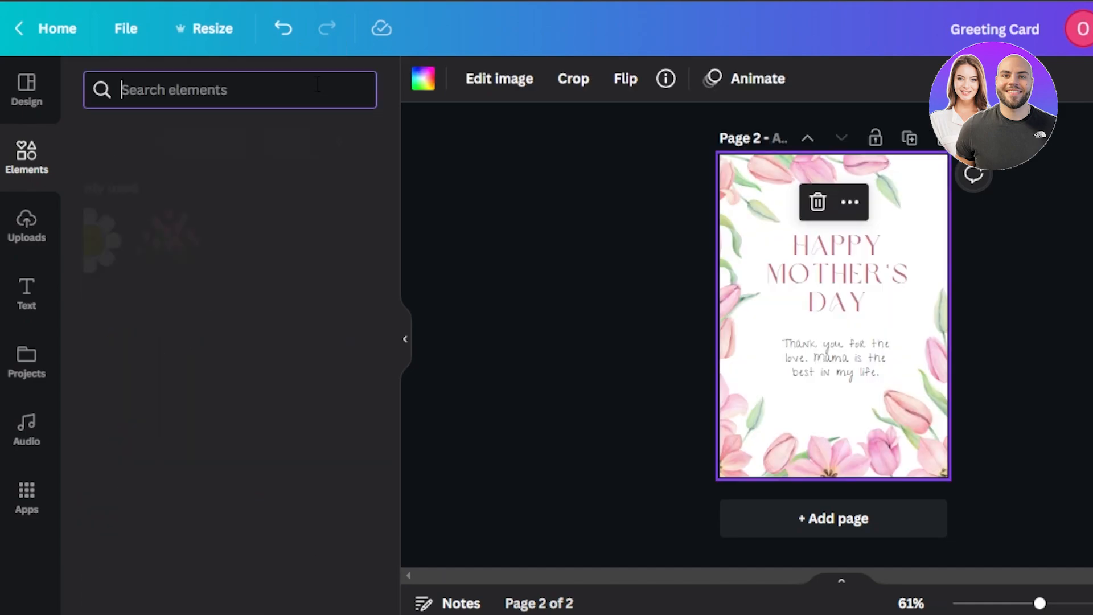
Step: Search Elements for 'rainbow' and add the pastel boho rainbow graphic above the heading
text(rainbow)
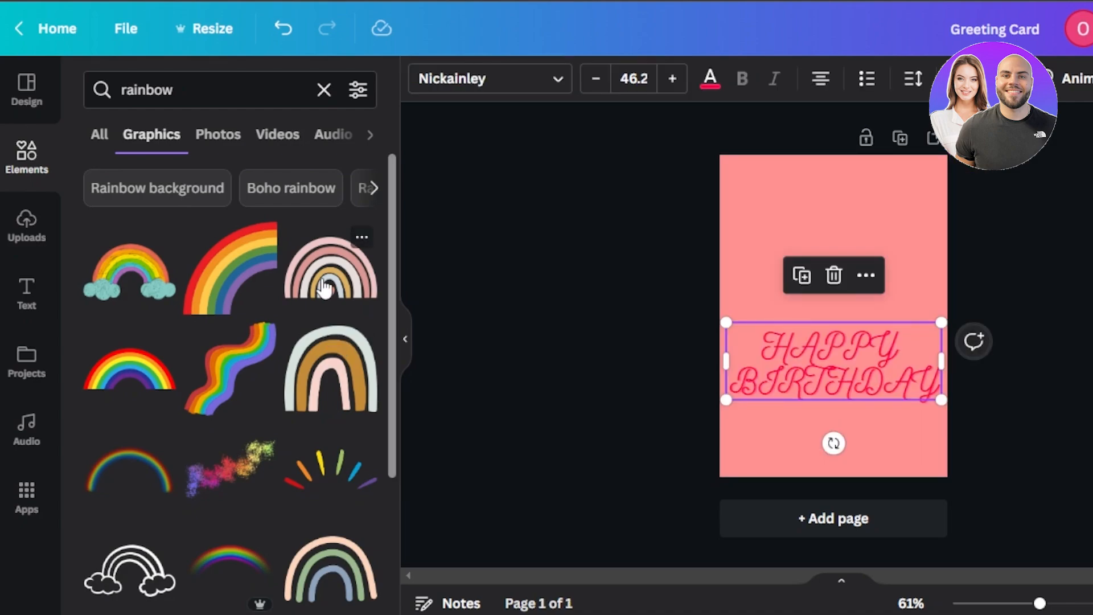
click(331, 267)
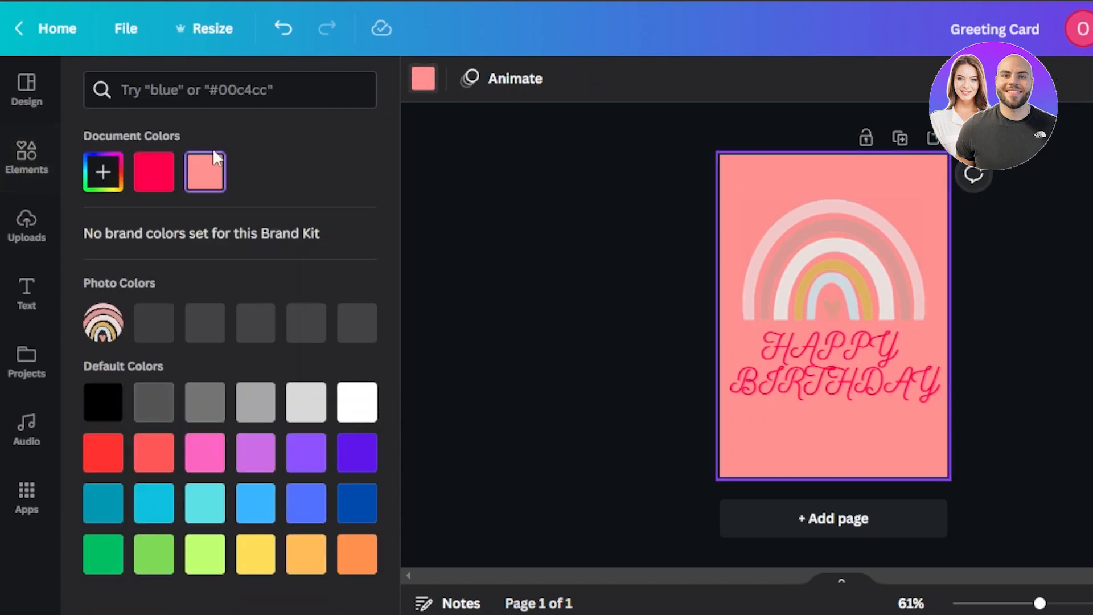
Step: Set the page background to dark red #7D2424 using the custom colour picker
click(204, 171)
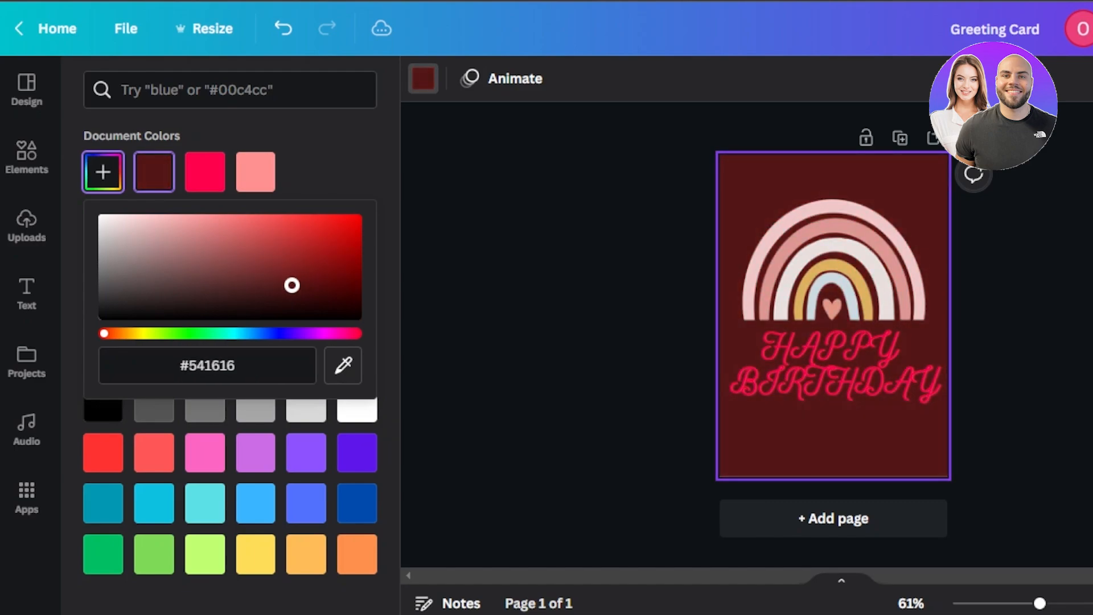
drag(291, 285, 285, 267)
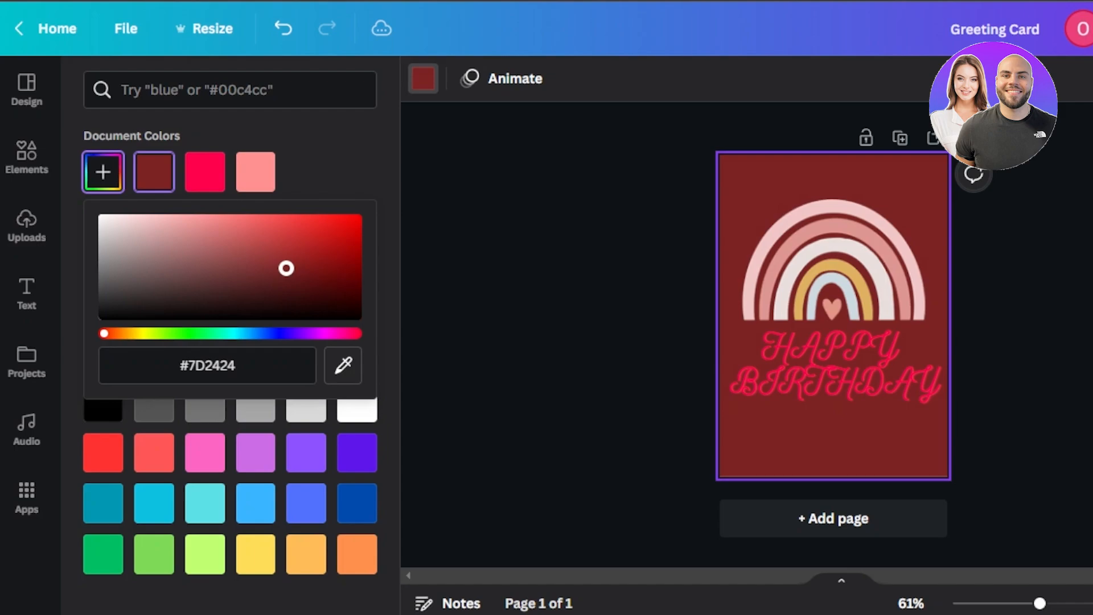
click(833, 369)
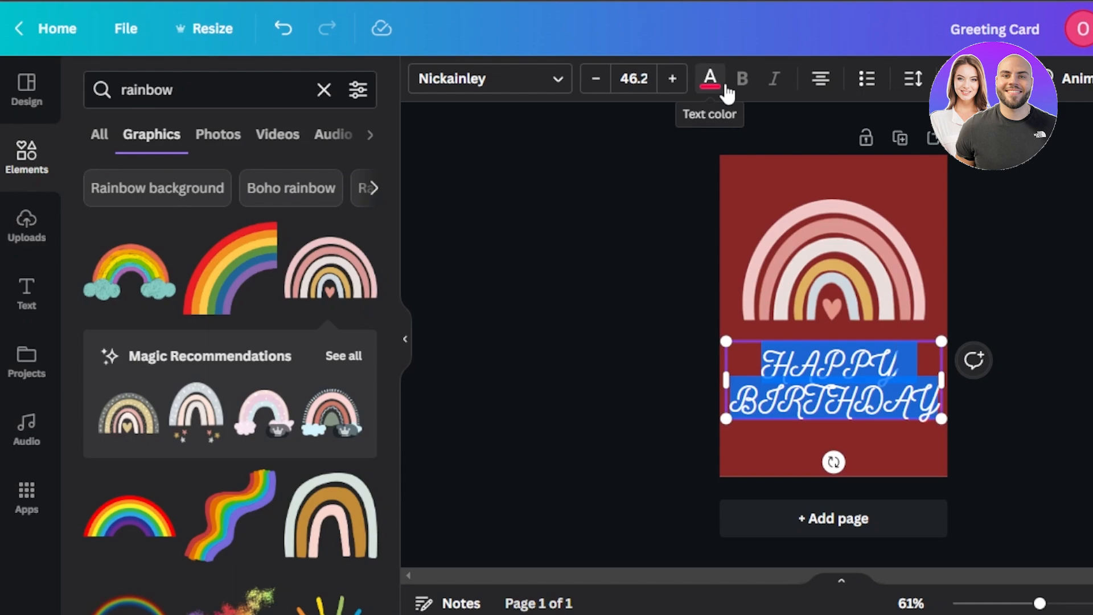
Step: Make HAPPY BIRTHDAY white Open Sans Bold, then select the rainbow graphic above it
click(833, 384)
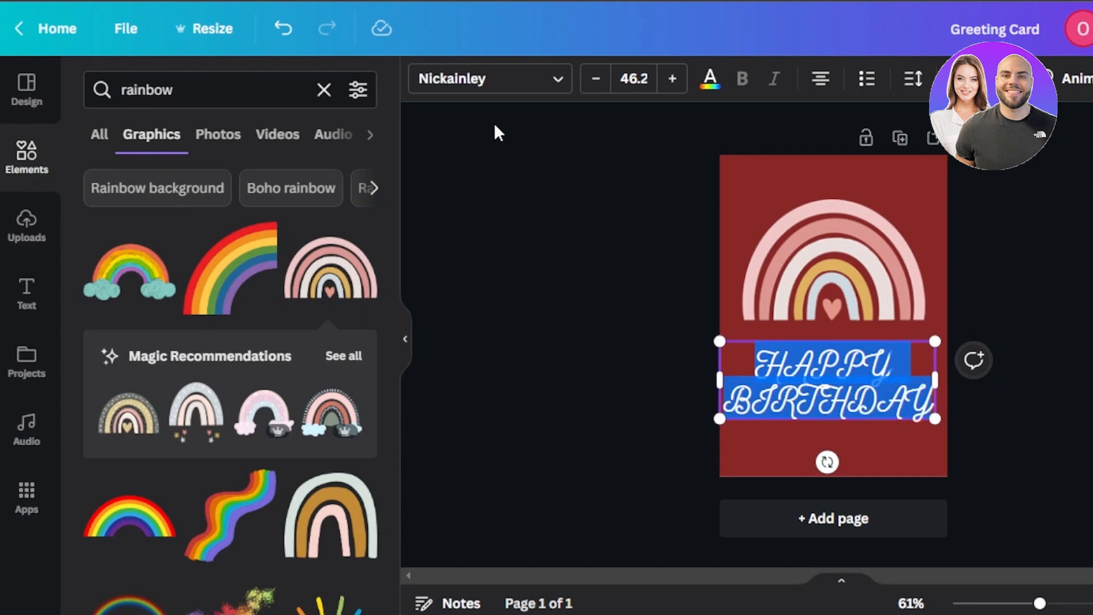
click(488, 78)
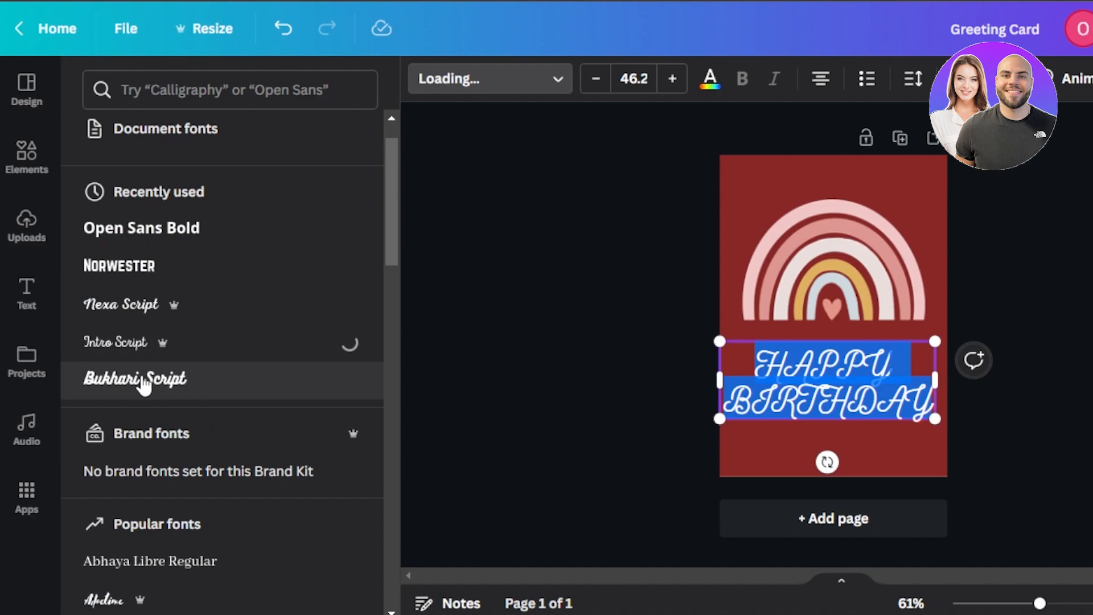
click(134, 378)
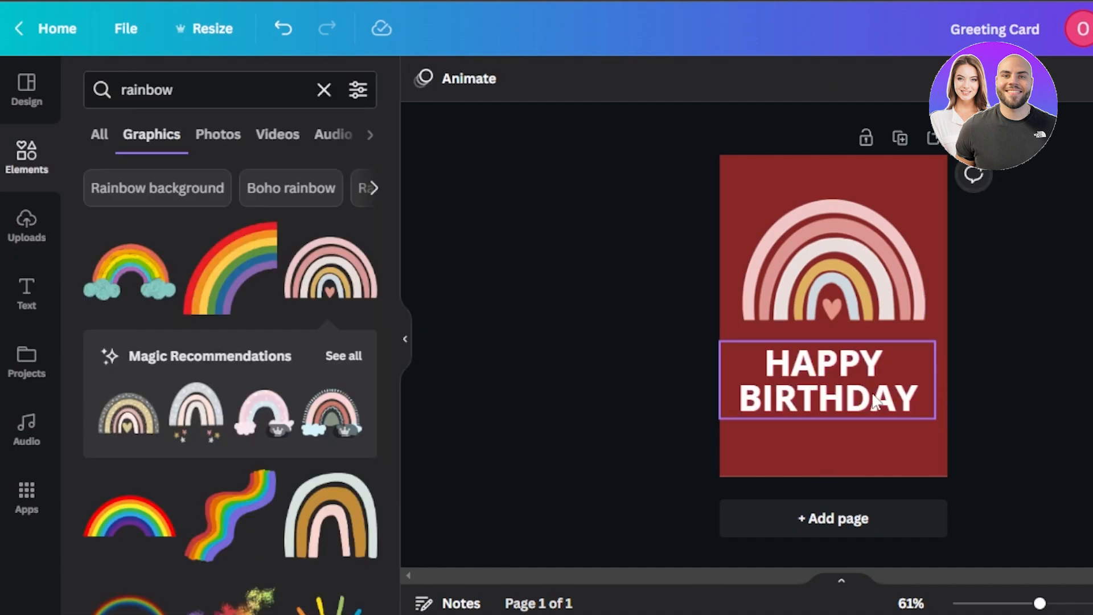
click(826, 379)
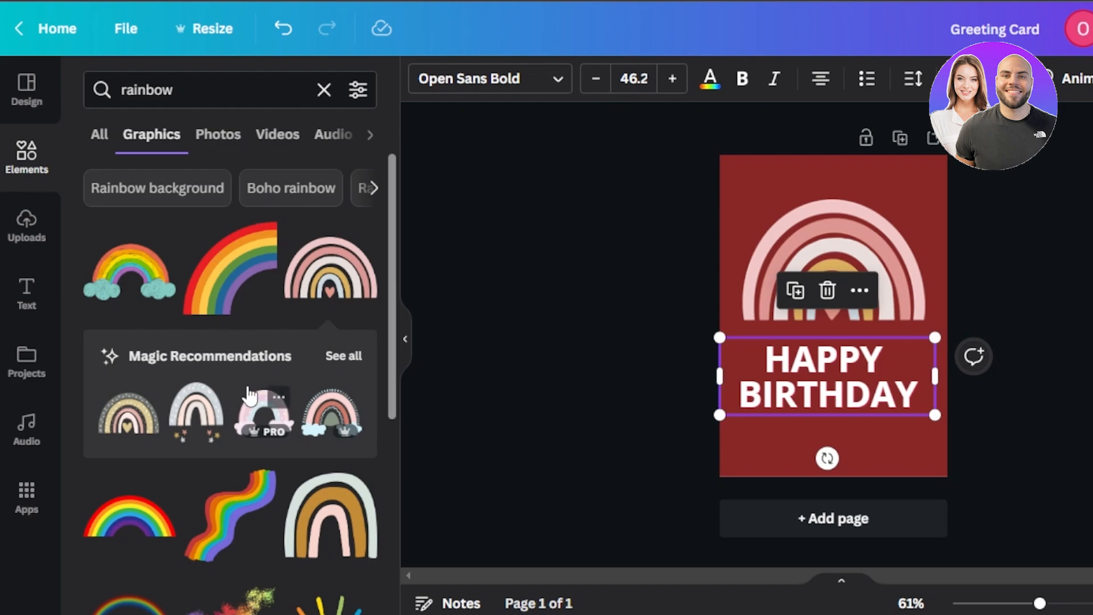
scroll(down, 3)
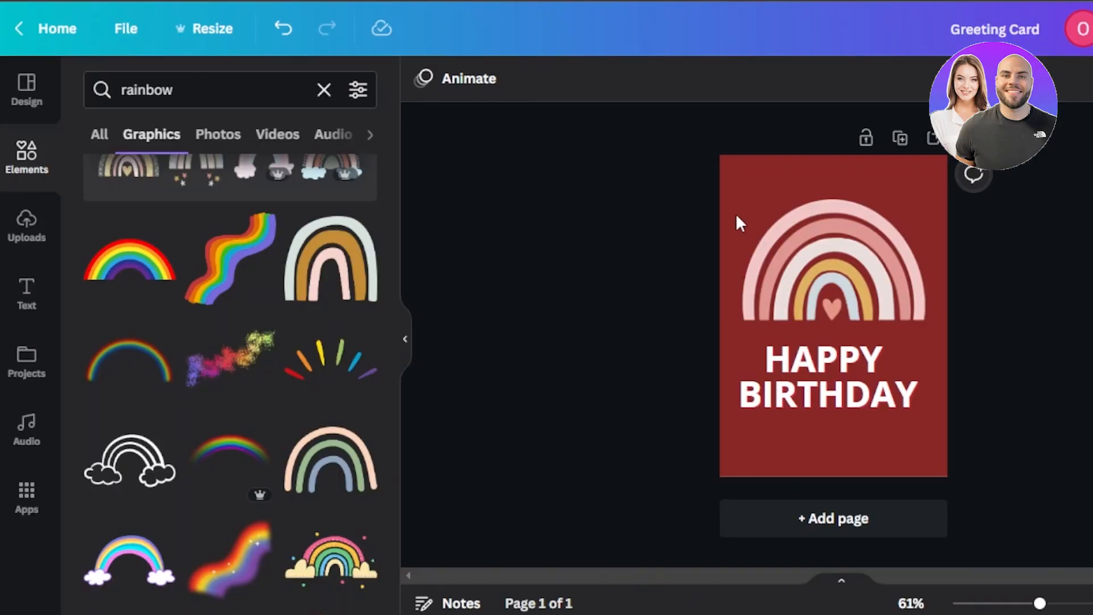
click(832, 262)
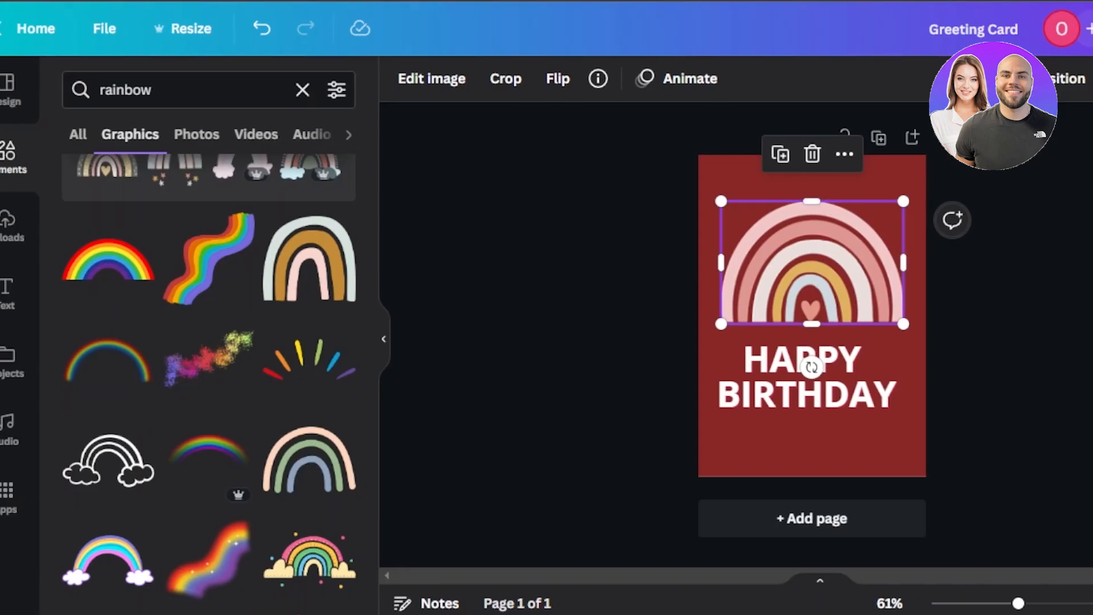
Step: Set the card's download file type to PDF Print under Share > Download
click(1049, 29)
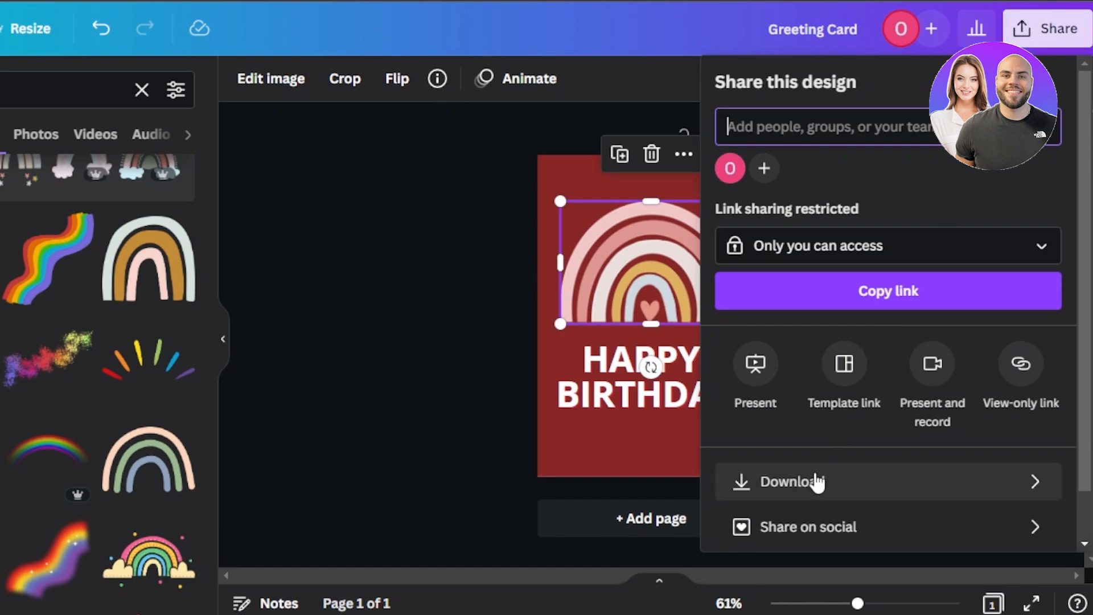
click(791, 481)
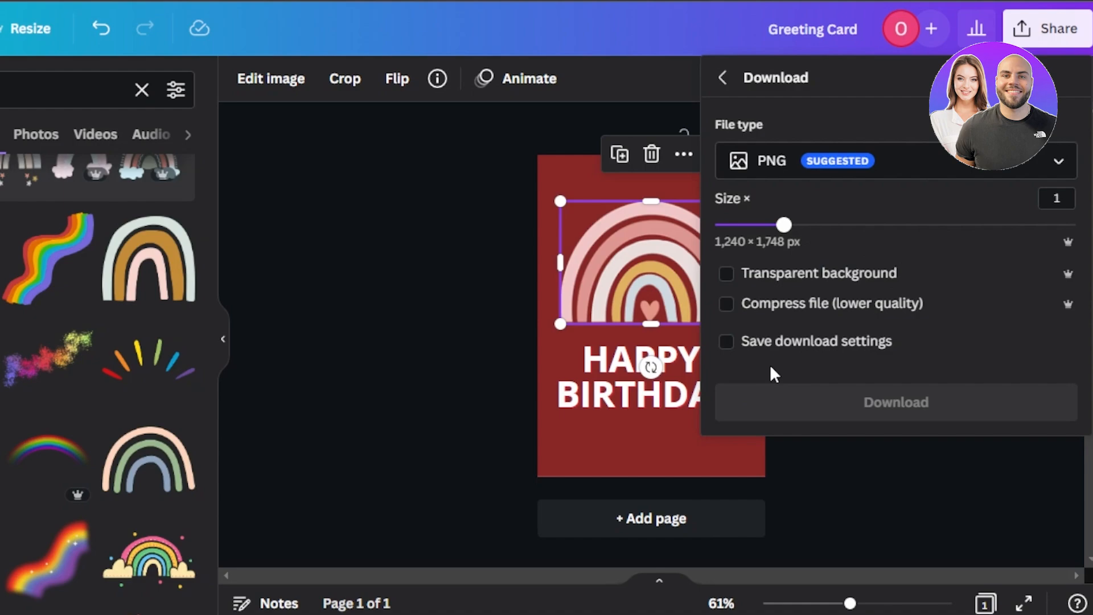
click(896, 161)
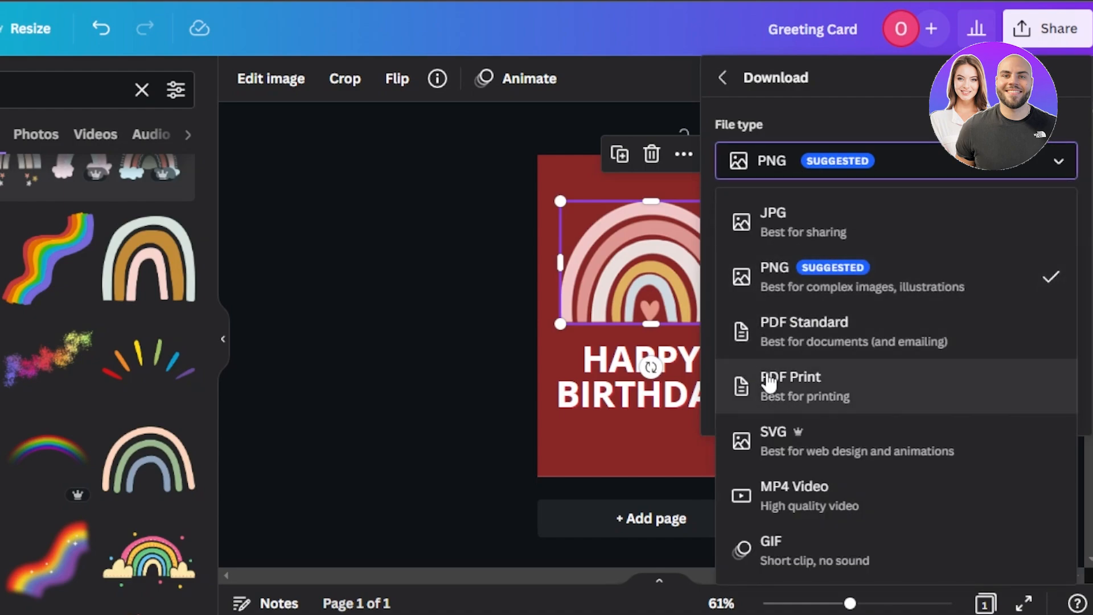
mouse_move(816, 408)
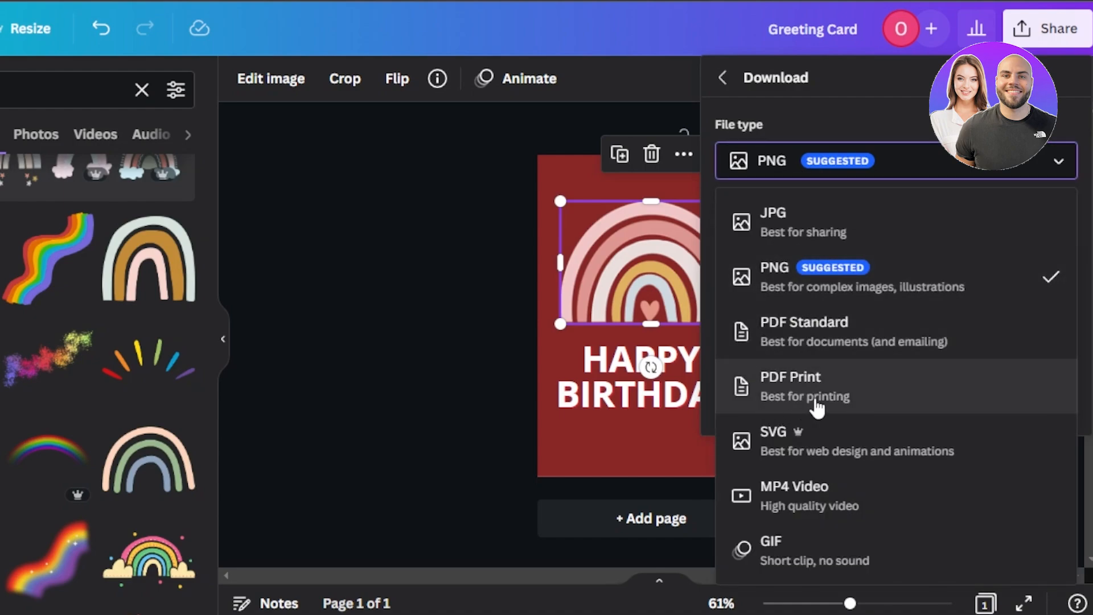
click(791, 385)
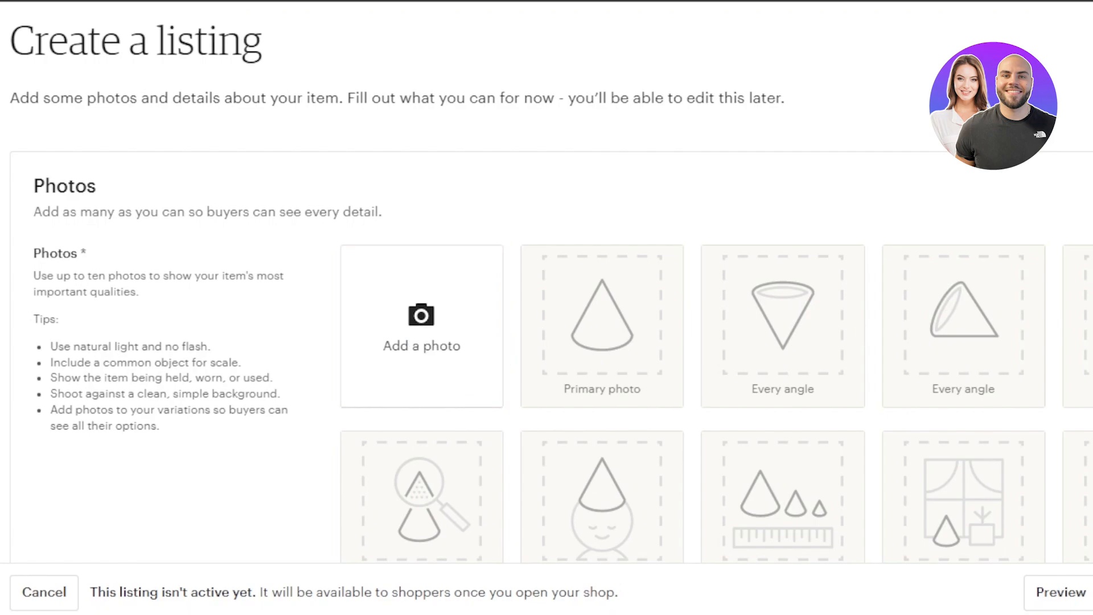
Step: Mark the Etsy listing as a digital item that is made to order
scroll(down, 3)
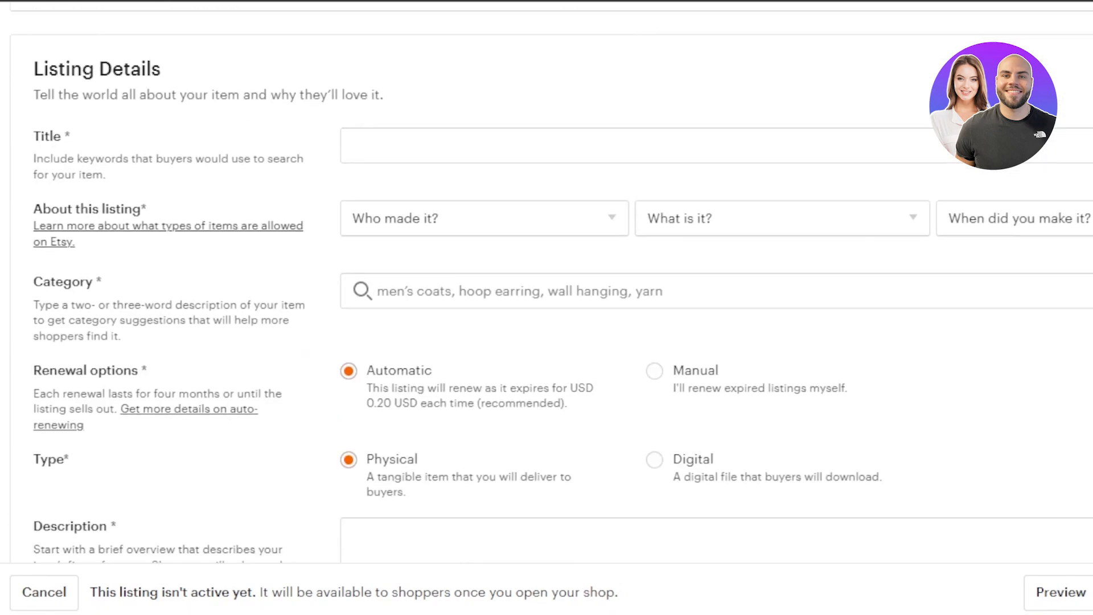
scroll(down, 3)
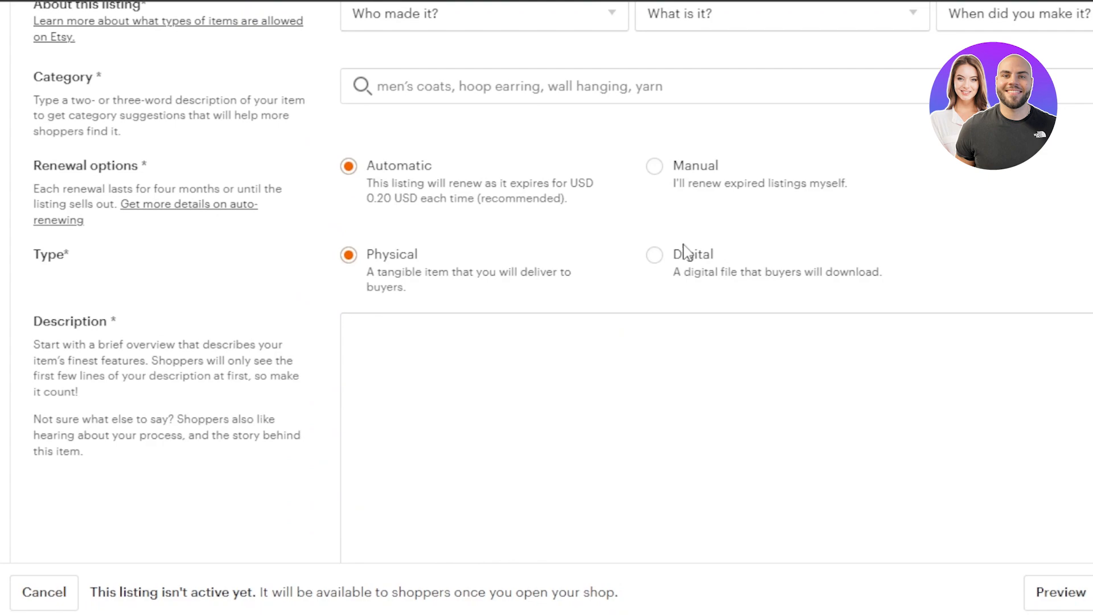
click(1018, 13)
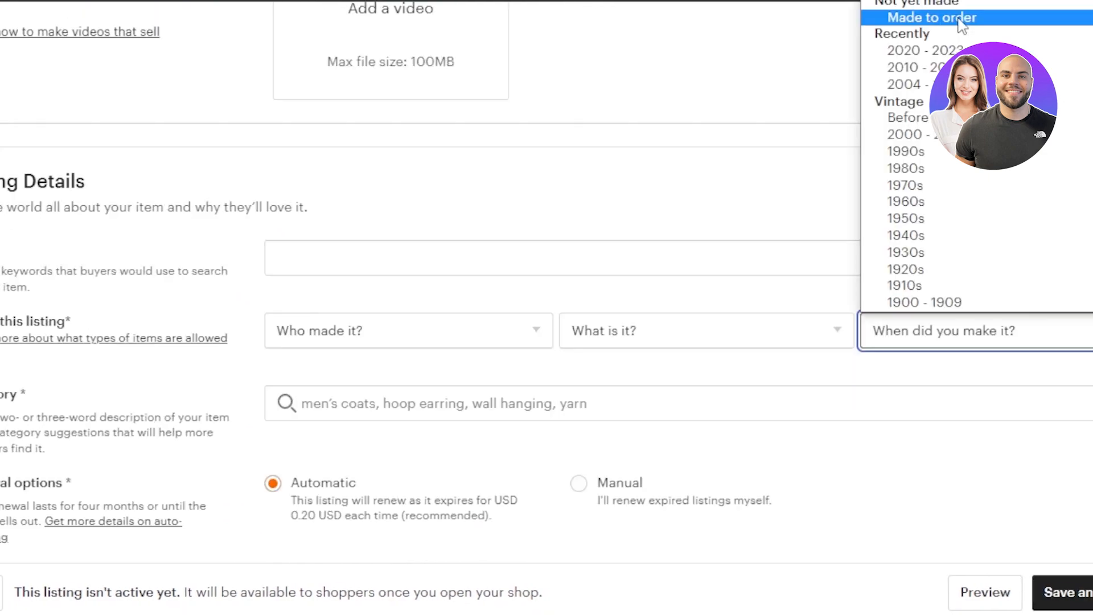
click(923, 50)
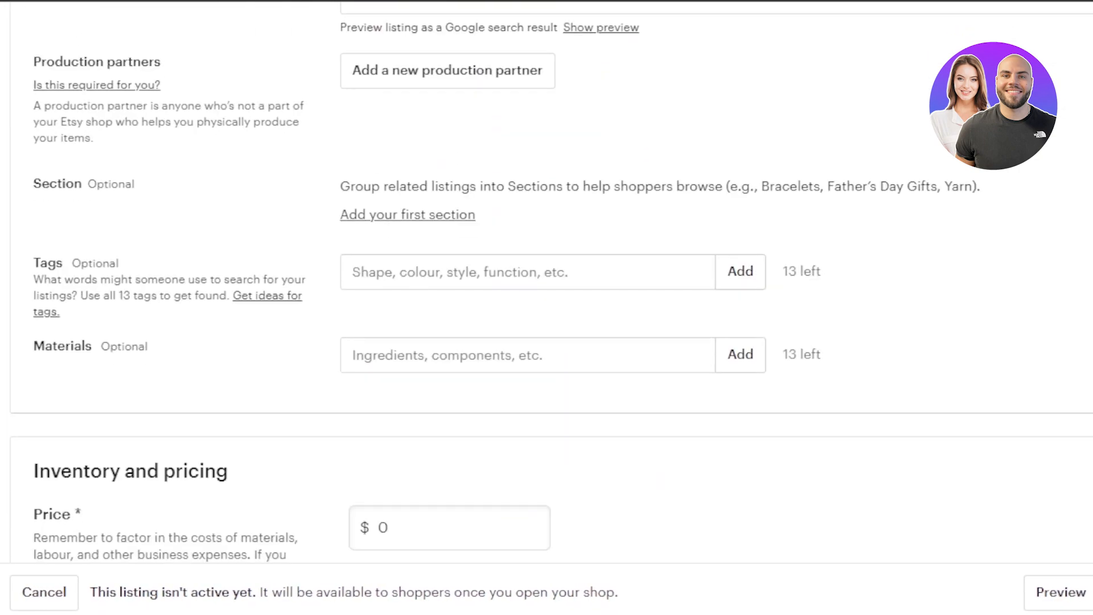
Step: Scroll to the Price field and type the listing price digits 1 and 7
scroll(down, 3)
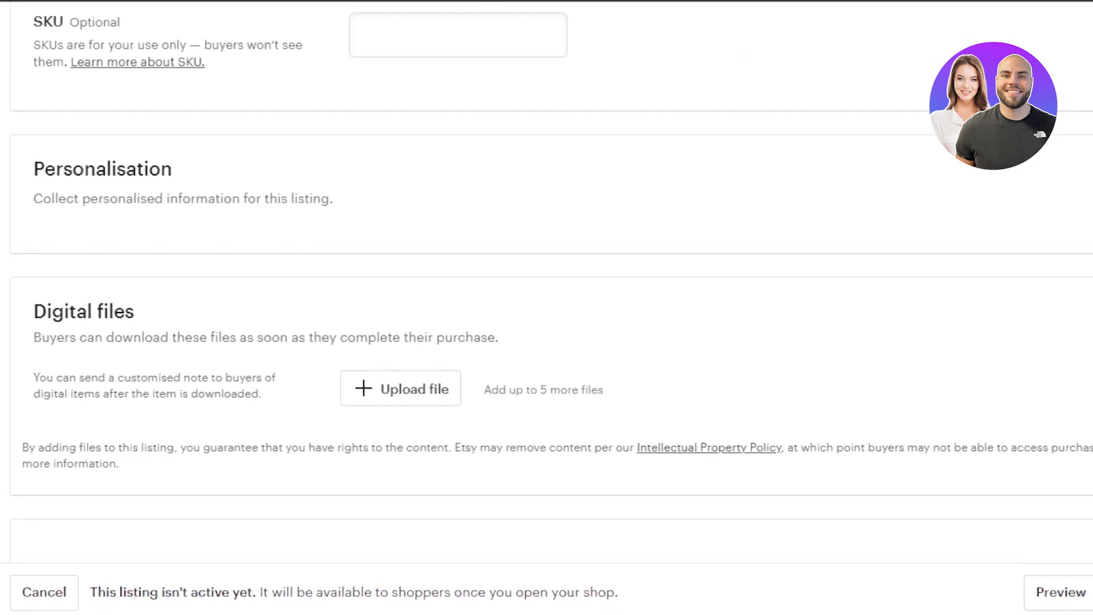
scroll(down, 3)
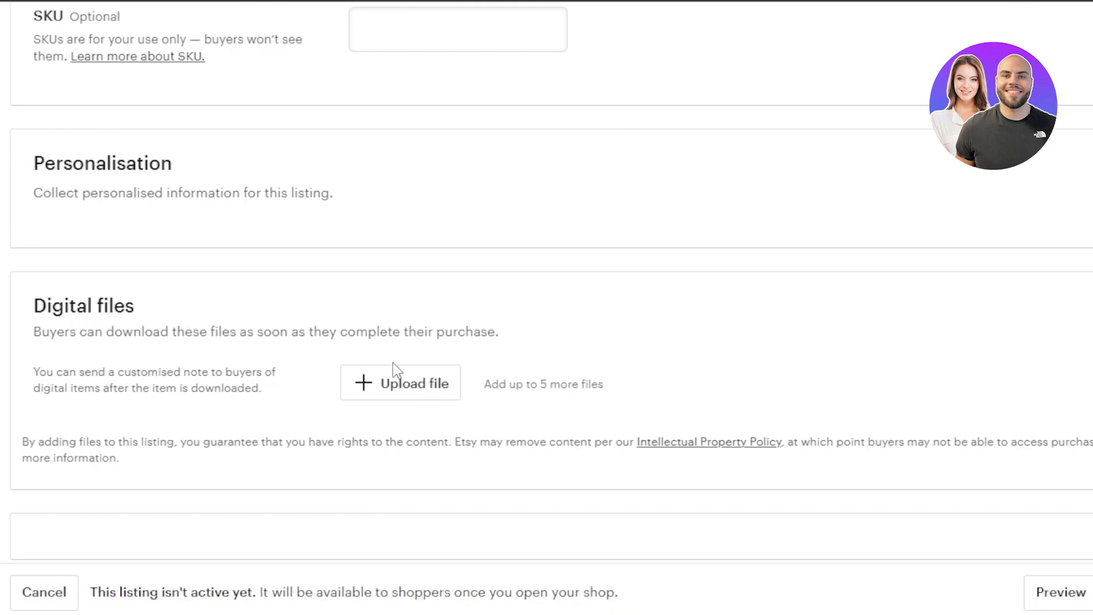
scroll(down, 3)
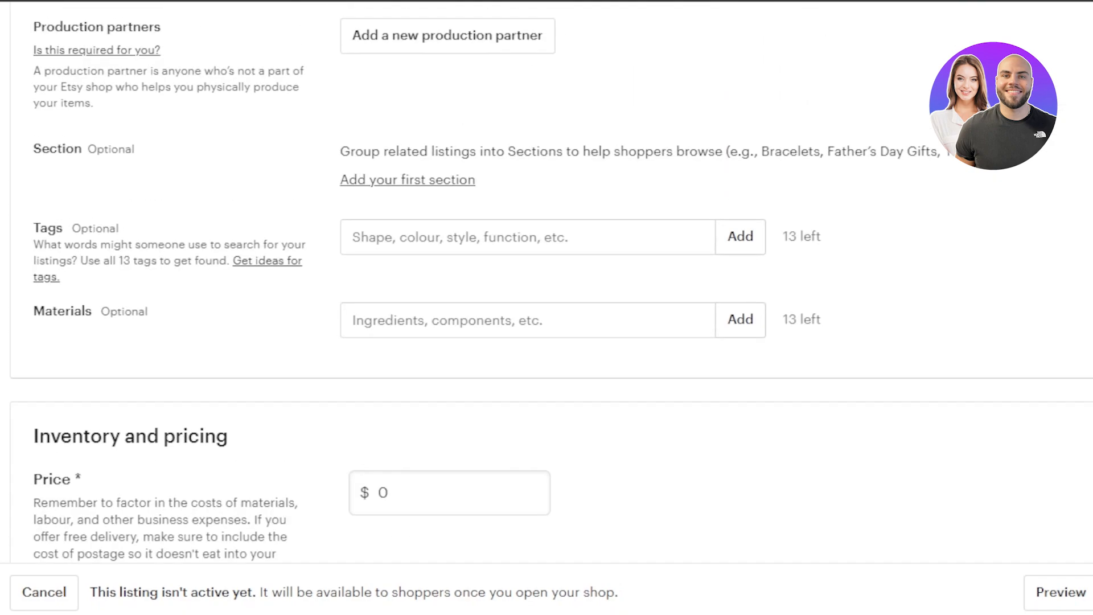
click(450, 492)
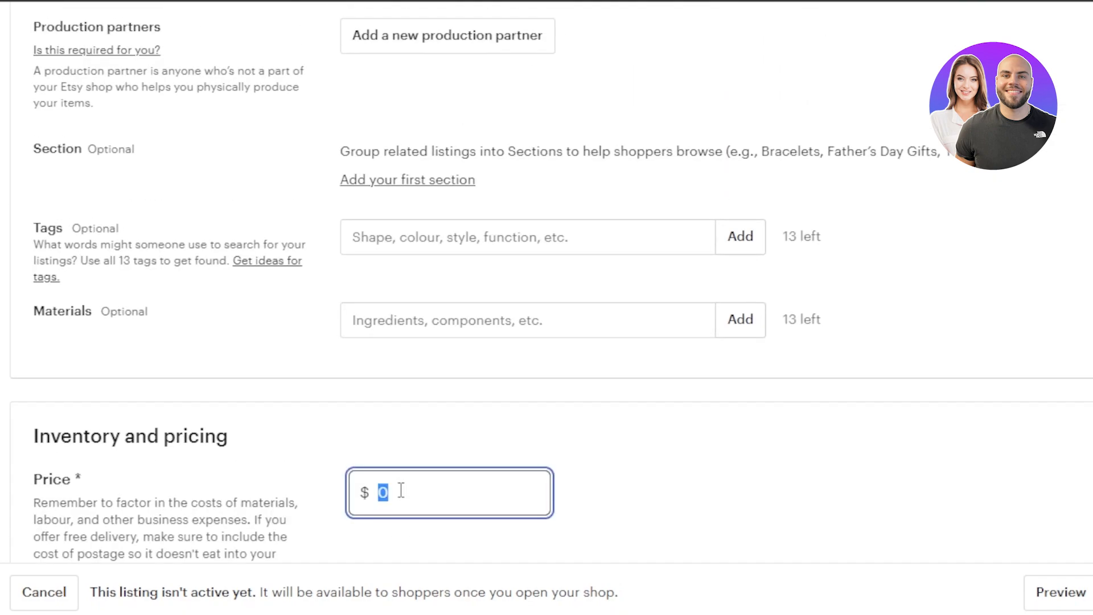
text(1)
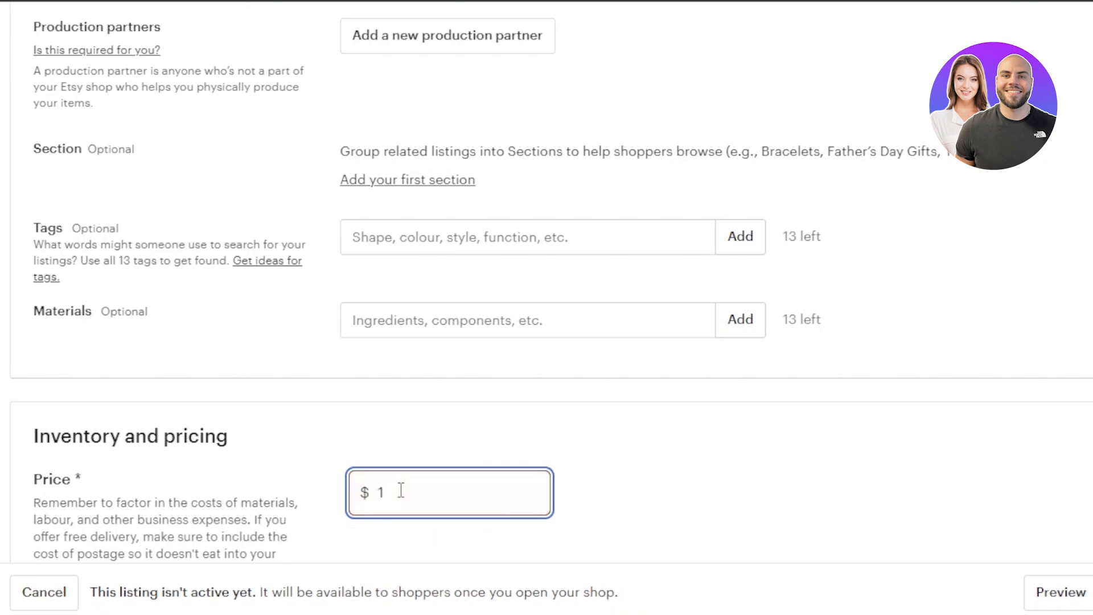
text(7)
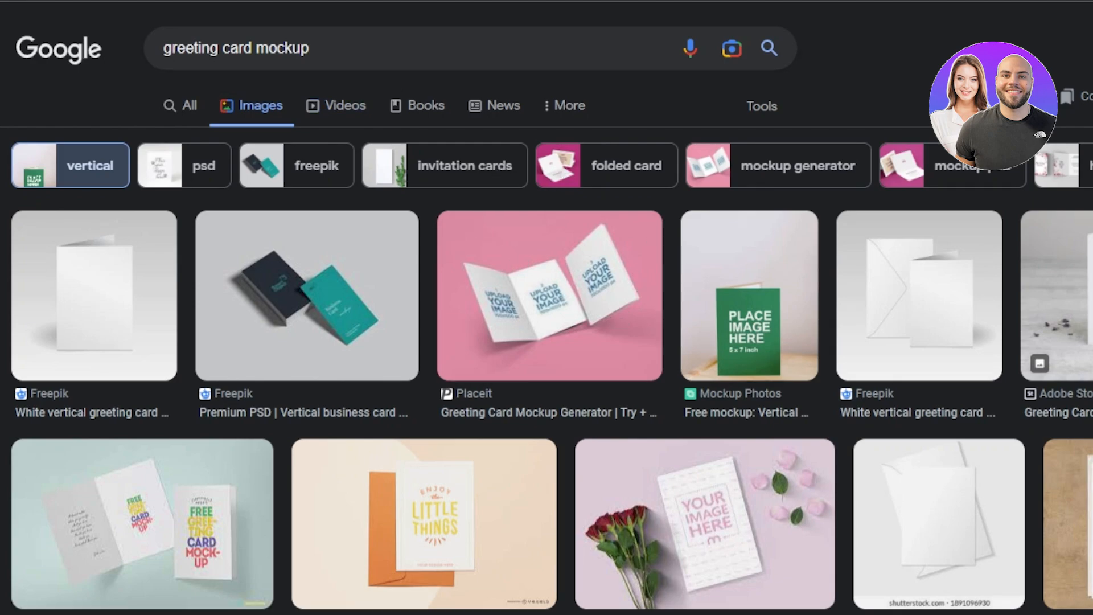
scroll(down, 3)
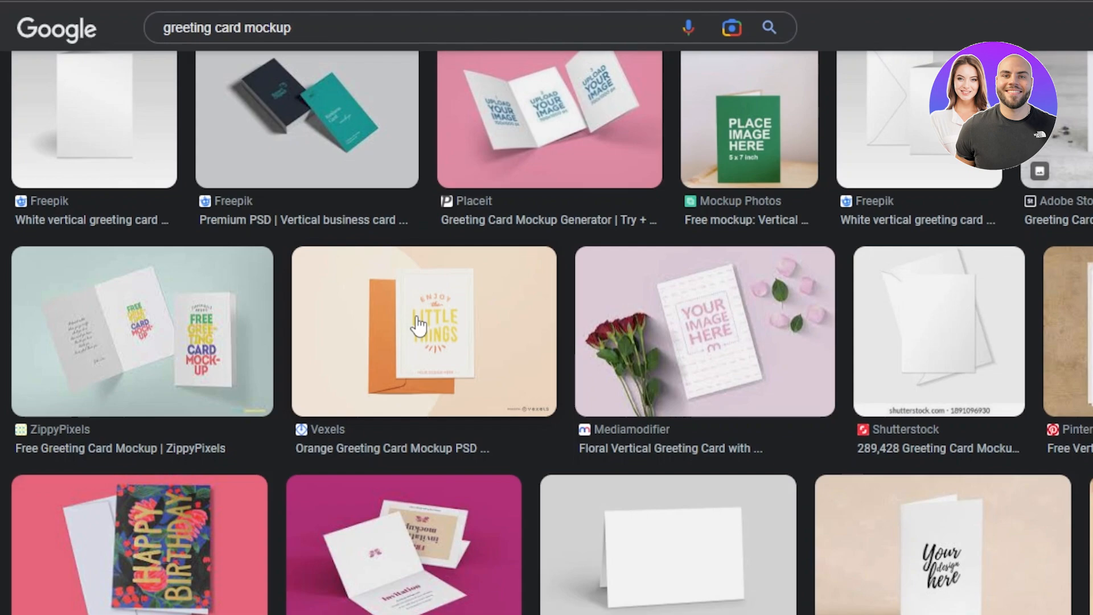
mouse_move(619, 103)
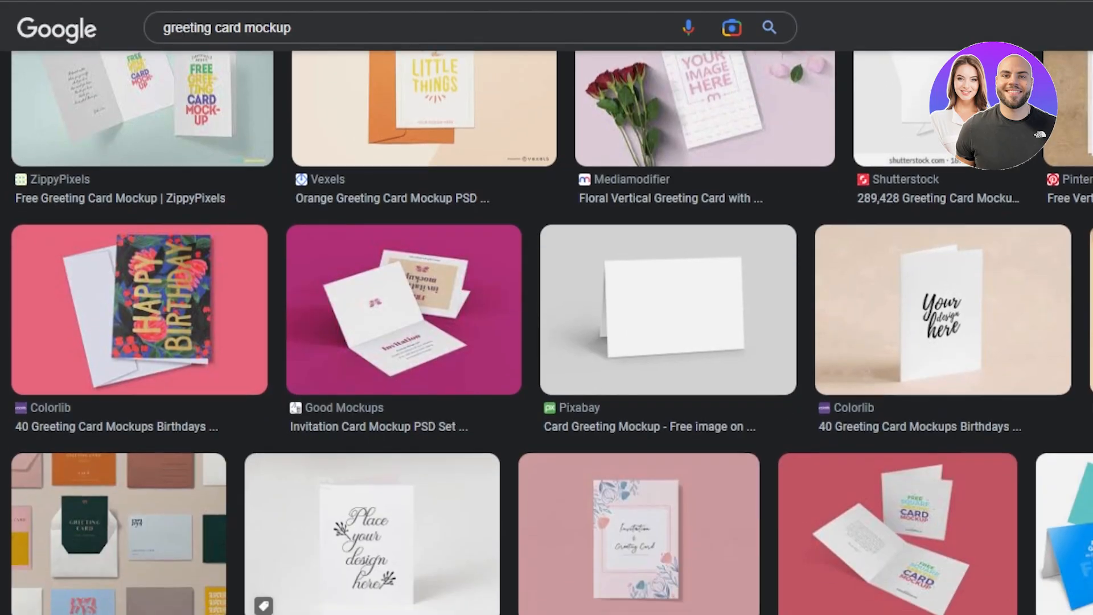
scroll(down, 3)
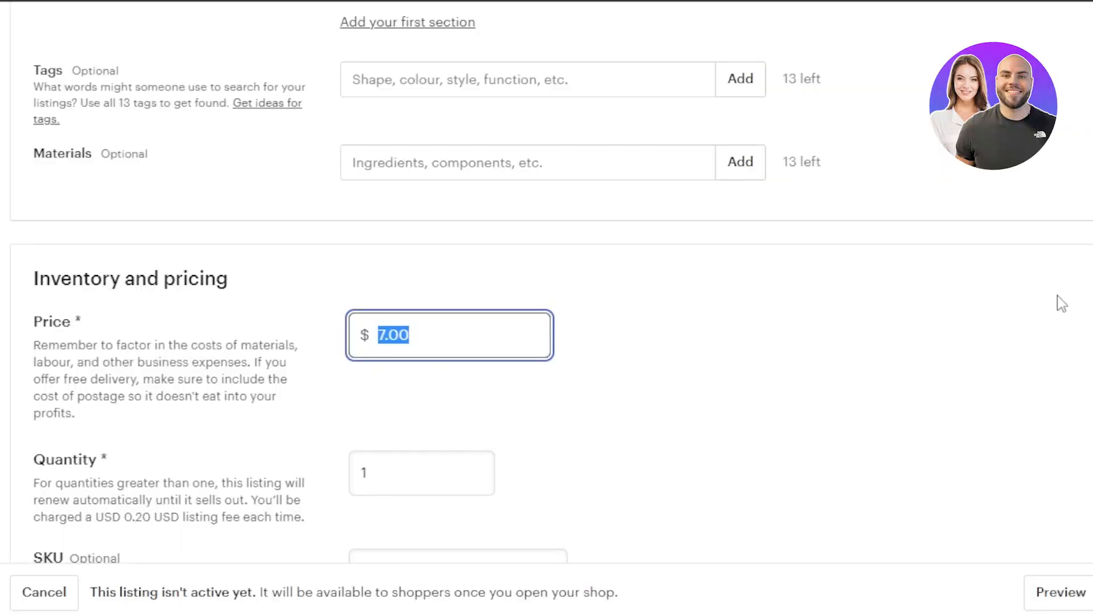
Step: Scroll through the Etsy birthday and greeting card listings to compare designs
scroll(up, 3)
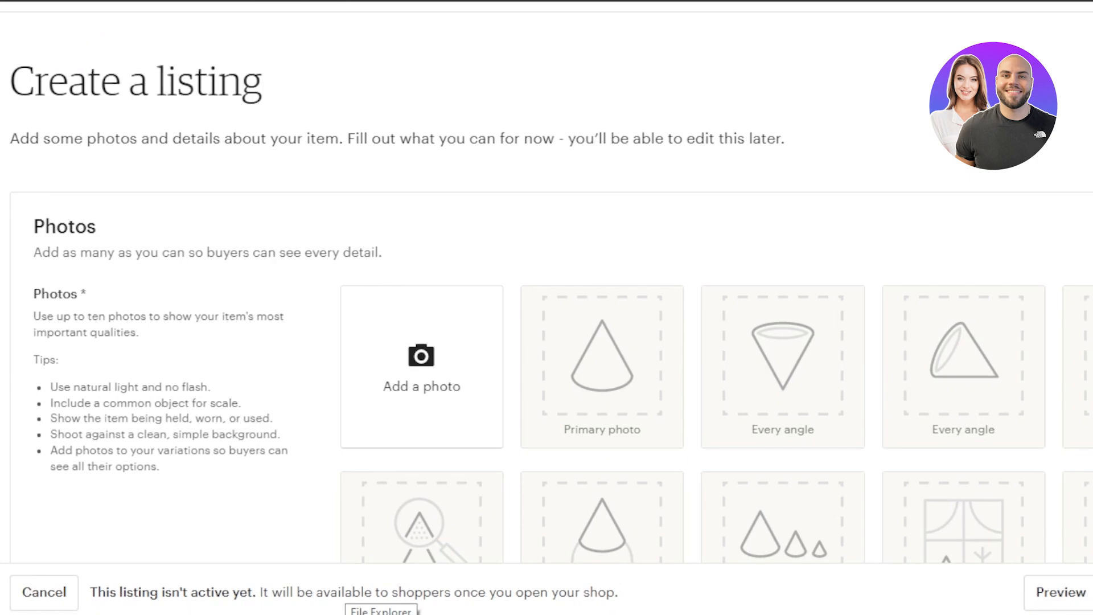
scroll(down, 3)
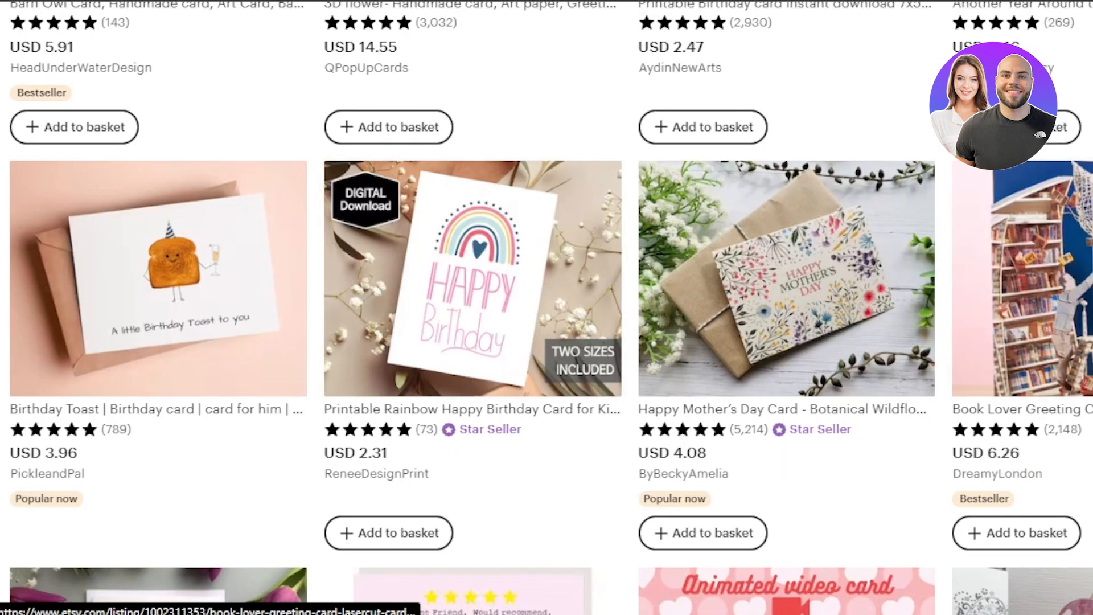
scroll(down, 3)
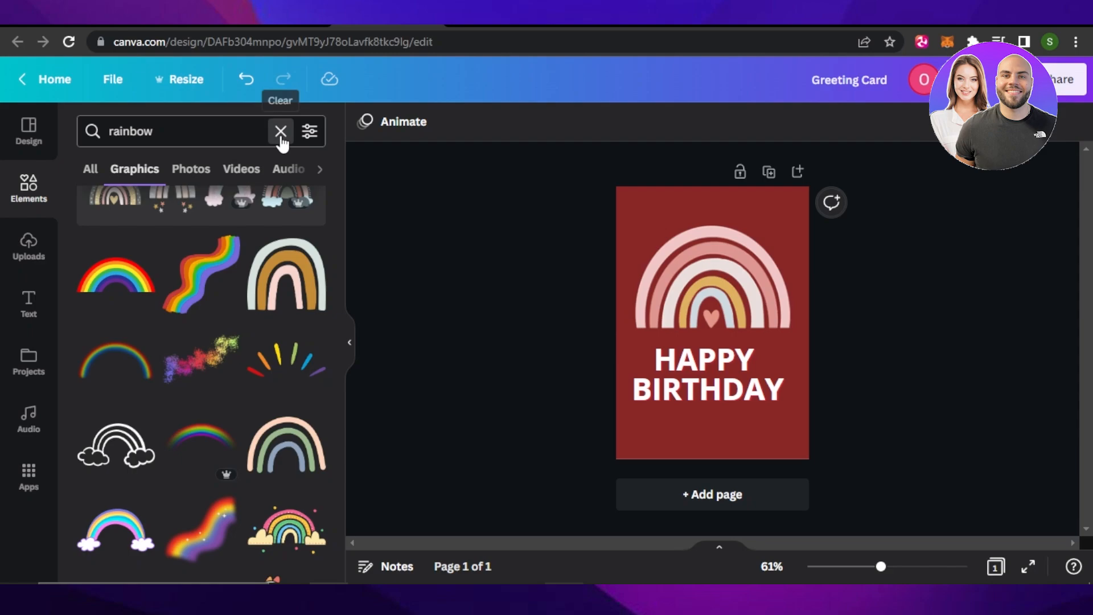
Step: Remove the 'rainbow' query from the Canva Elements search box
click(280, 131)
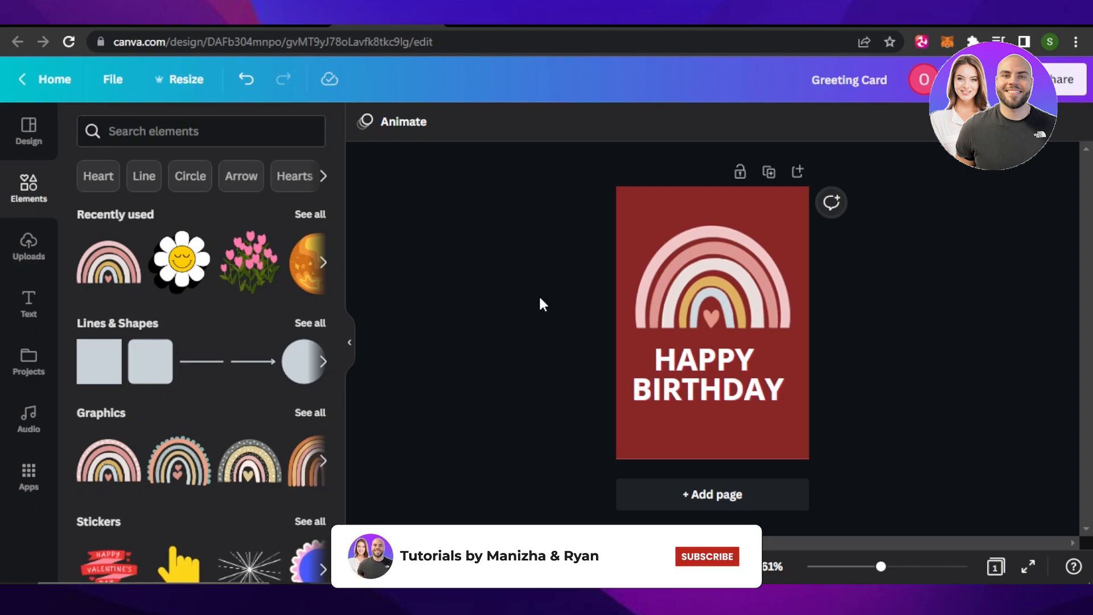
click(706, 556)
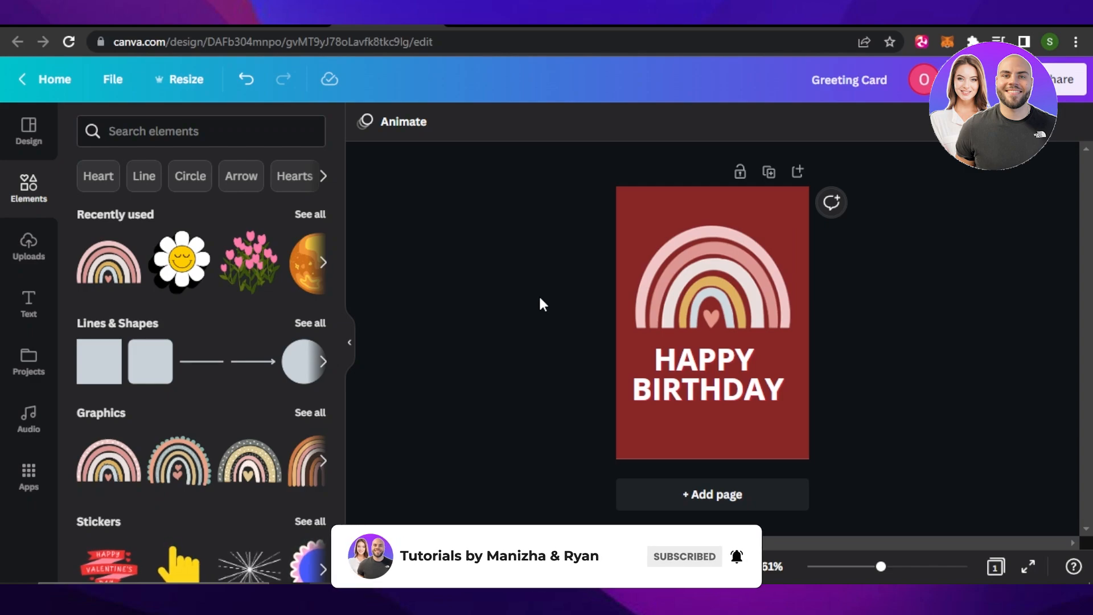